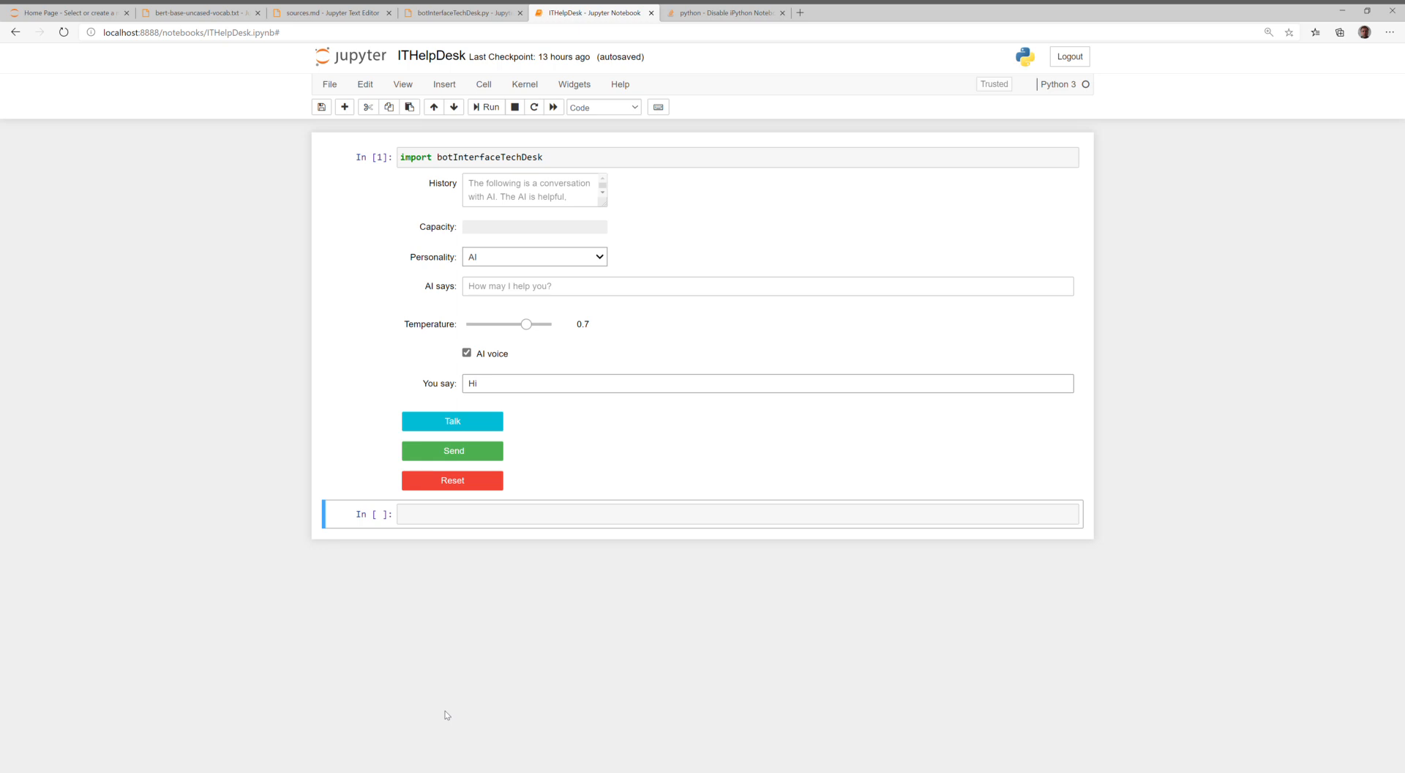
pyautogui.moveTo(484, 727)
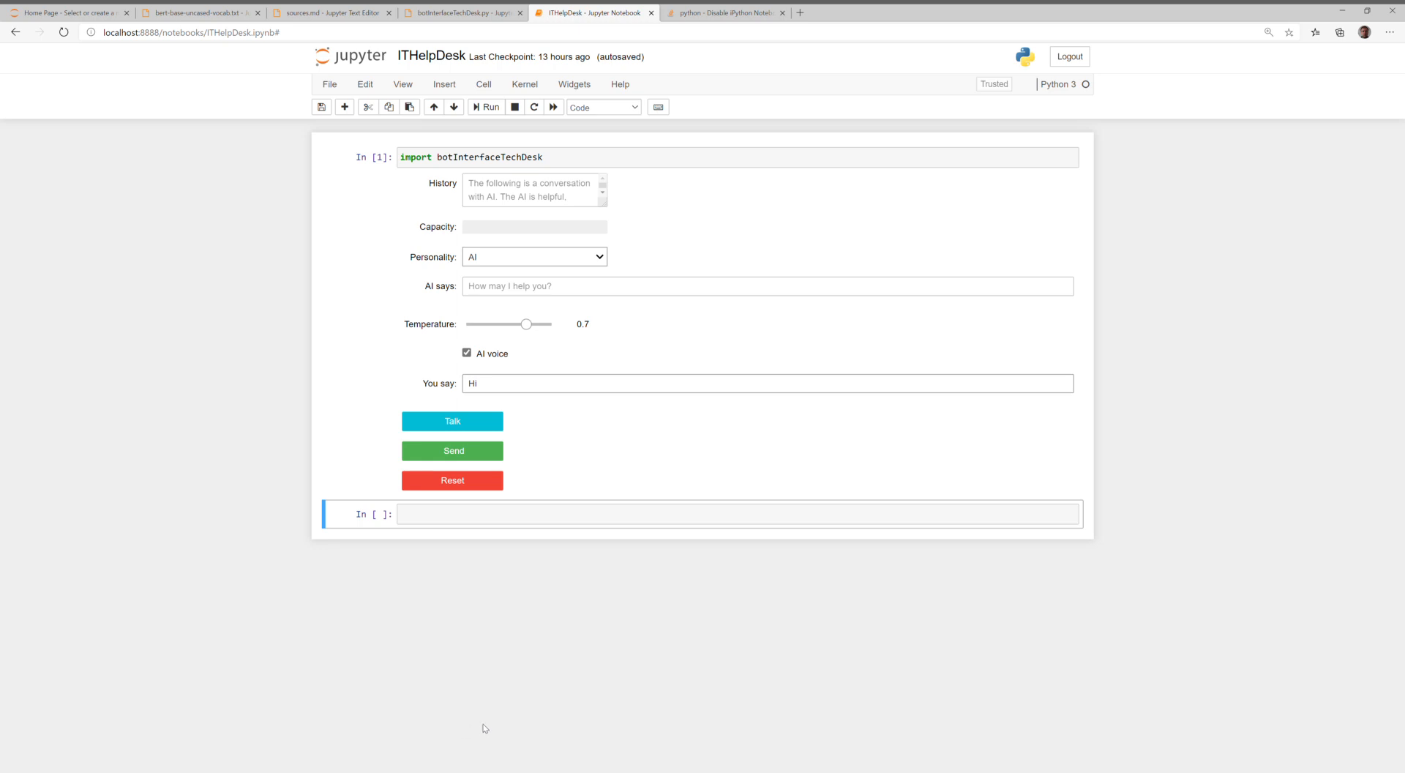
pyautogui.moveTo(683, 286)
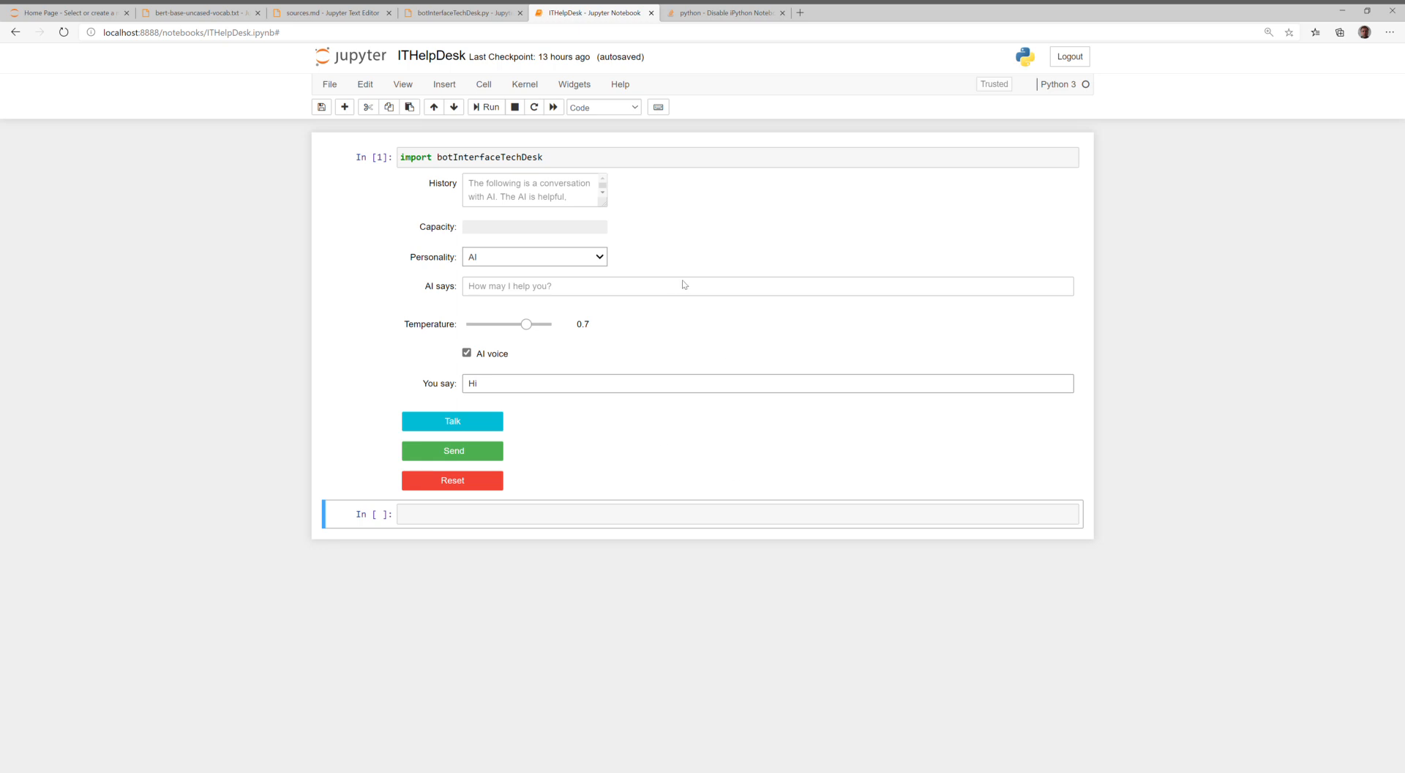
pyautogui.moveTo(565, 238)
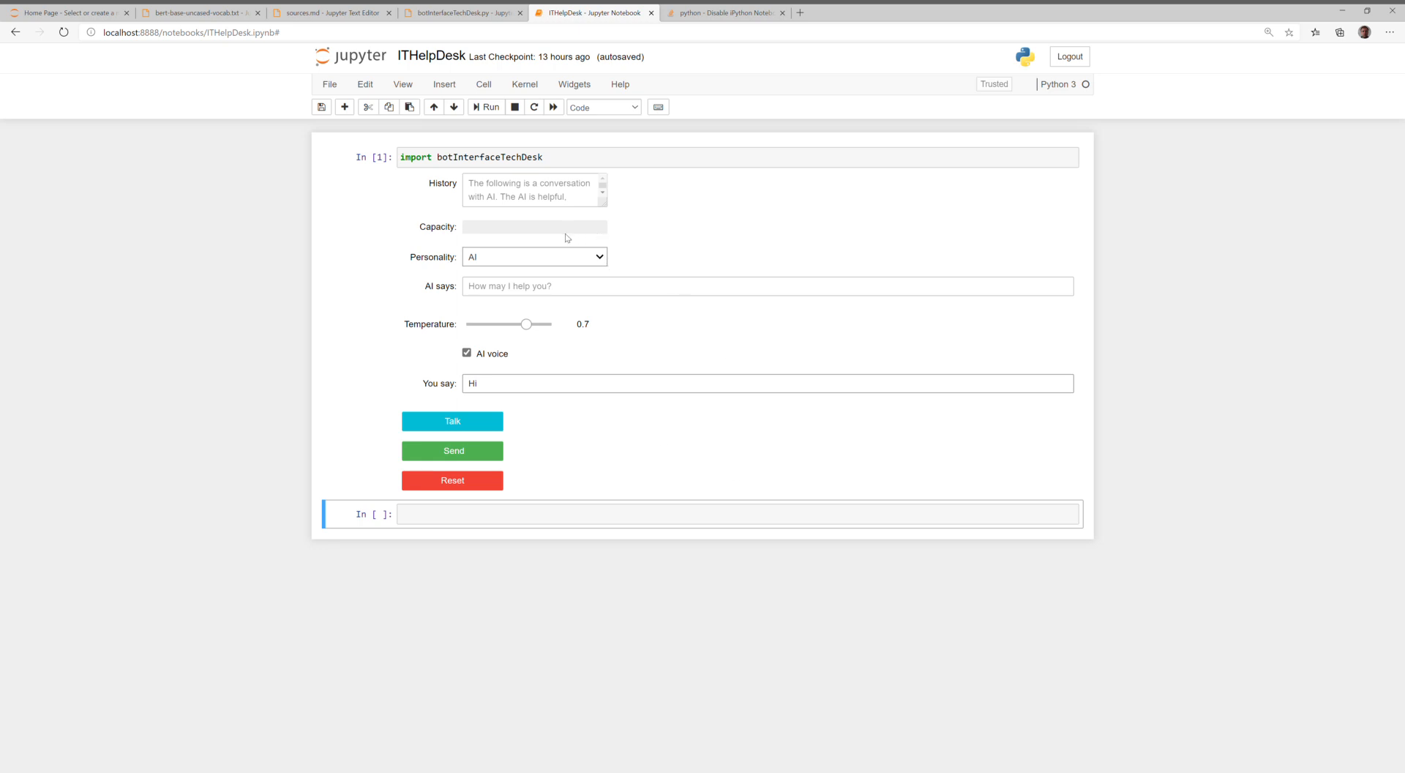
# Expand the History text area to show the full helpful, friendly, professional AI preamble
pyautogui.click(534, 227)
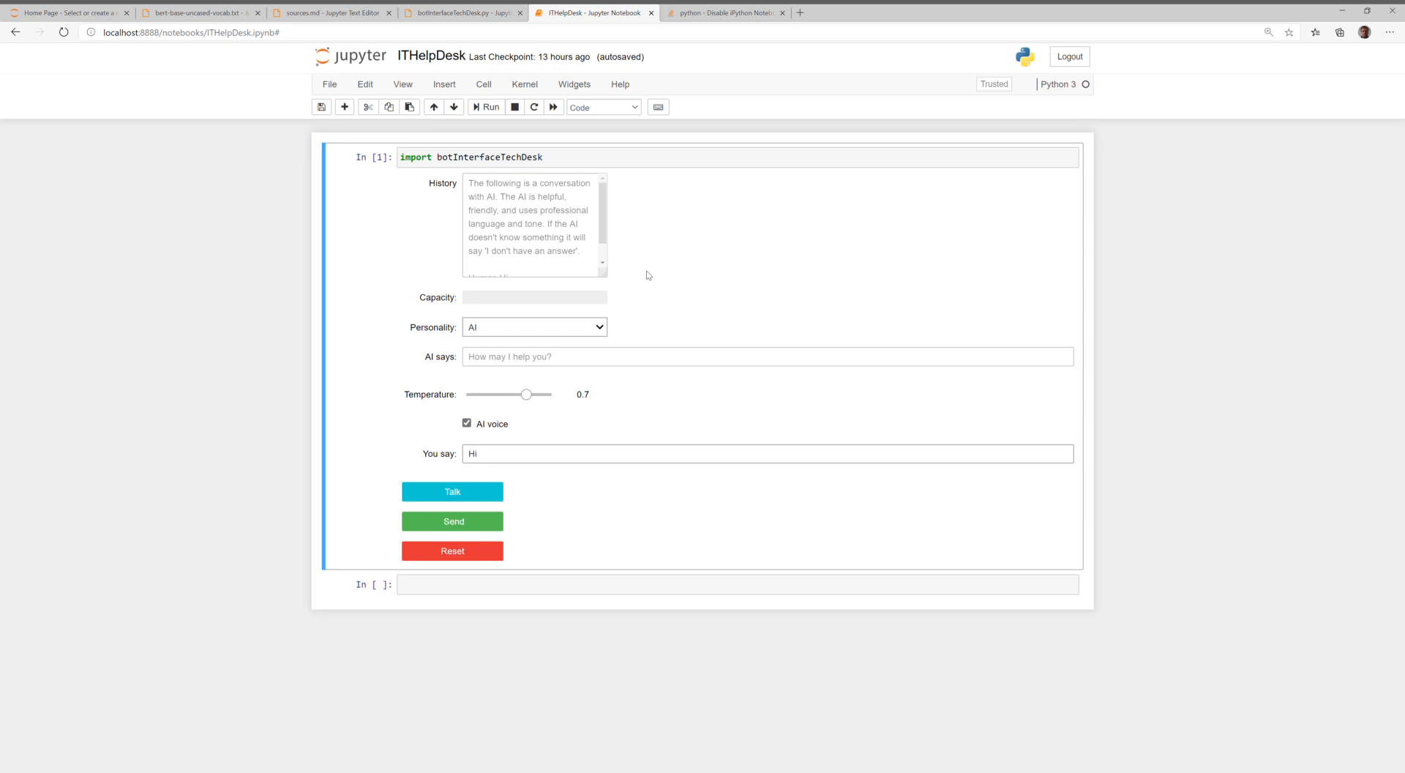
pyautogui.moveTo(568, 335)
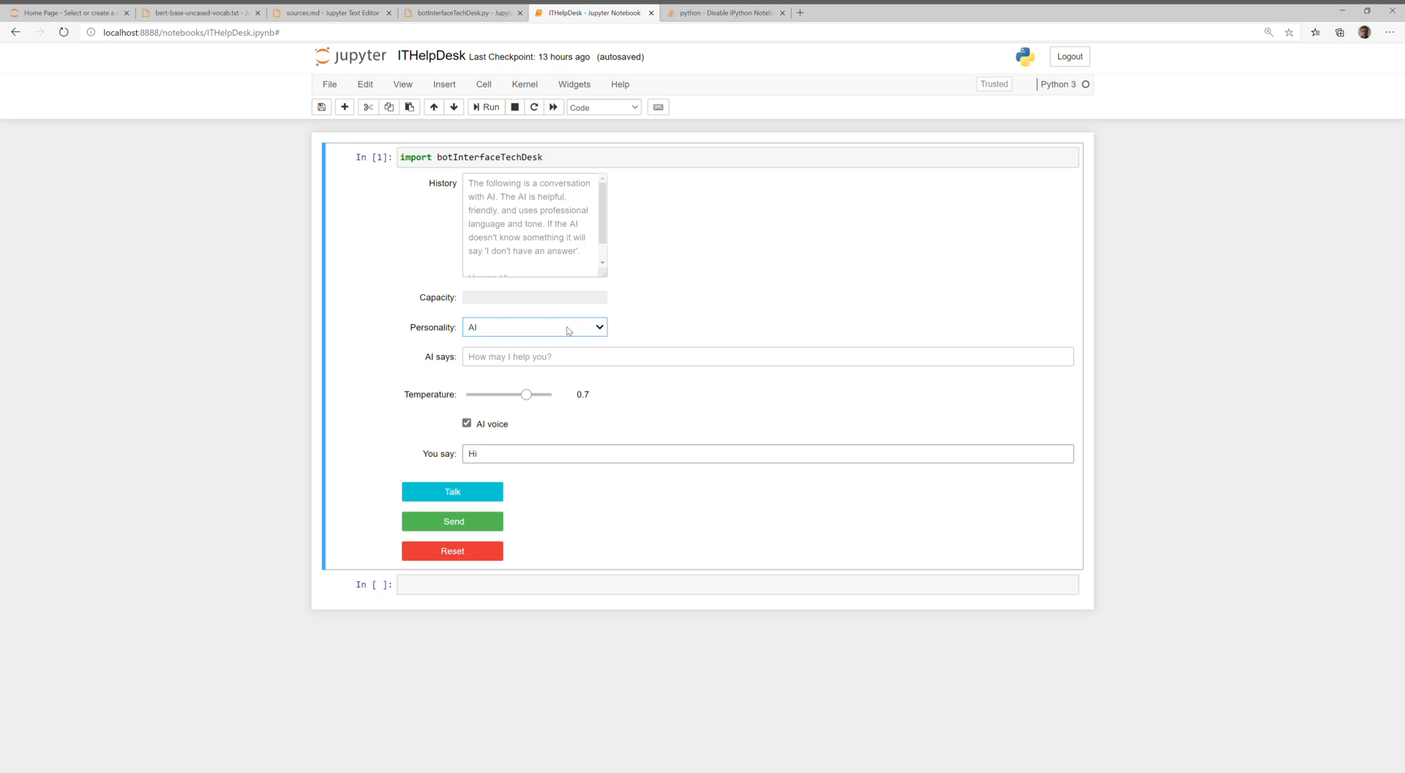
pyautogui.moveTo(426, 349)
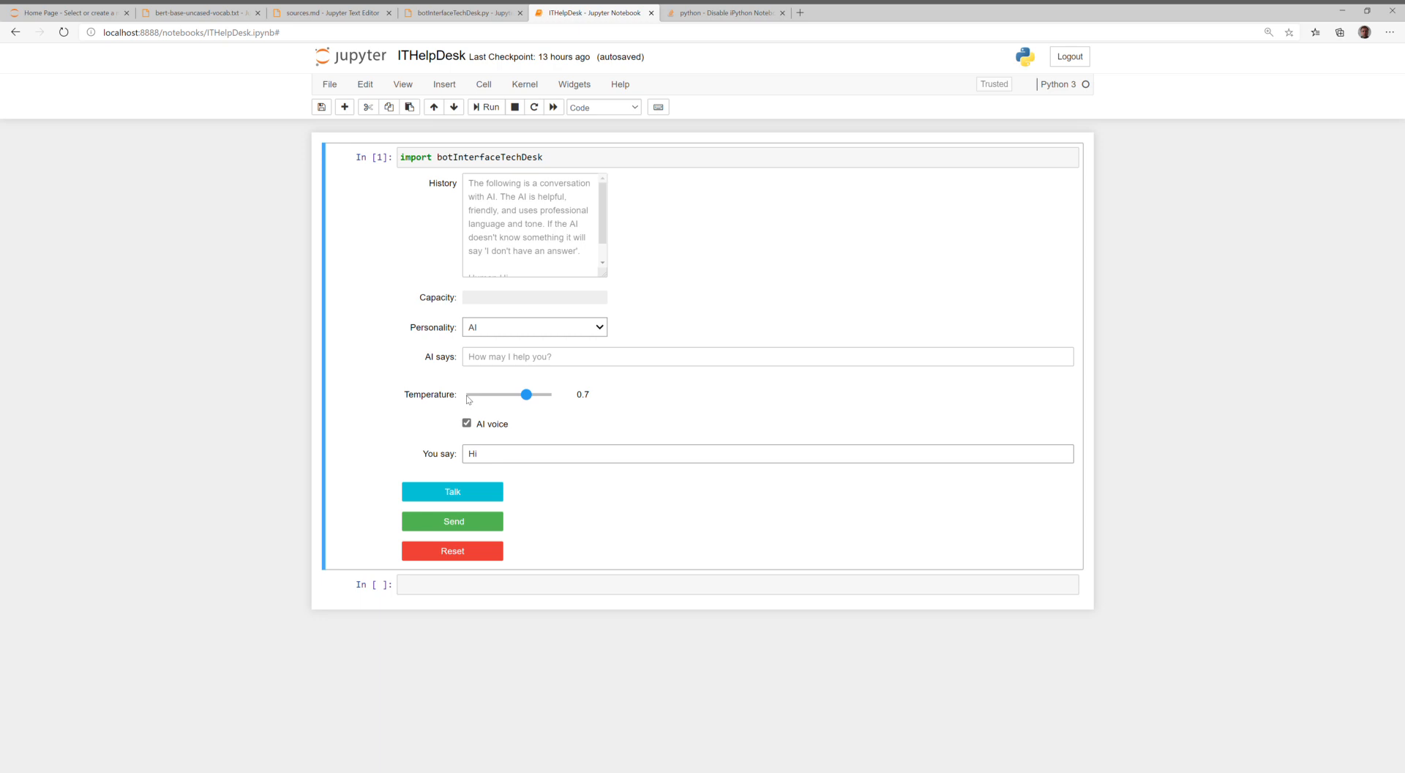
pyautogui.moveTo(451, 493)
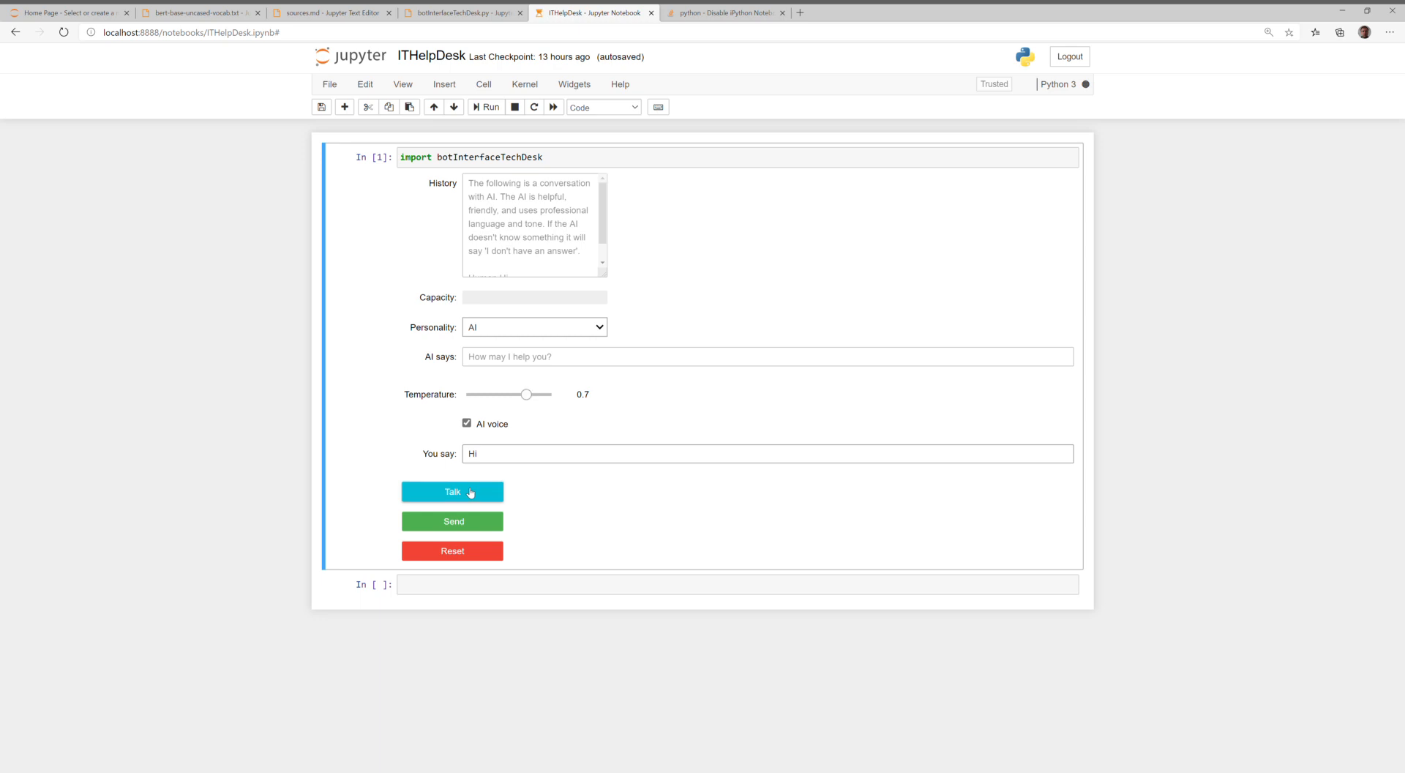
# Ask the chatbot aloud 'how many people live in Georgia'
pyautogui.click(451, 491)
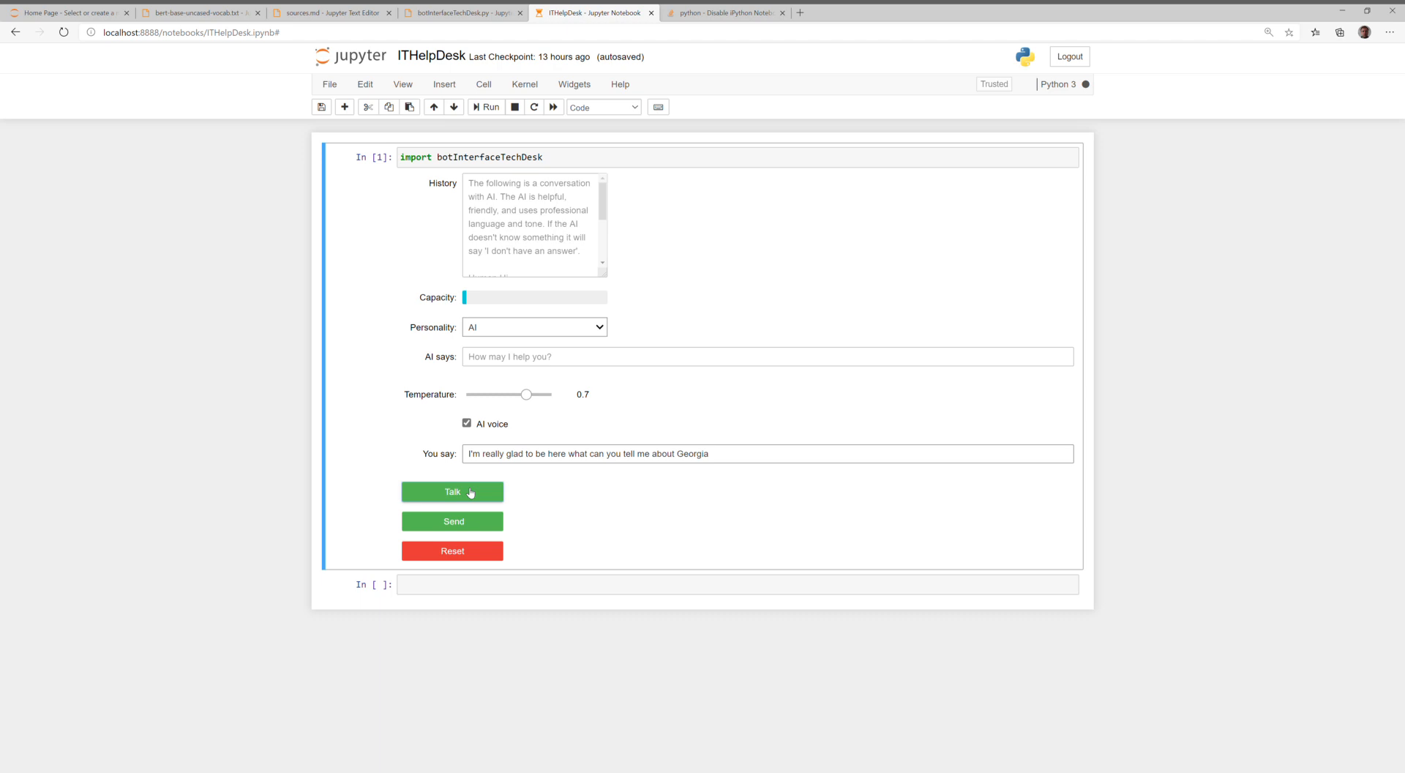
pyautogui.click(451, 491)
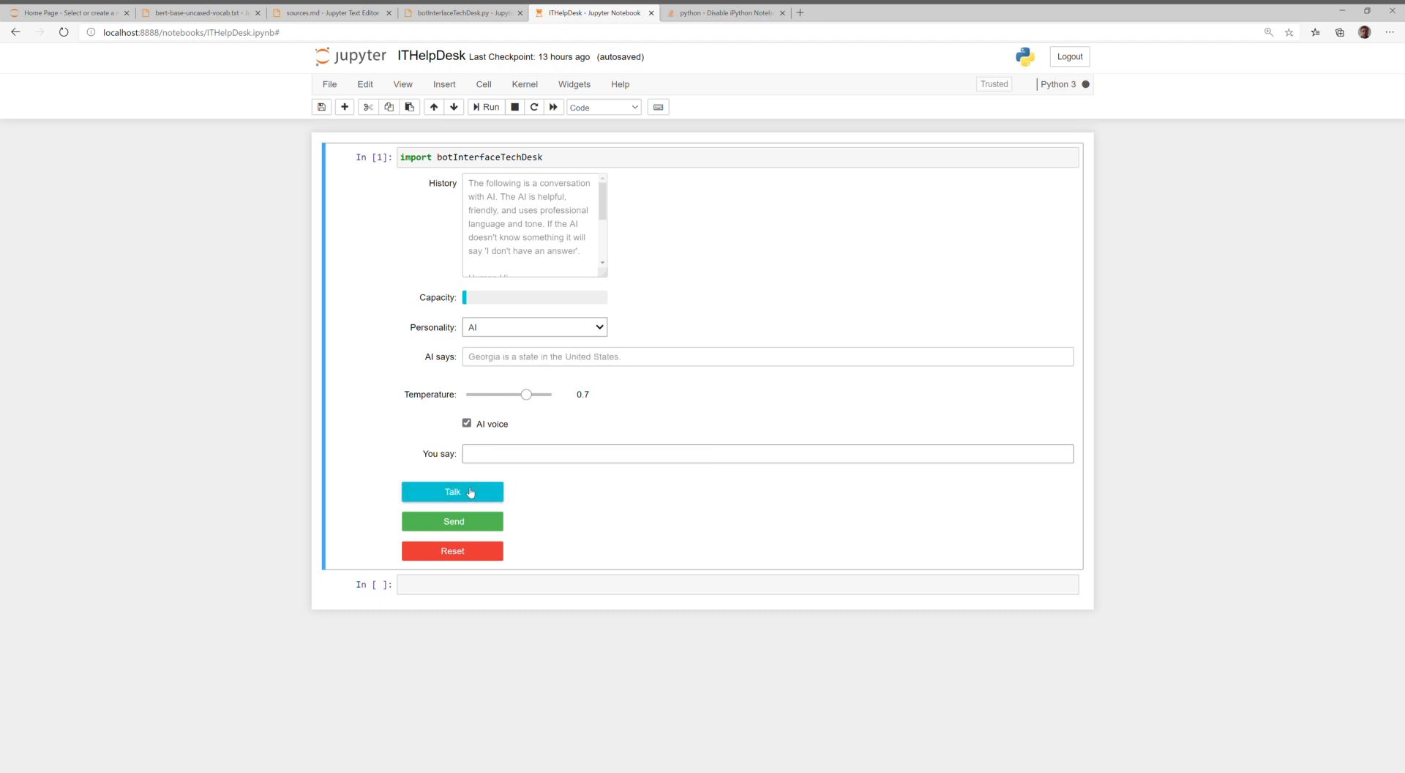
pyautogui.write('how many people live in Georgia')
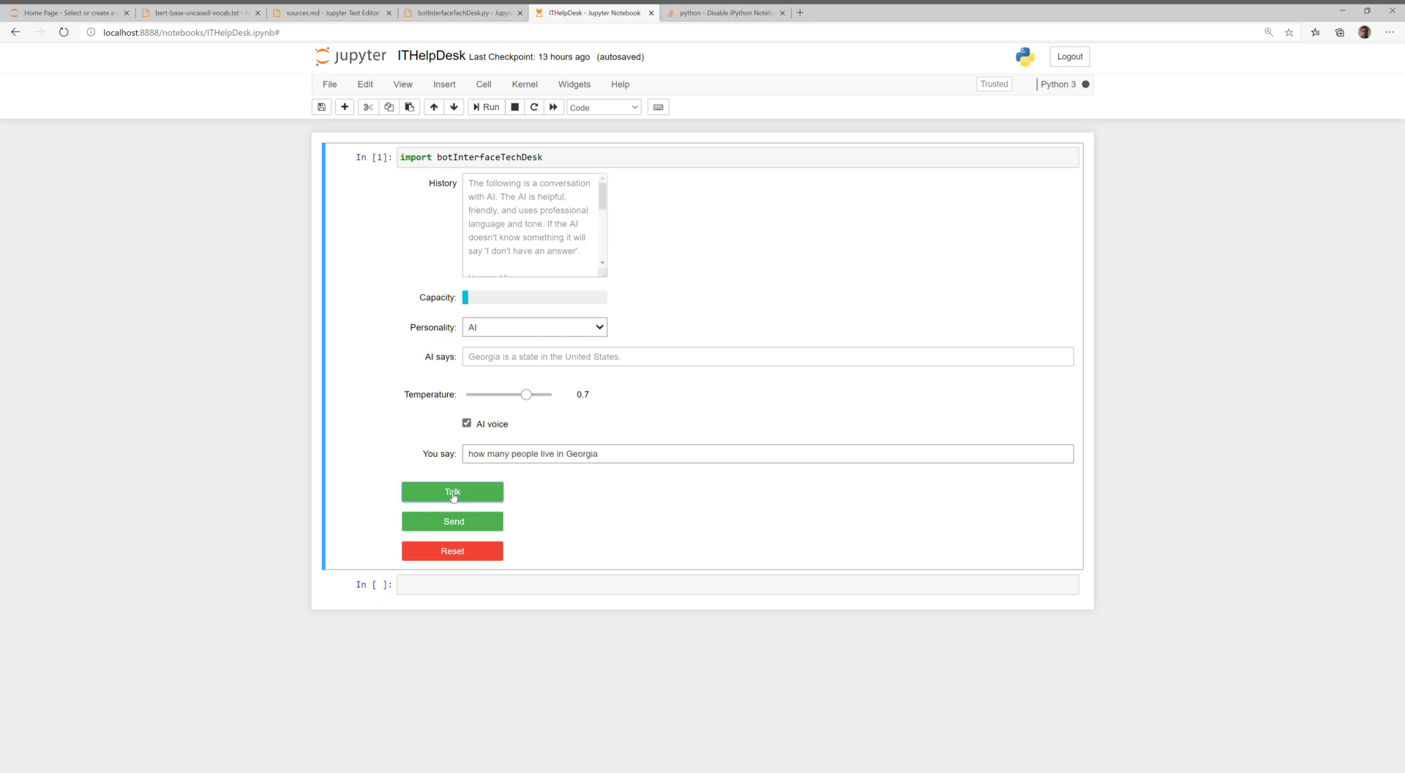
pyautogui.click(451, 493)
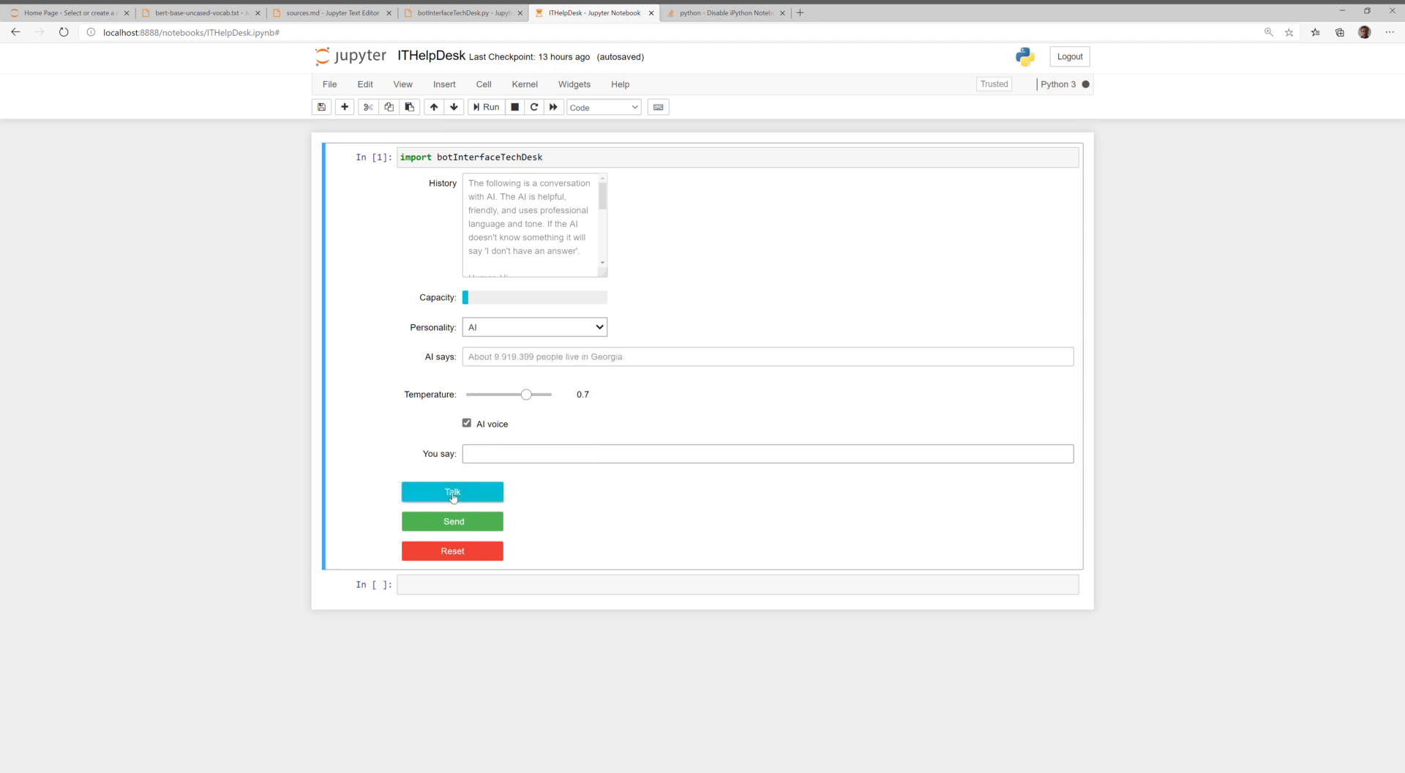
# Ask aloud whether more people live in Wisconsin or Georgia, then rephrase the question
pyautogui.click(452, 491)
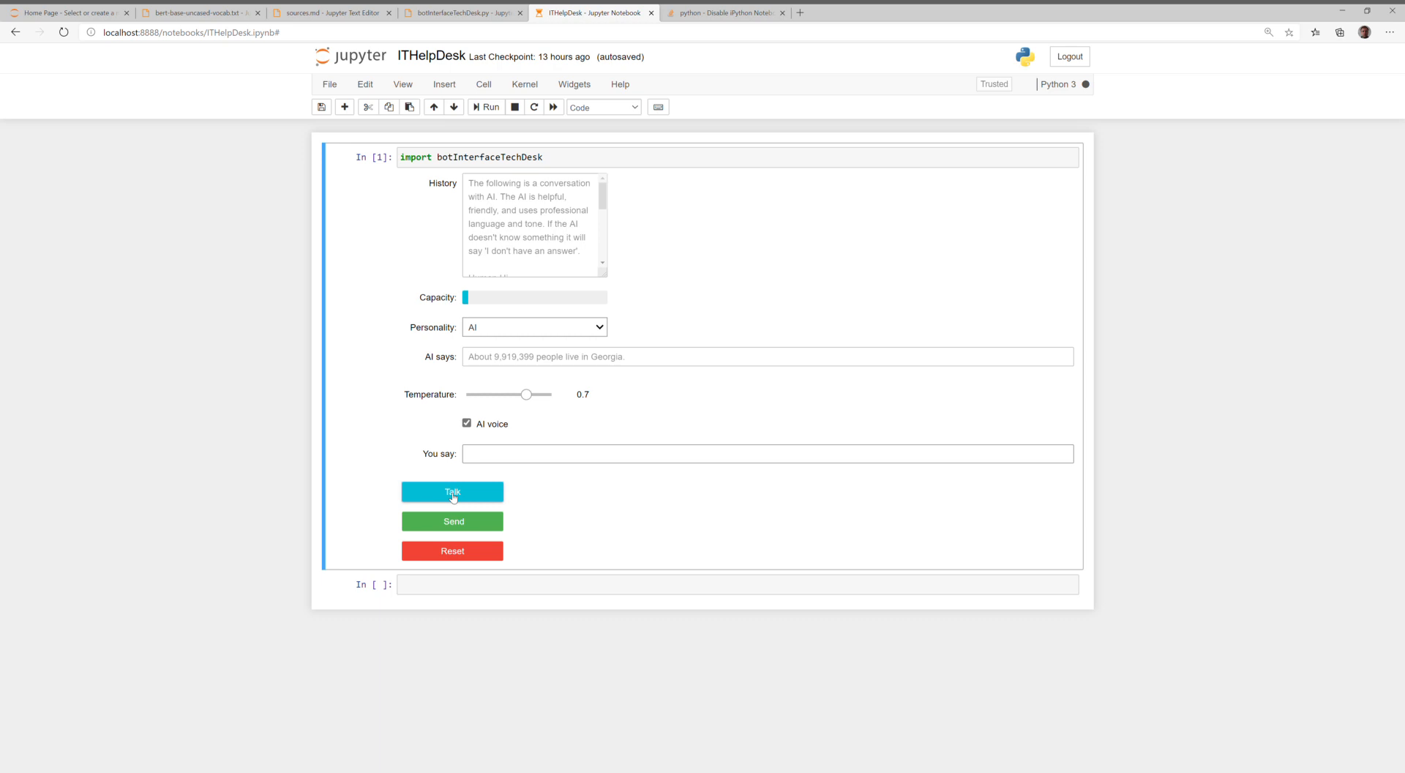
pyautogui.write('where do more people live in Wisconsin or Georgia')
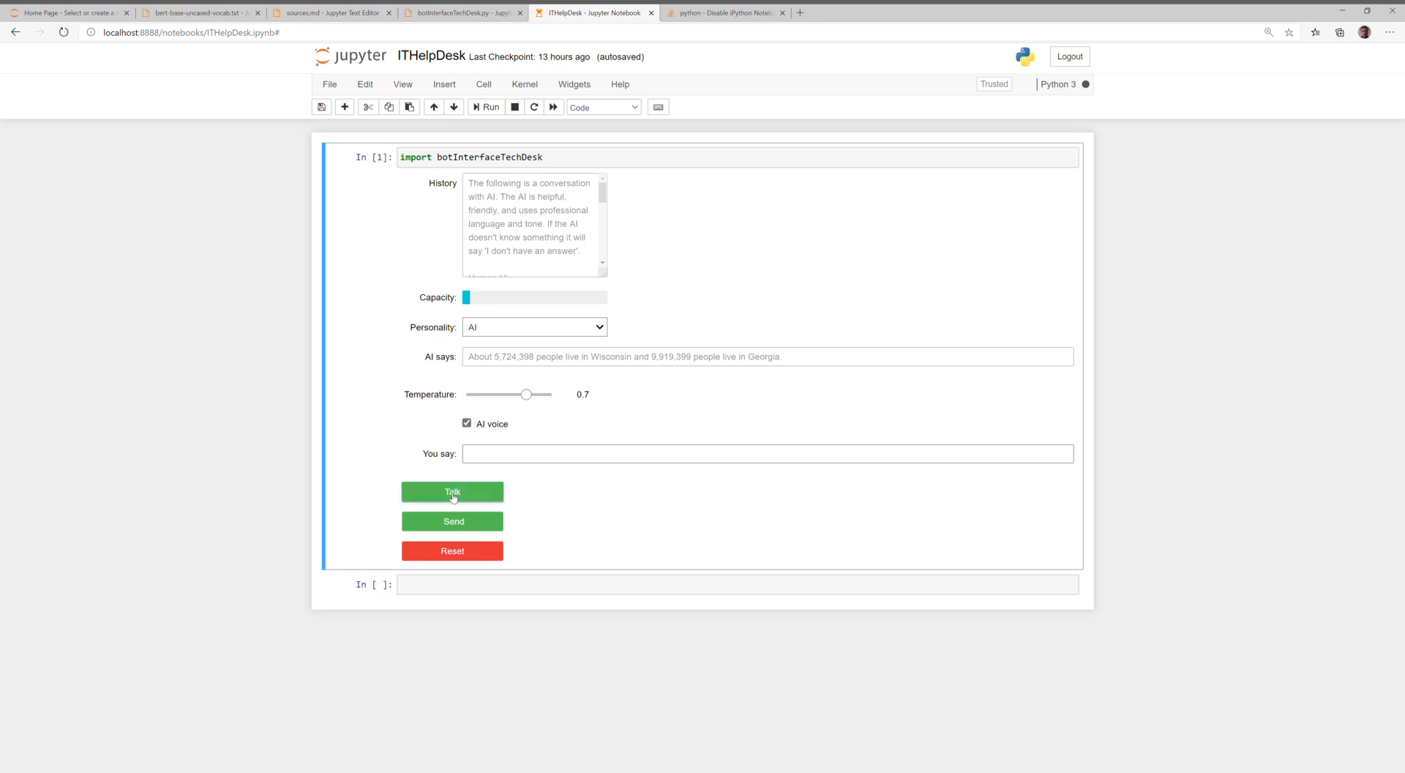
pyautogui.write('okay but where do more of them live')
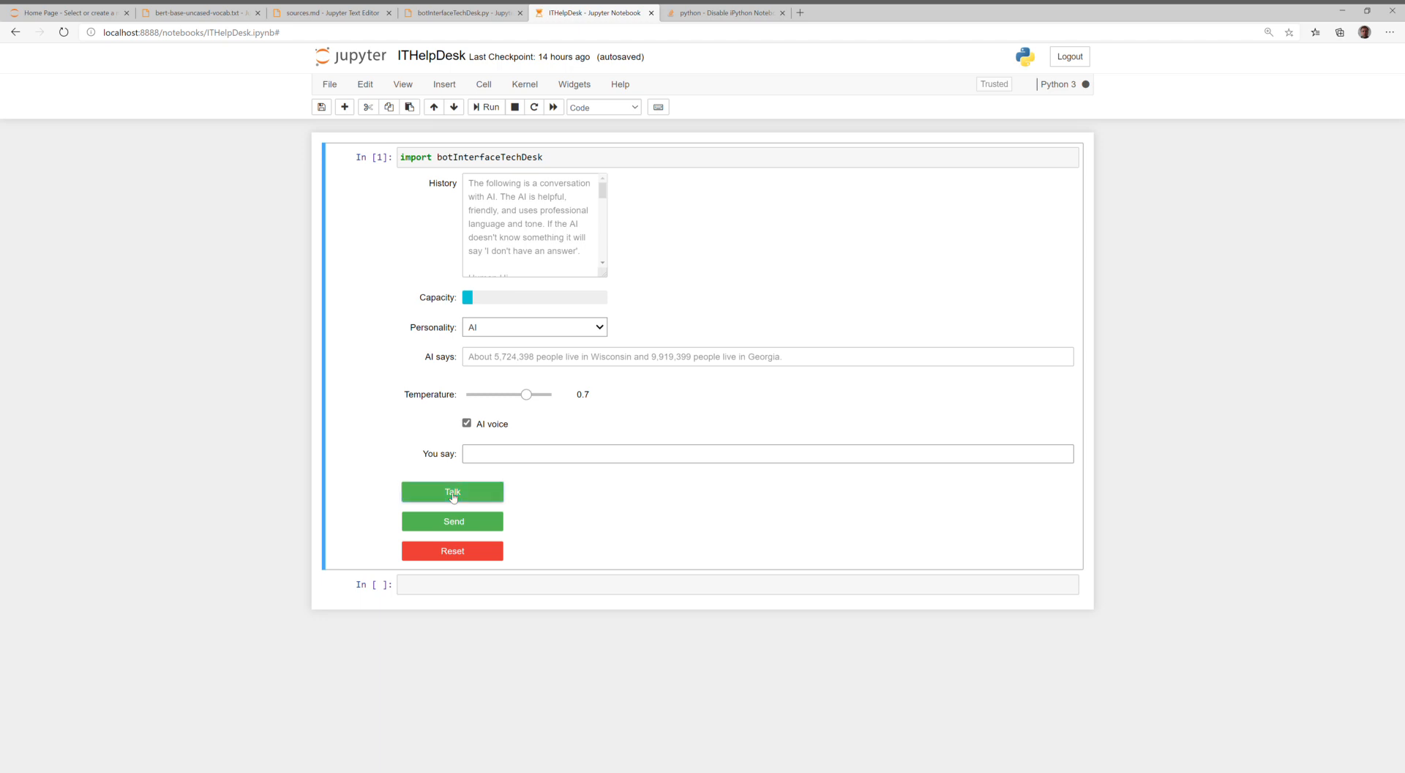
# Ask aloud for France's capital city and what French people are like
pyautogui.write('what is the capital city of France')
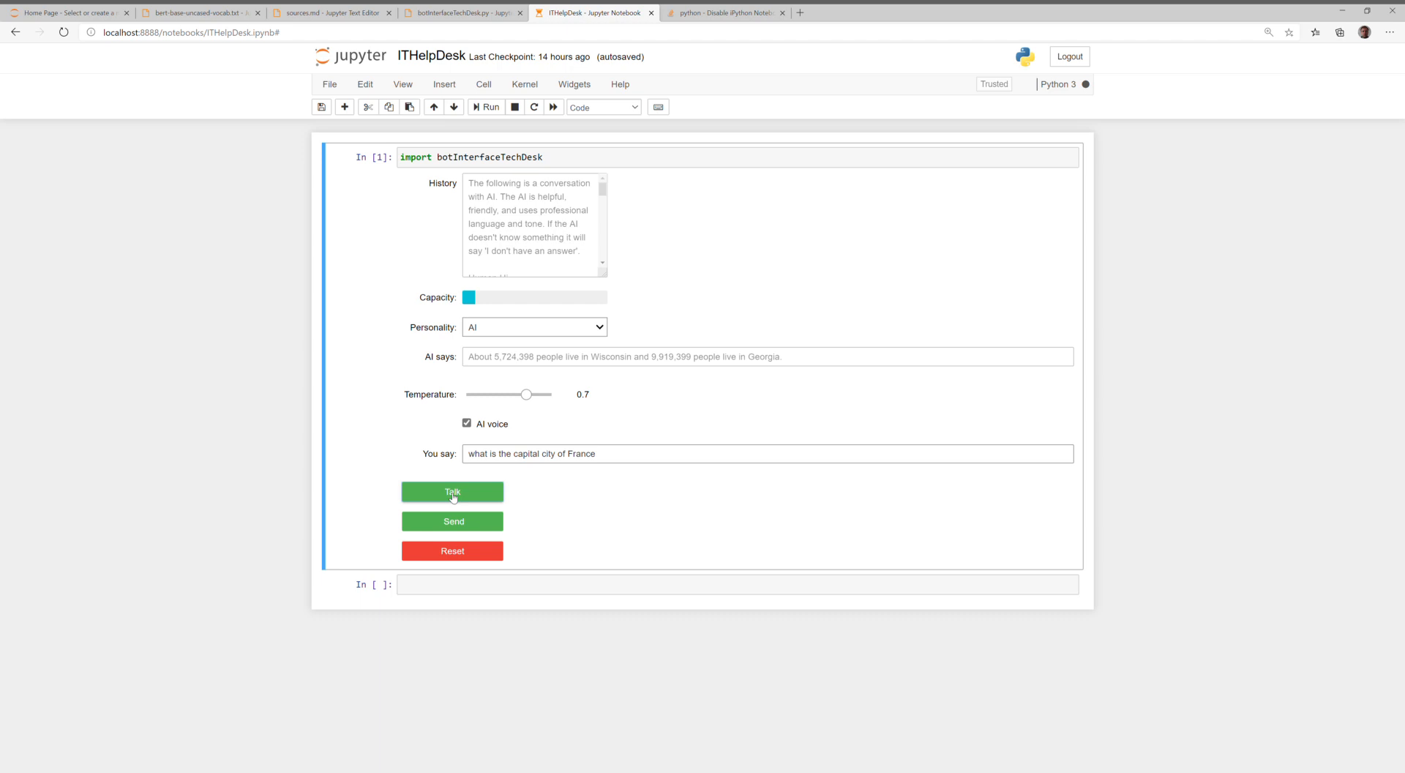
pyautogui.click(451, 491)
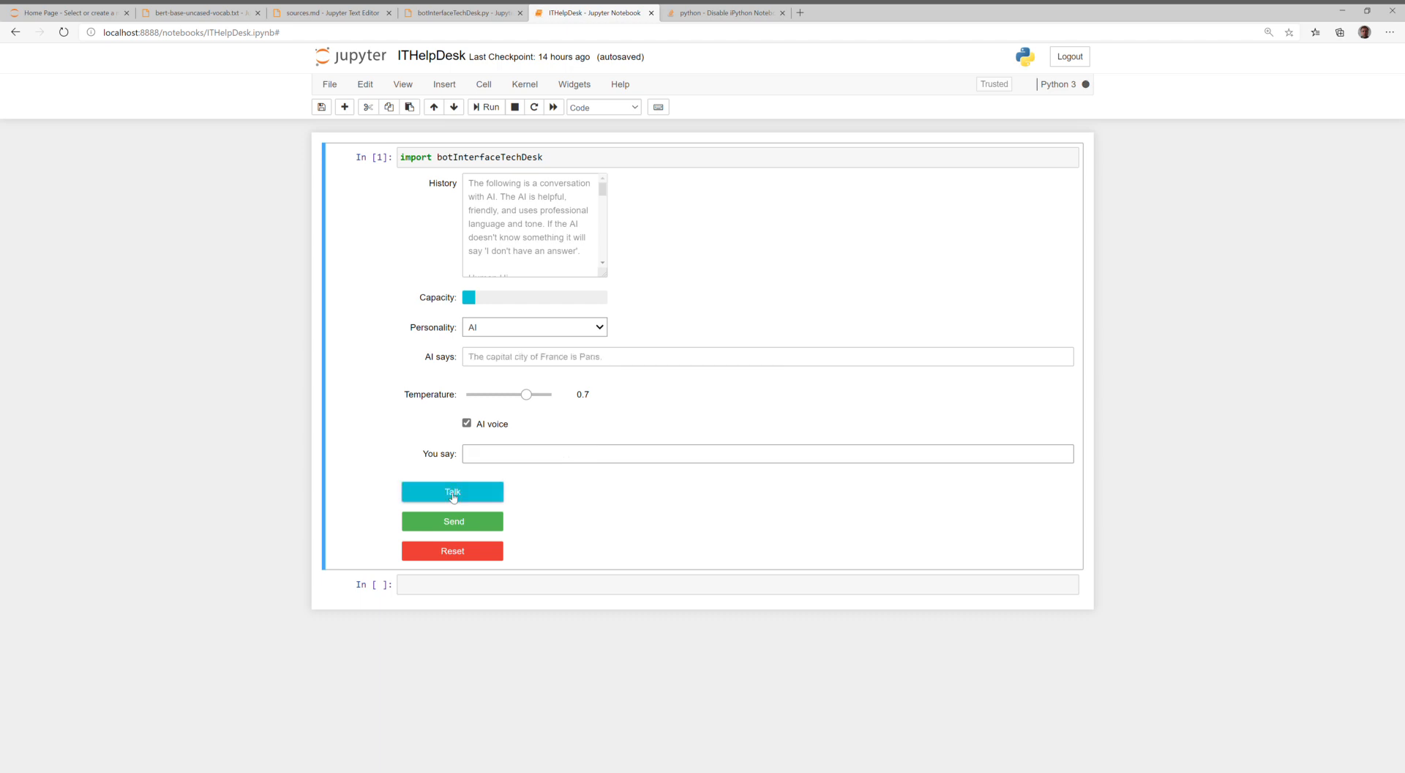
pyautogui.click(452, 491)
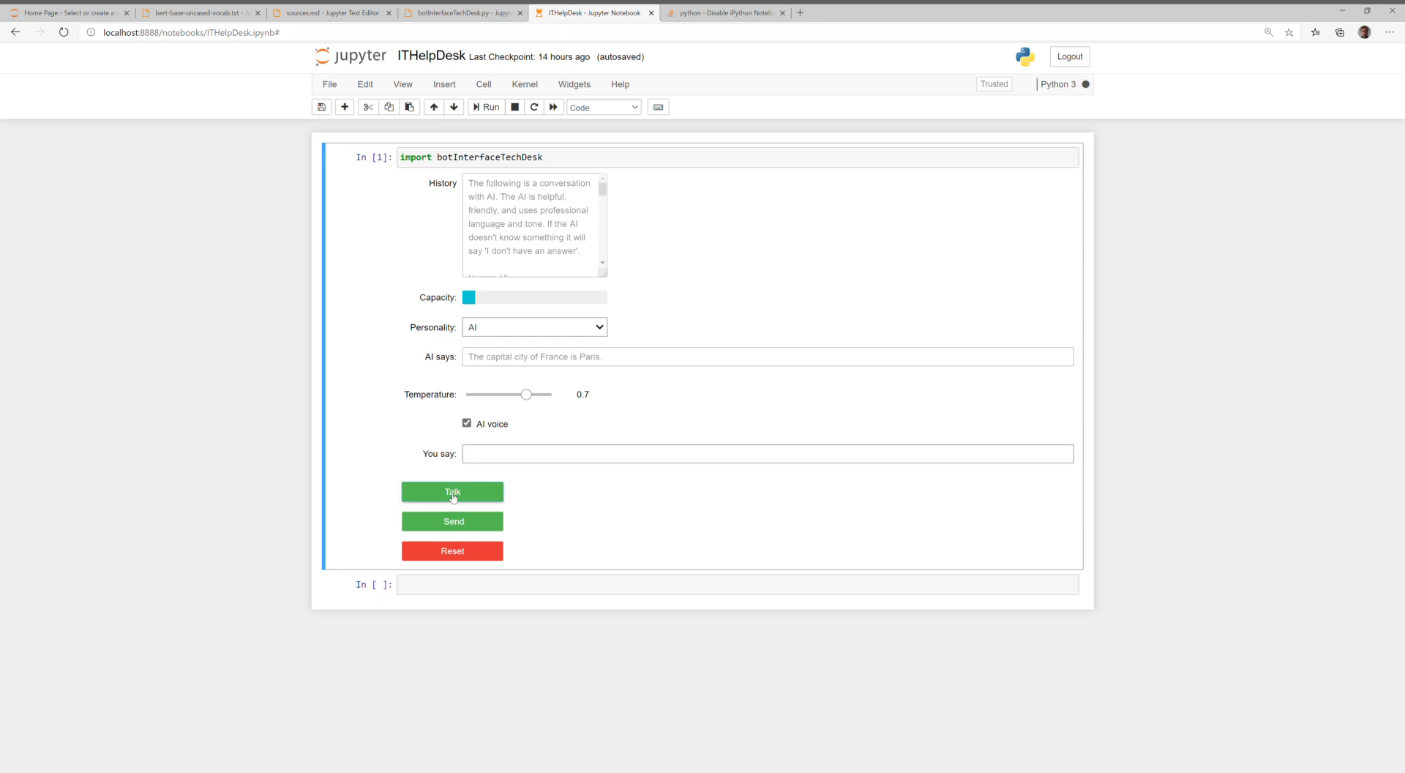
pyautogui.write('what are French people like')
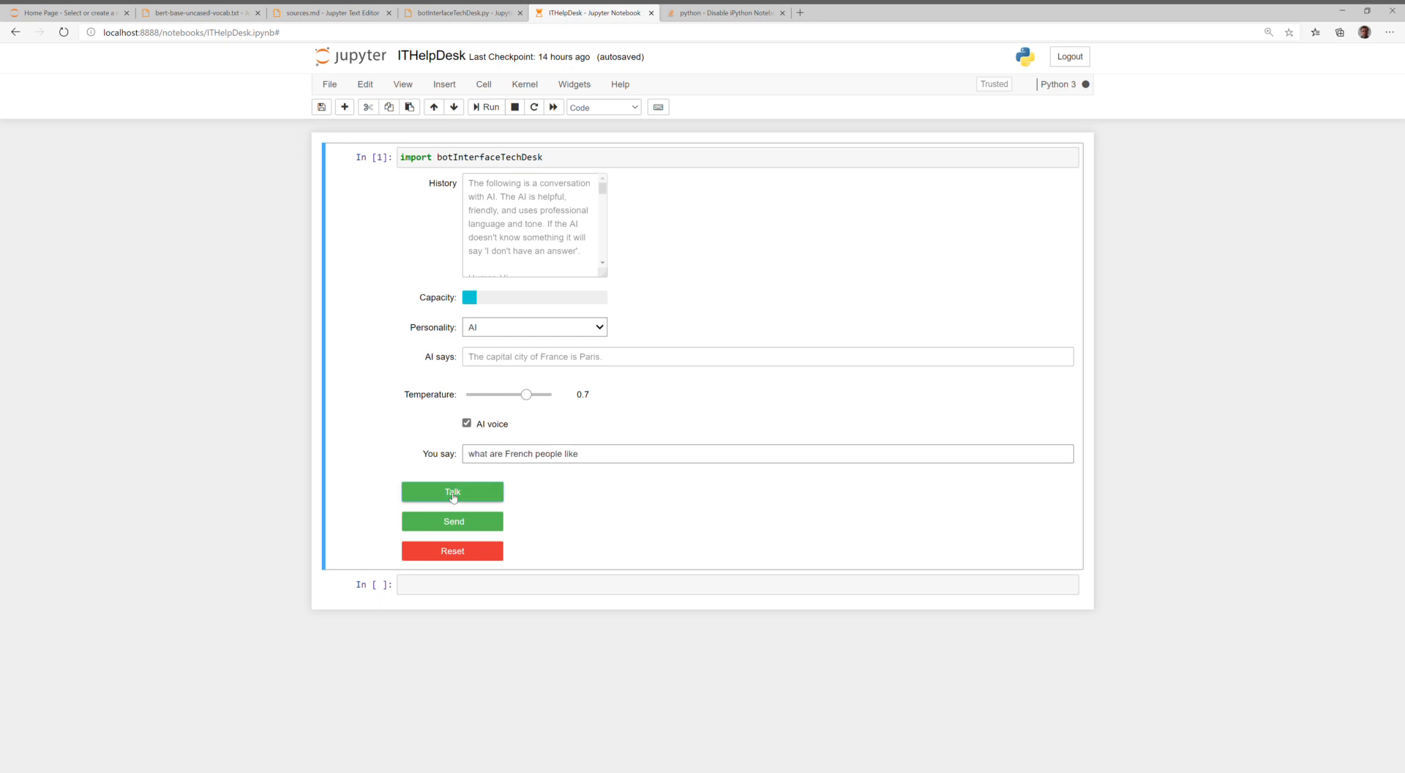
pyautogui.click(452, 491)
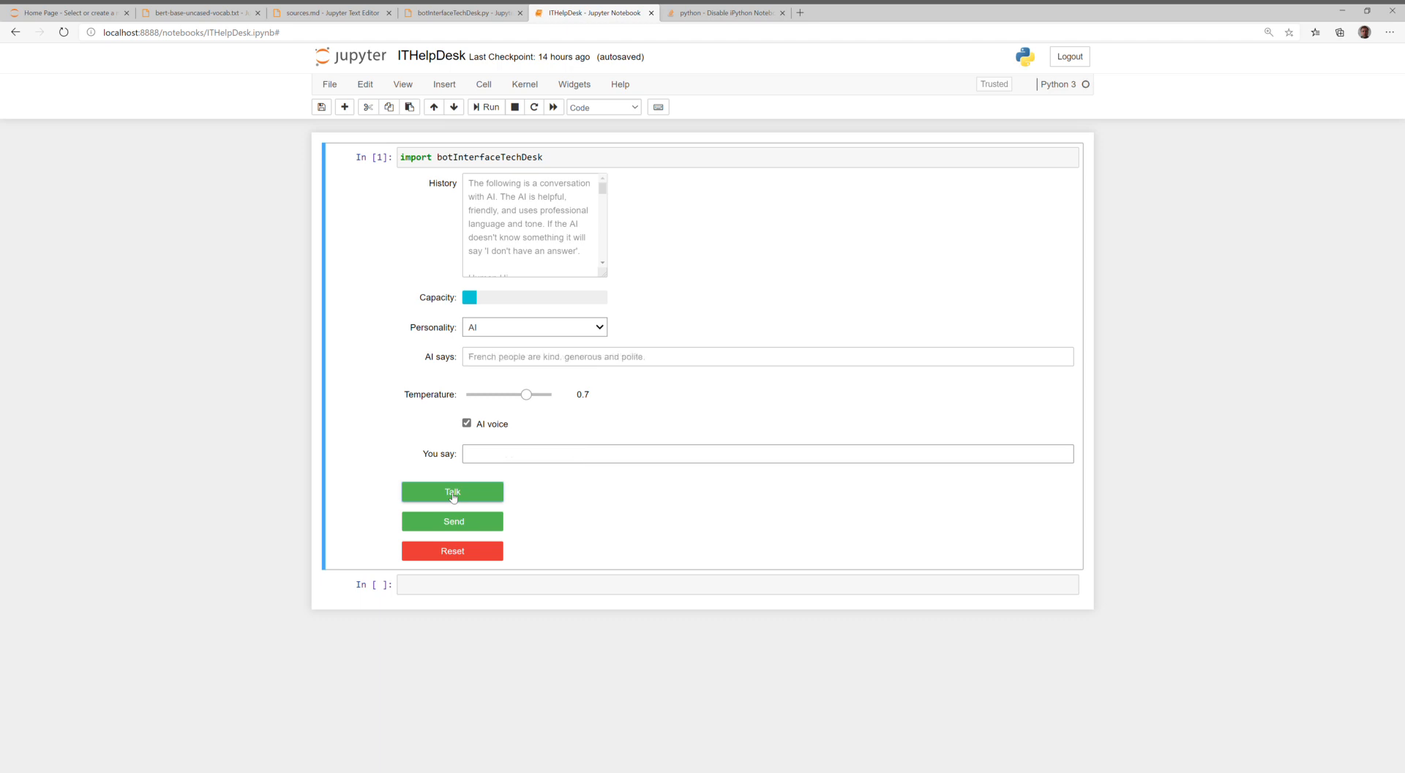
# Ask aloud how living in Japan differs from living on a cruise ship
pyautogui.click(452, 491)
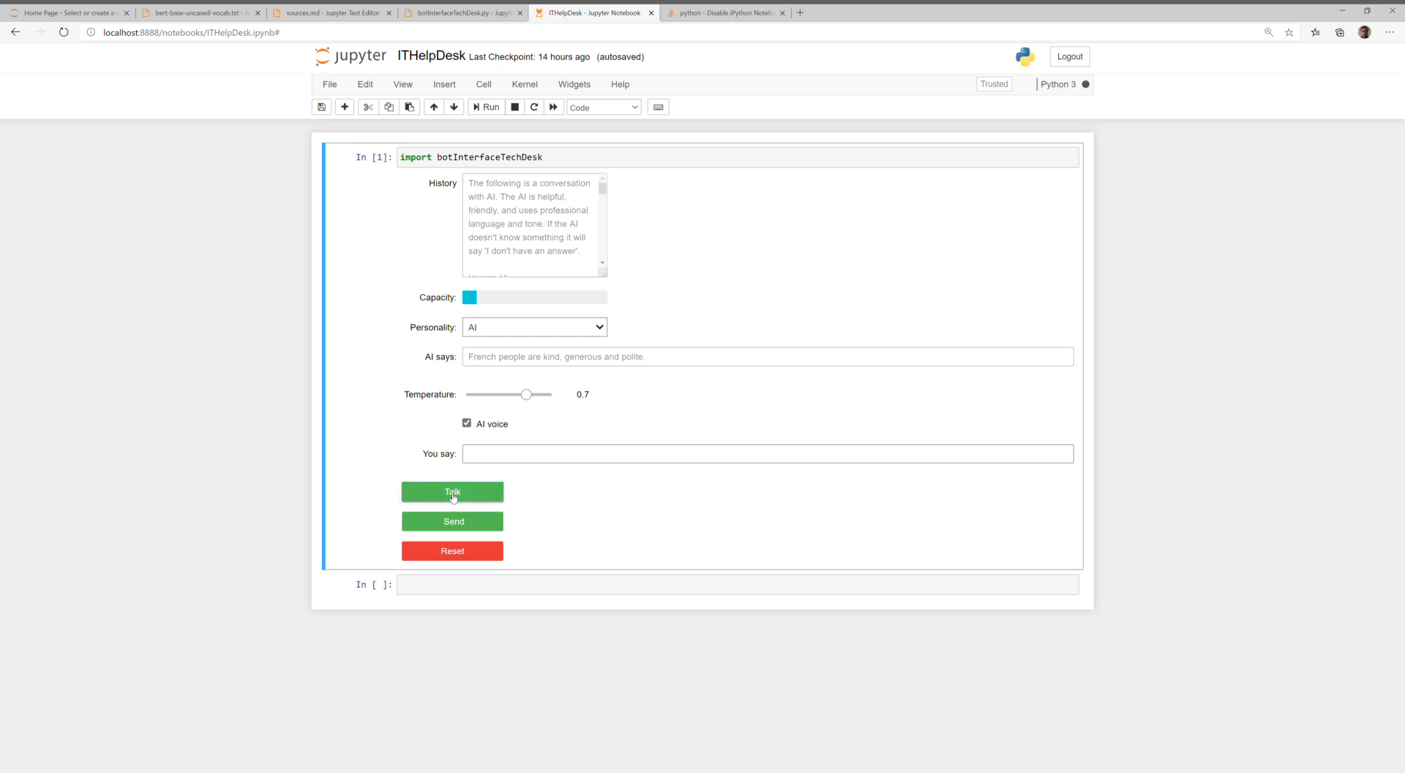
pyautogui.write('what is the difference between living in Japan and living on a cruise ship in the middle of the ocean')
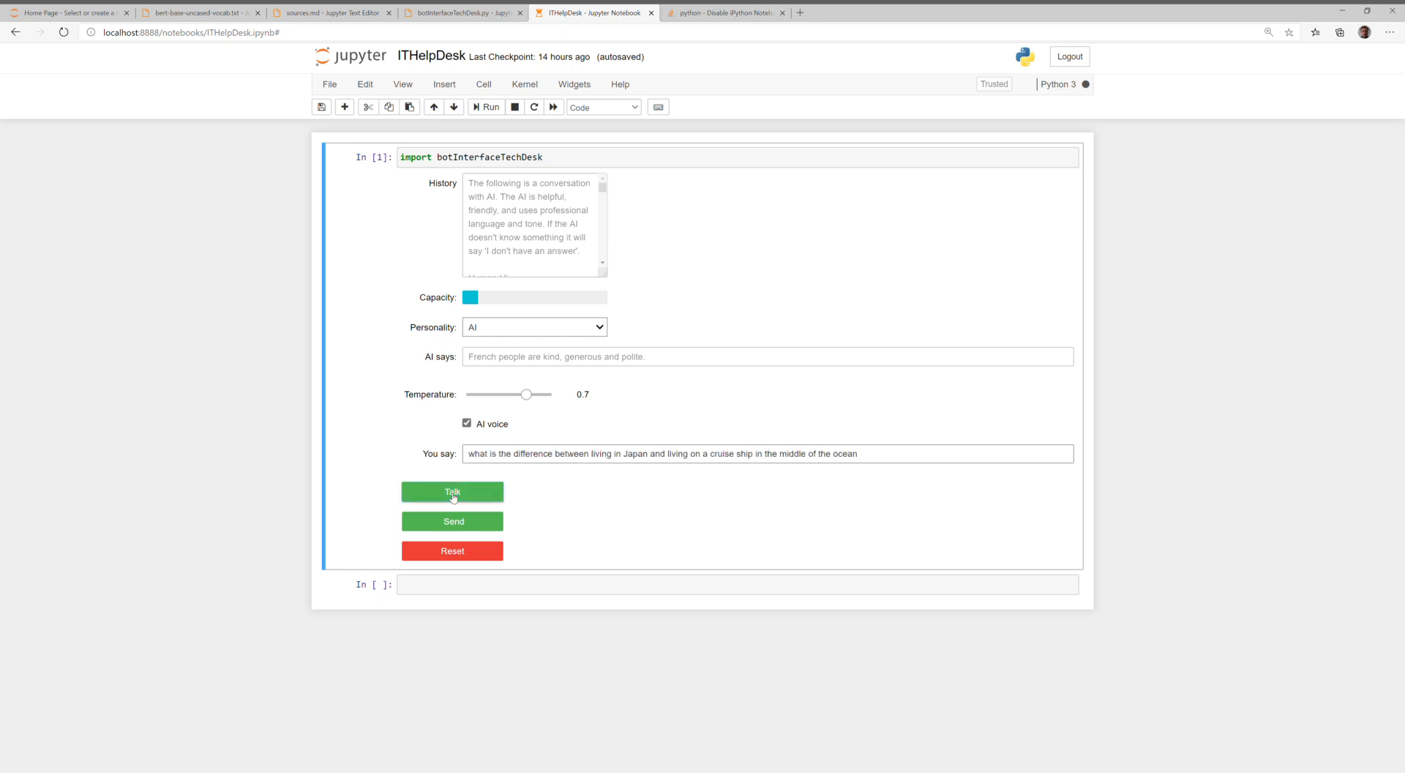
pyautogui.click(451, 491)
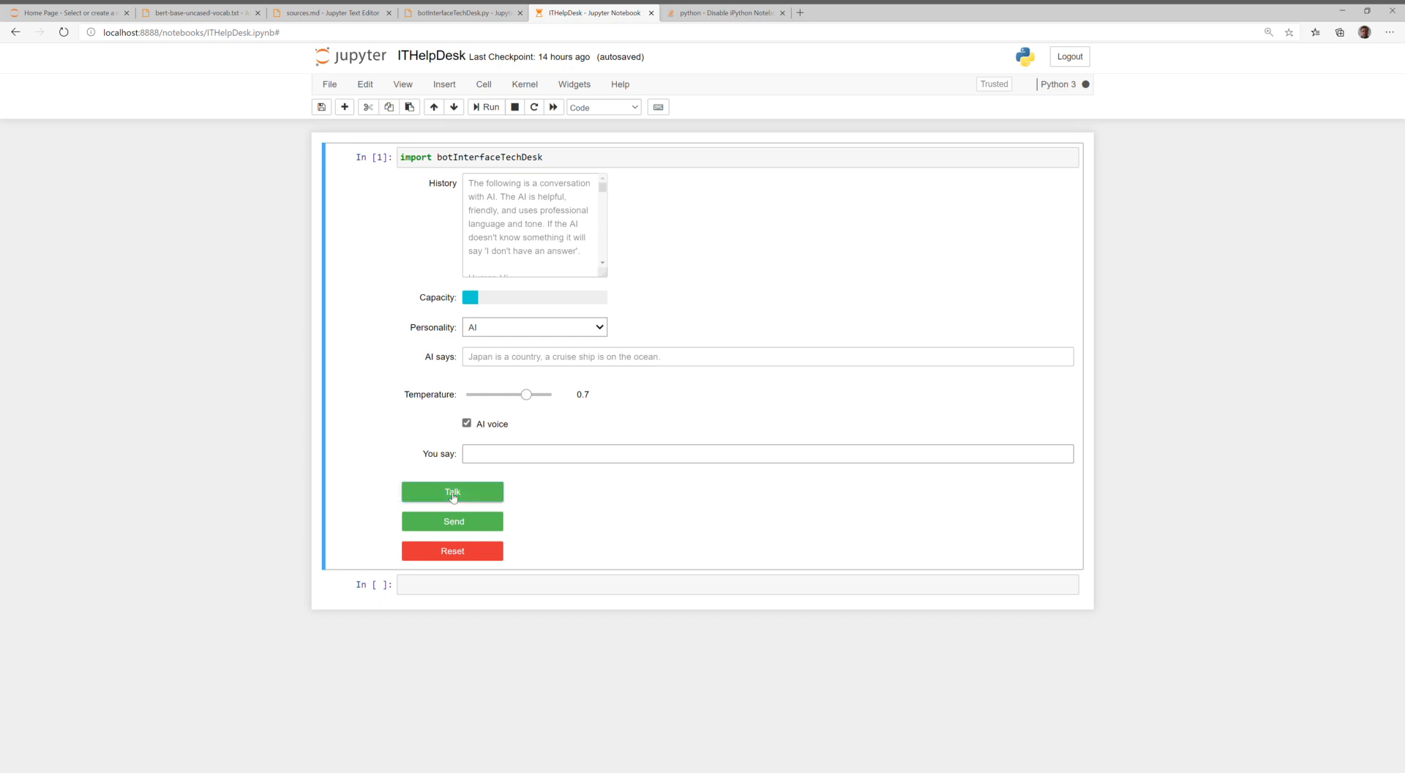
# Ask aloud about the danger of eating sushi, then what happened two weeks ago
pyautogui.write('what is the danger of eating sushi')
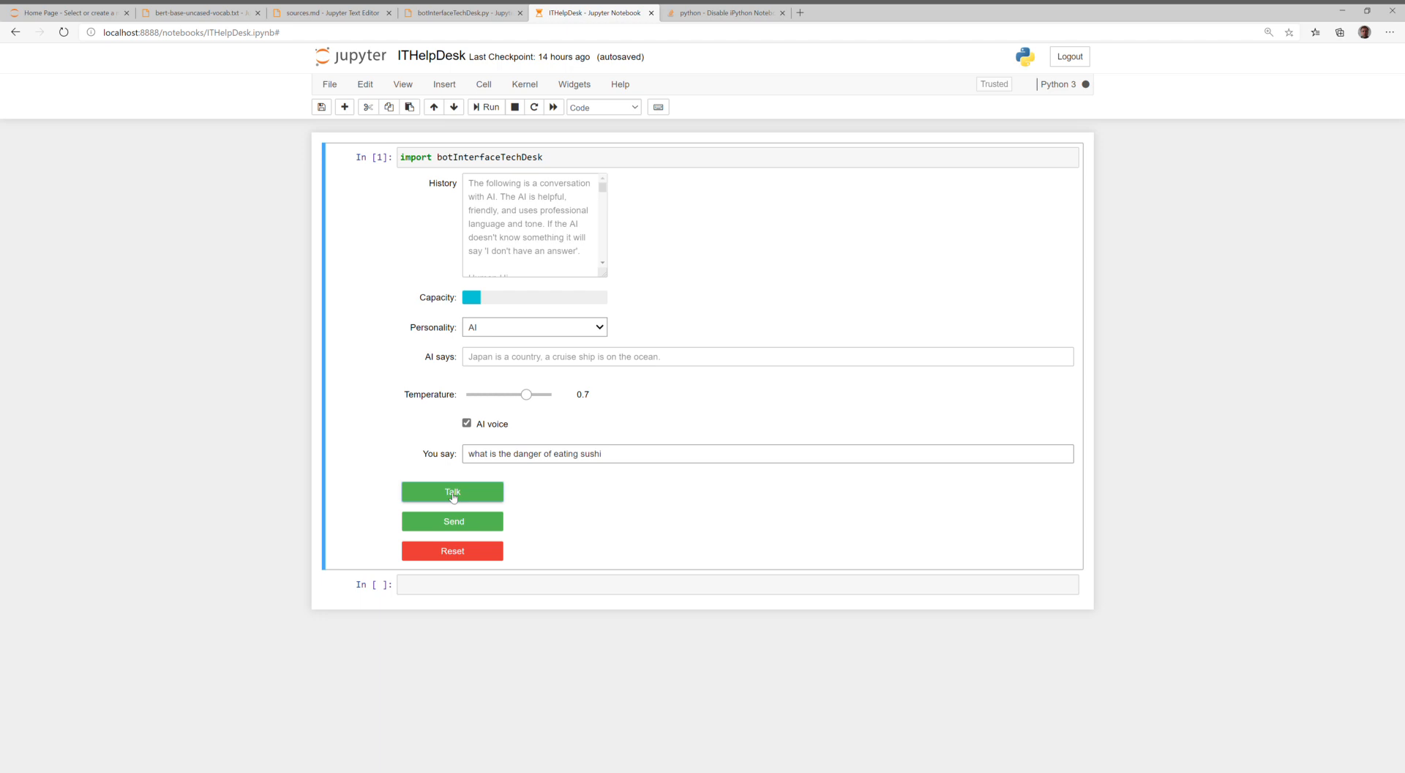
pyautogui.click(452, 491)
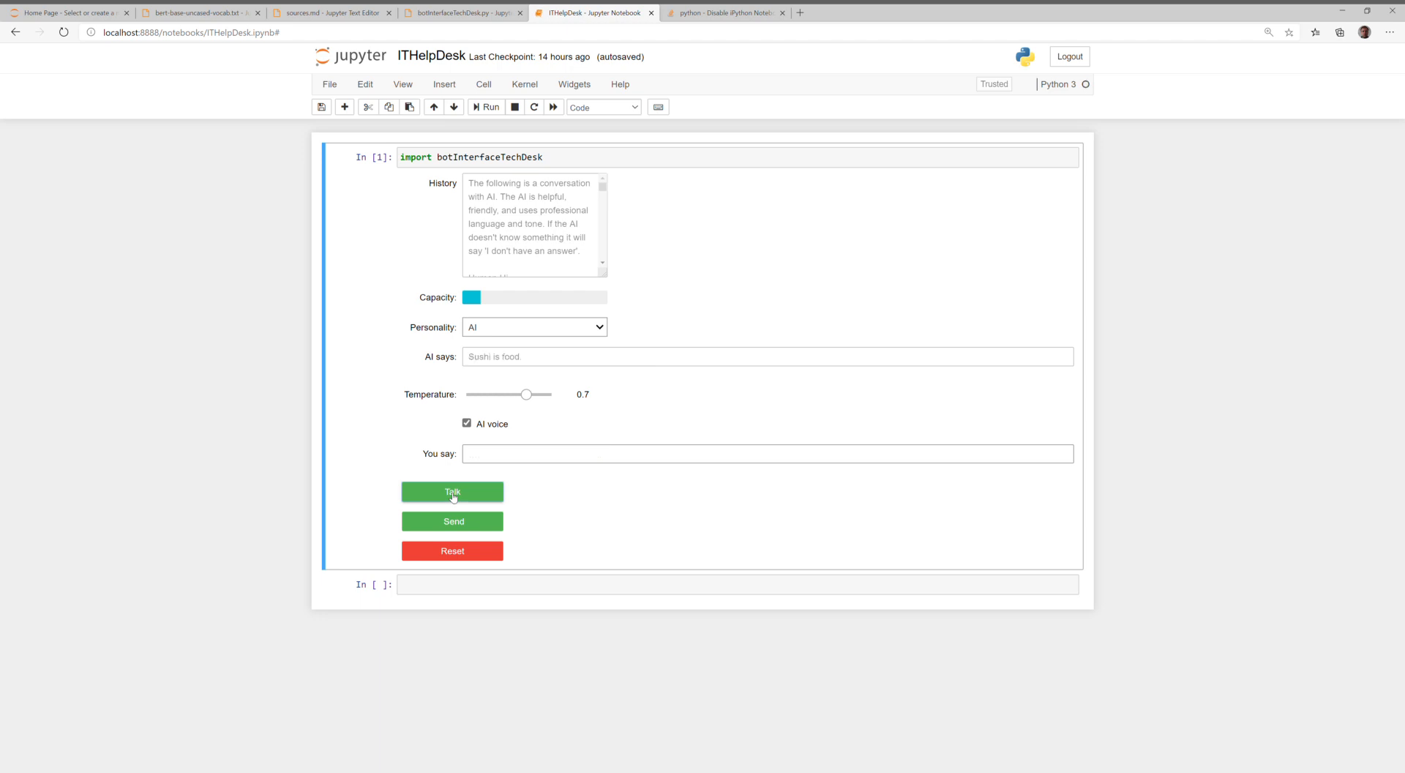
pyautogui.click(453, 491)
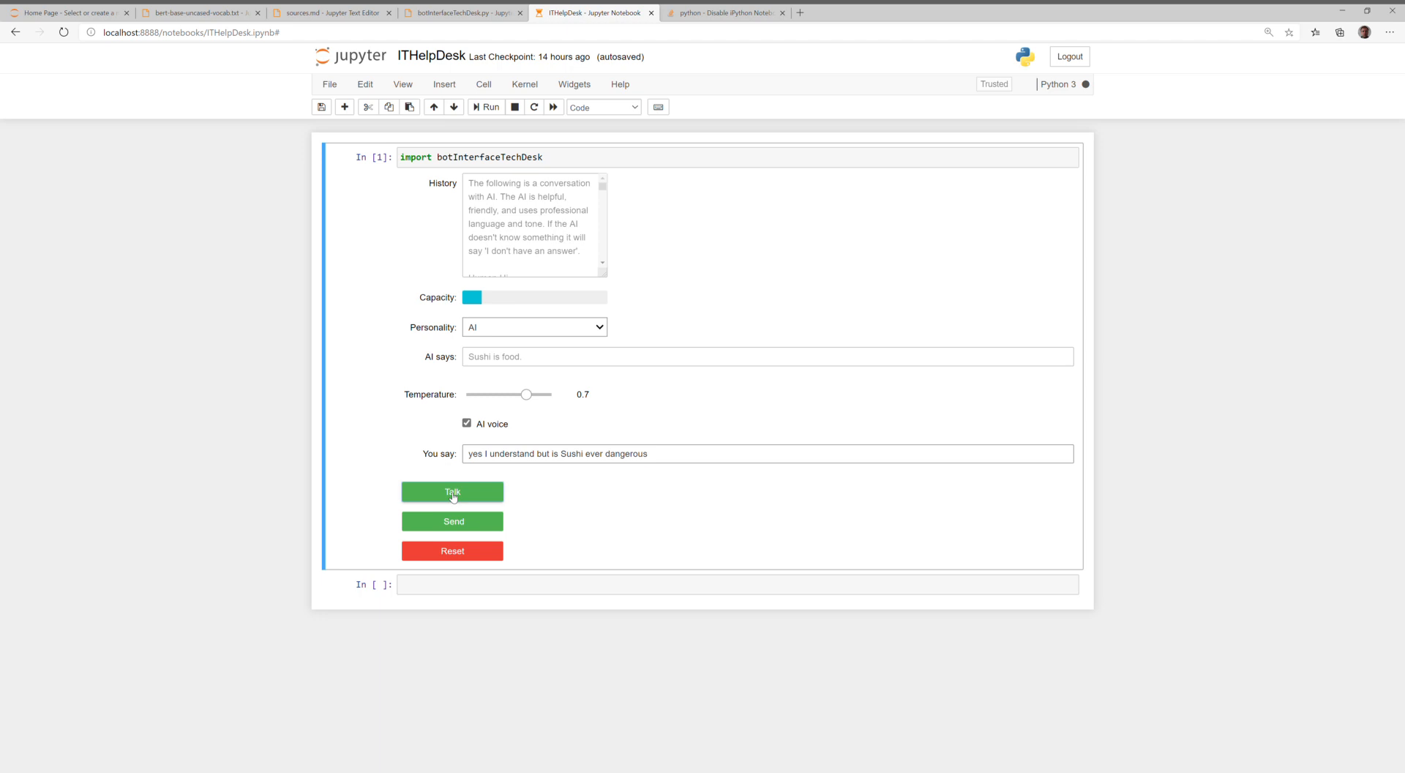
pyautogui.click(451, 493)
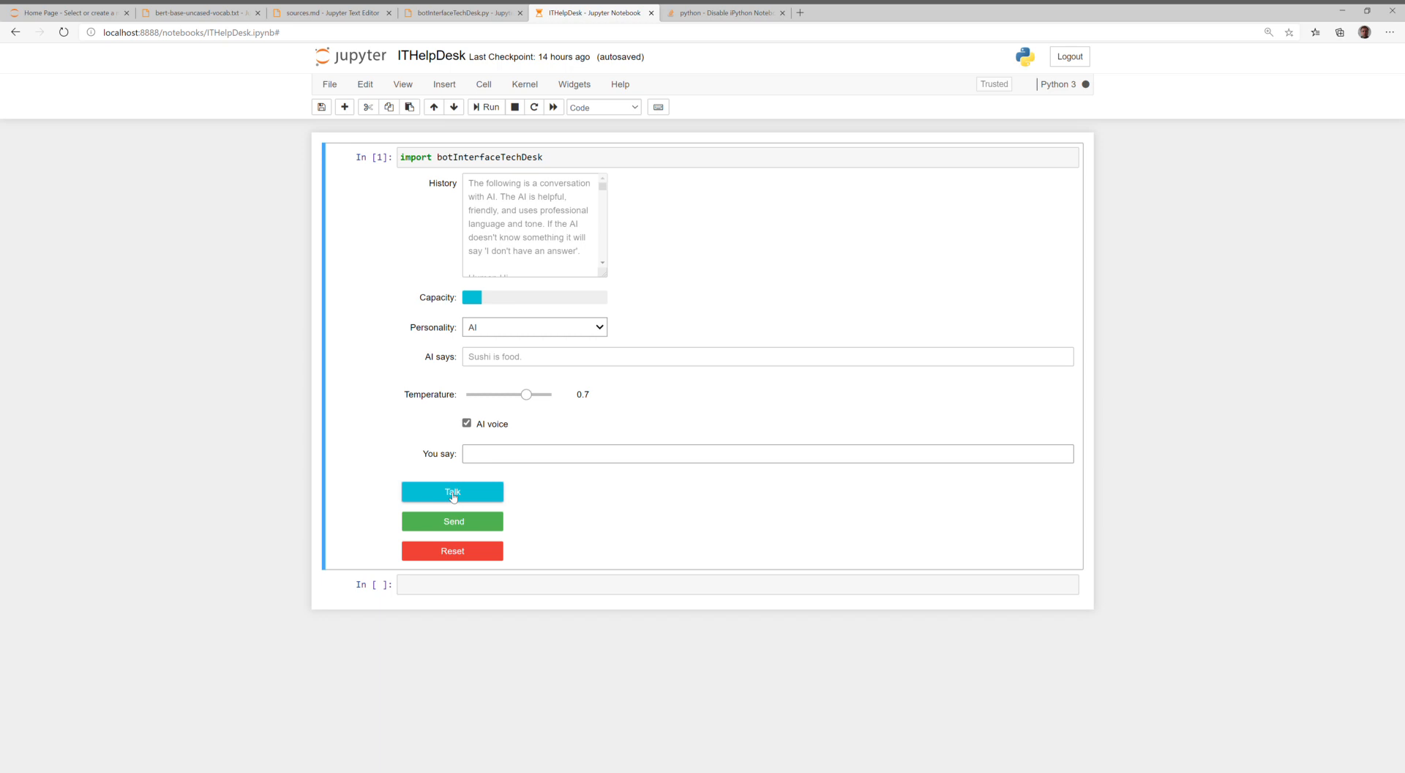
pyautogui.write('what happened two weeks ago')
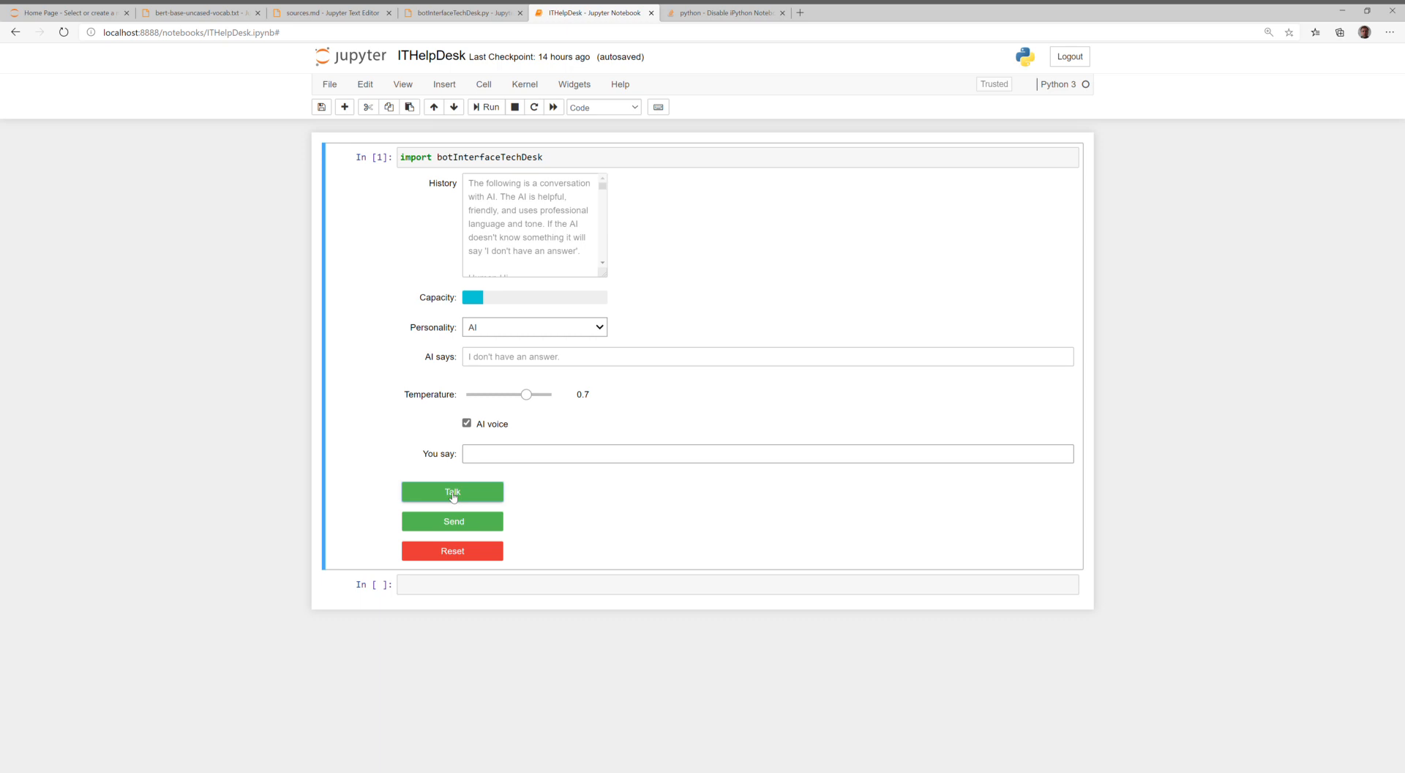
pyautogui.click(452, 492)
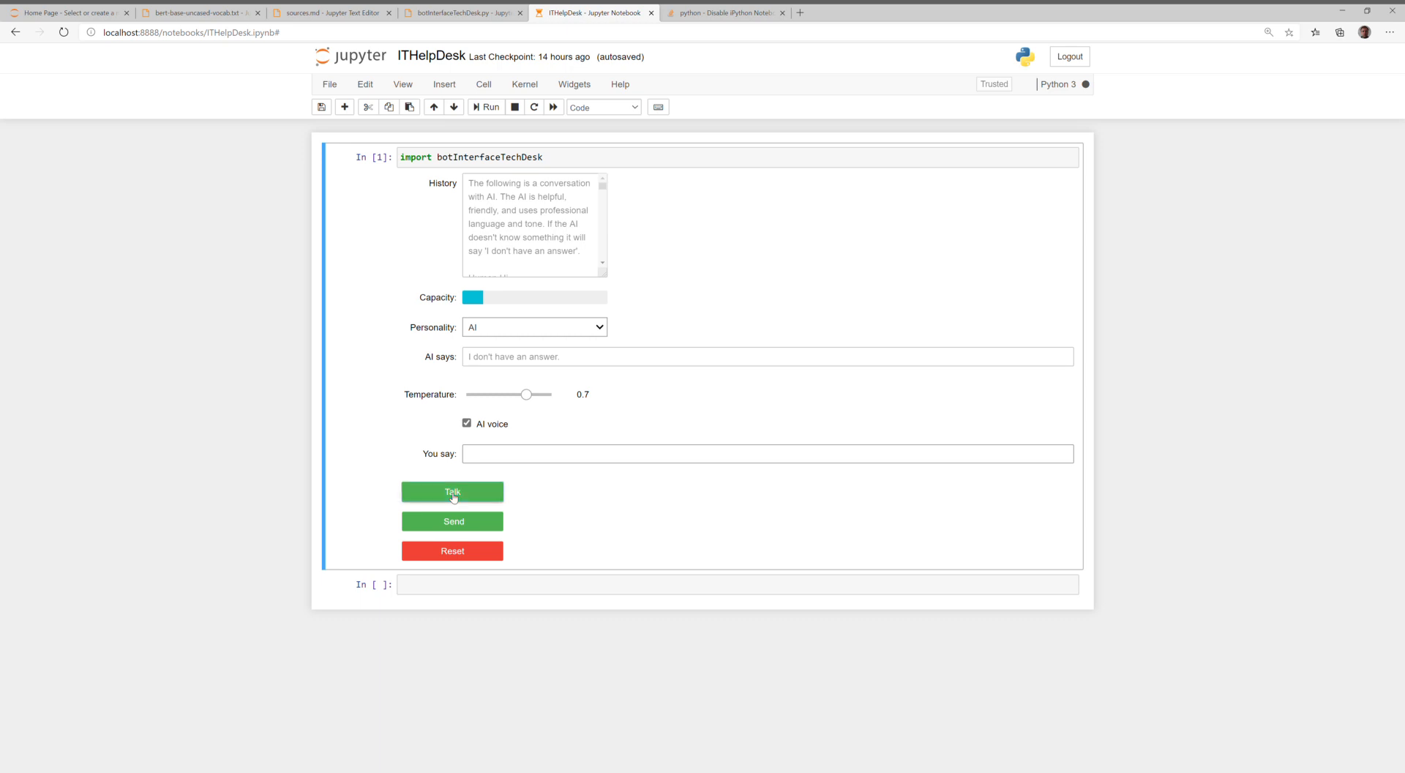
# Ask aloud for a major 2020 event, then 'who is the inventor of Ikea'
pyautogui.write('this year is the year 2020 lot of things are going on tell me one of the major events')
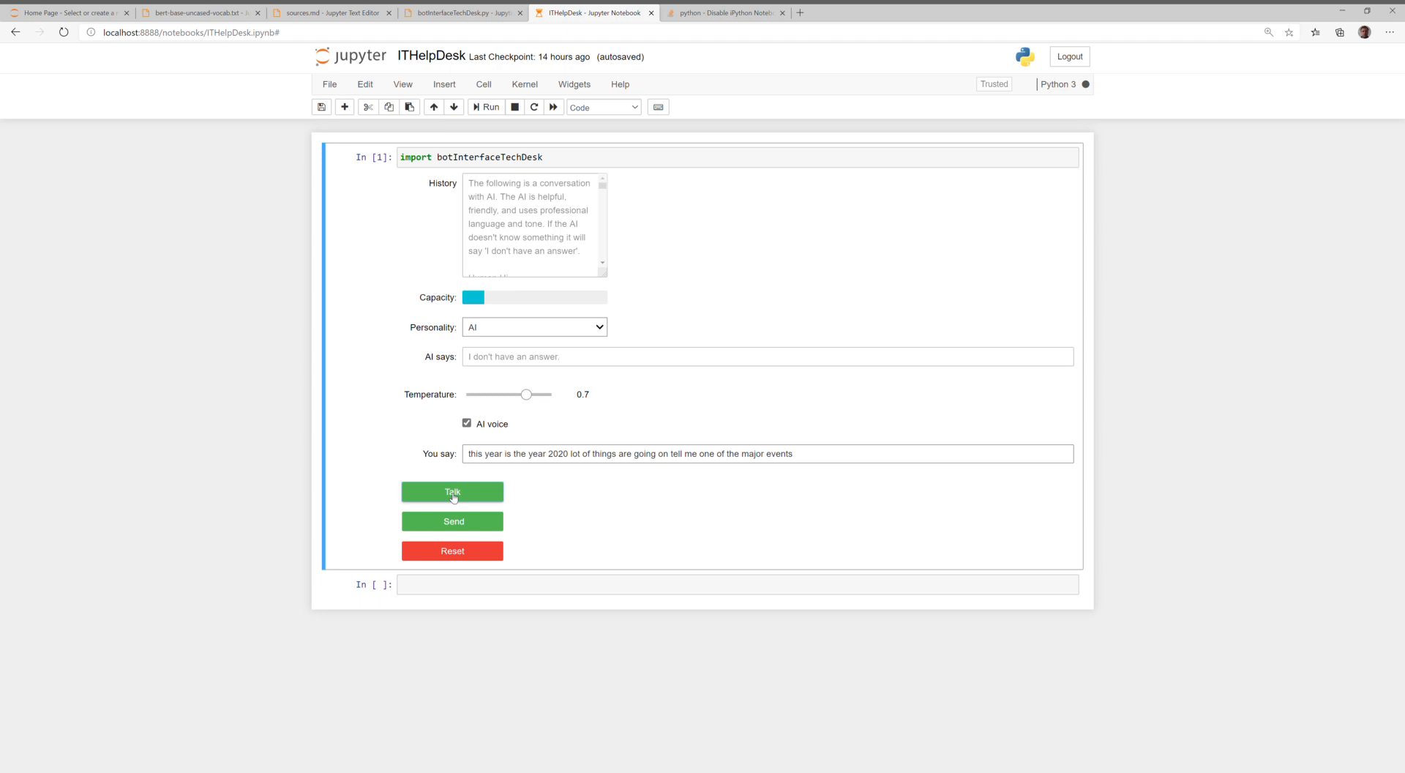
pyautogui.click(451, 491)
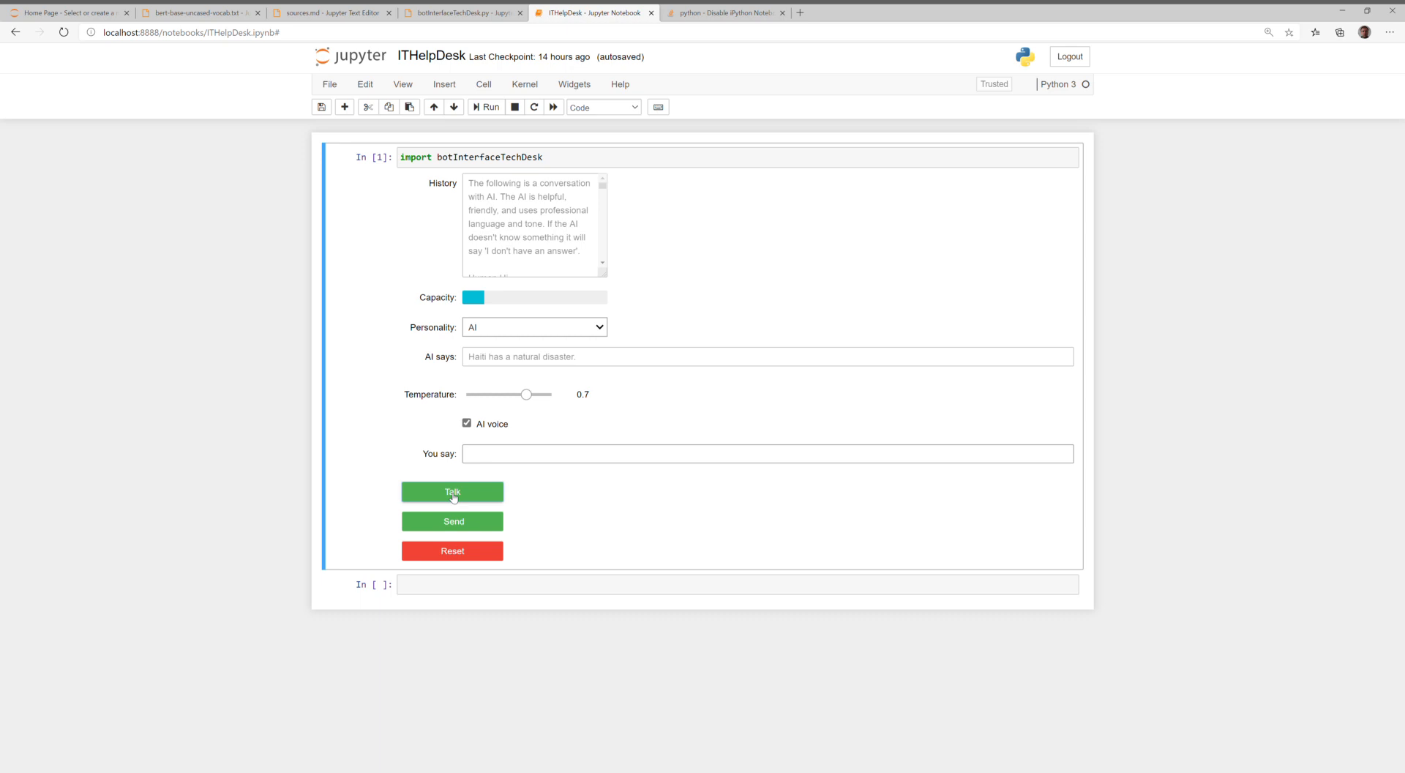
pyautogui.click(451, 491)
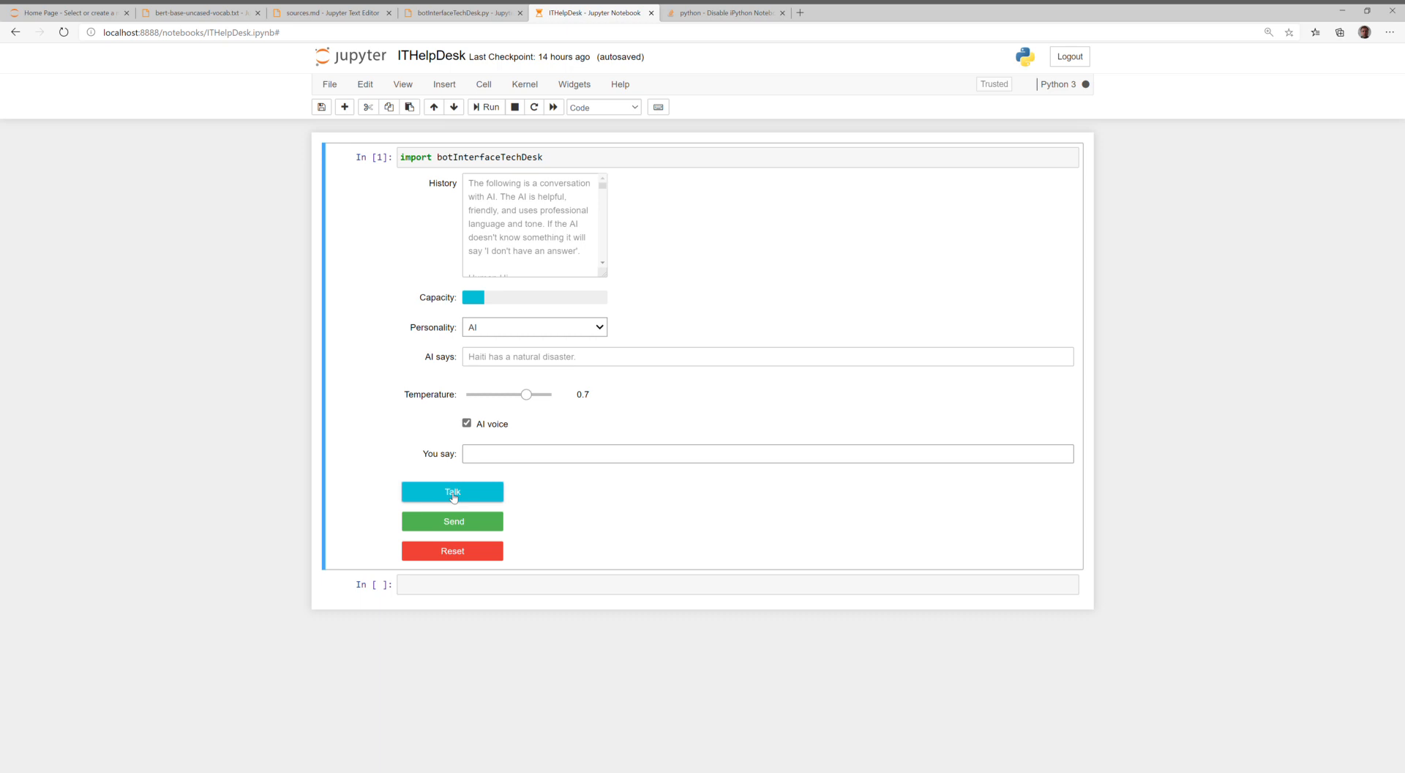
pyautogui.write('who is the inventor of Ikea')
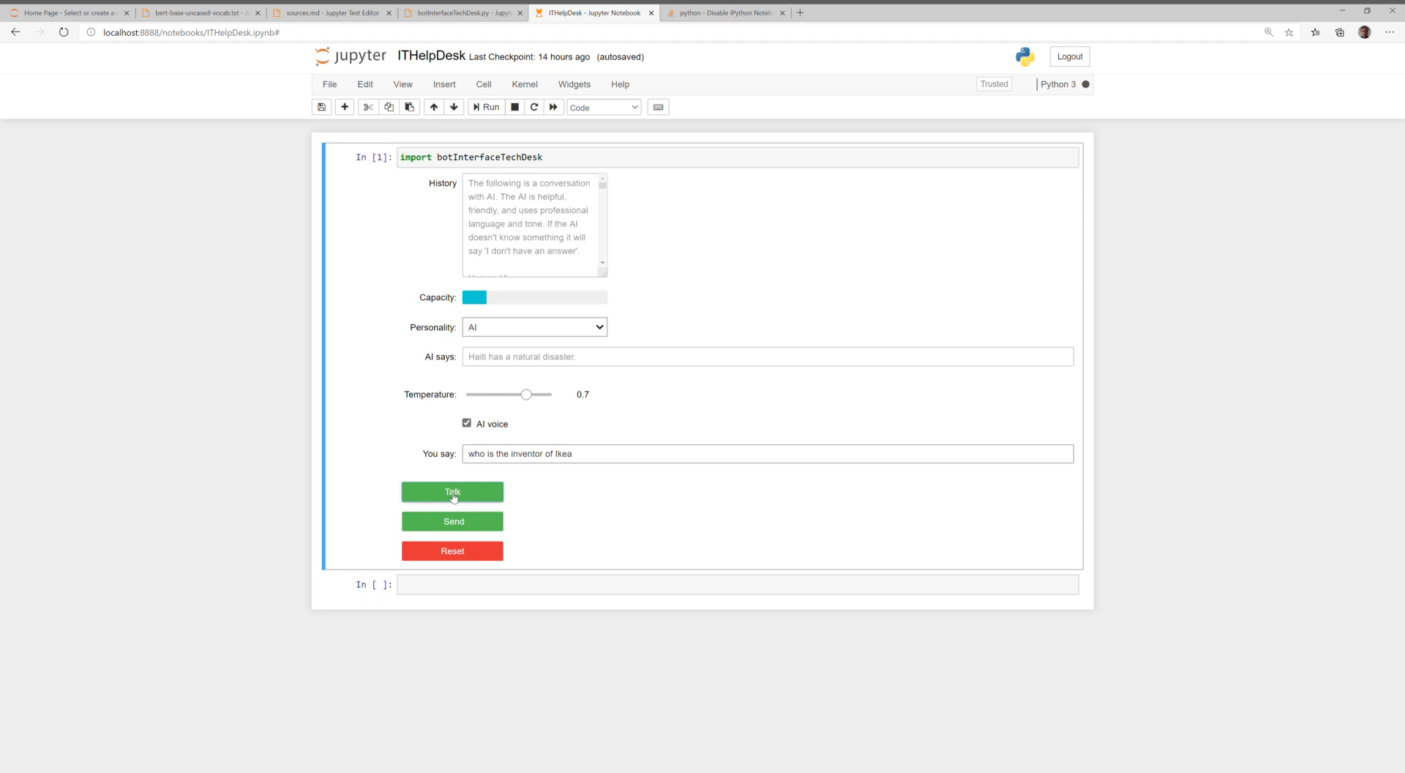
pyautogui.click(451, 491)
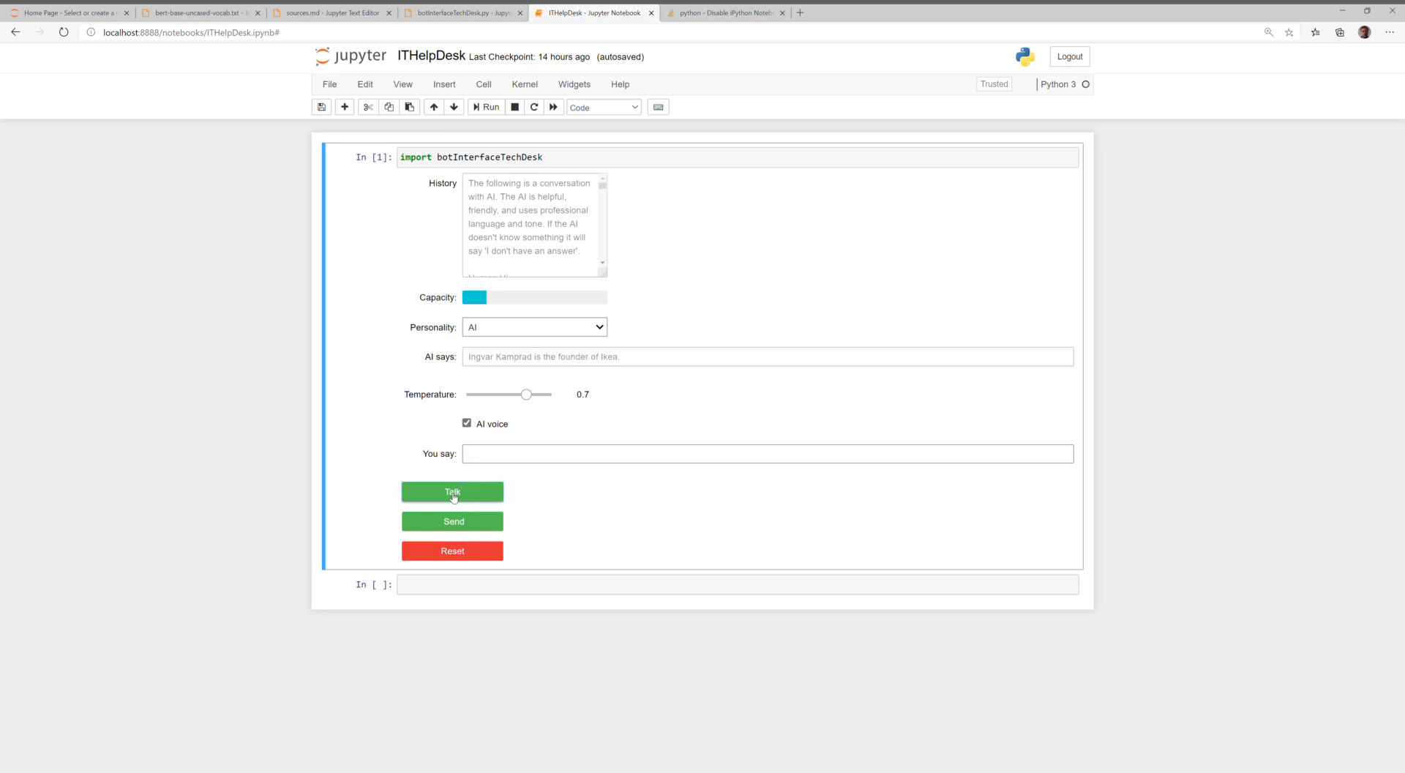
pyautogui.click(452, 491)
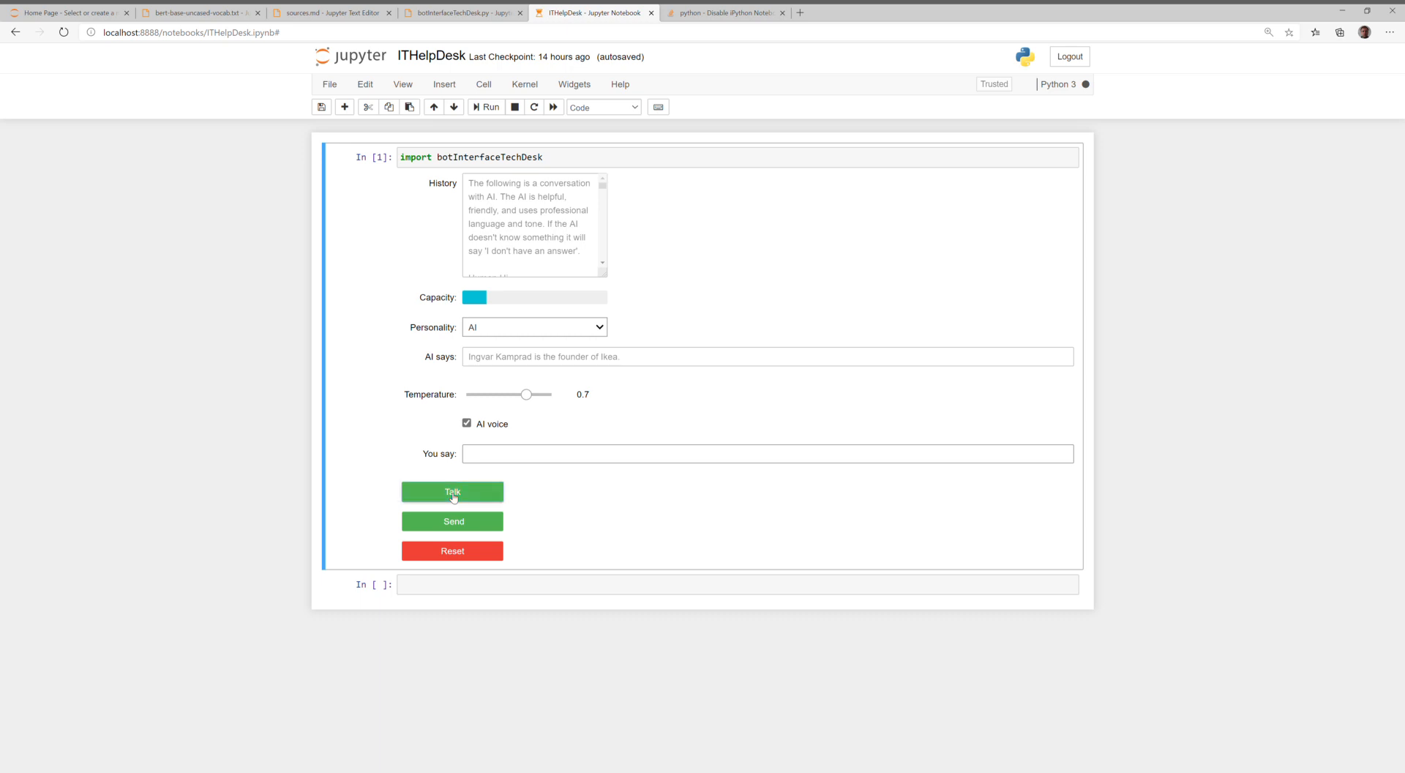
# Ask 'what is the best way to save money at IKEA', then 'how do I save money at IKEA'
pyautogui.write('what is the best way to save money at IKEA')
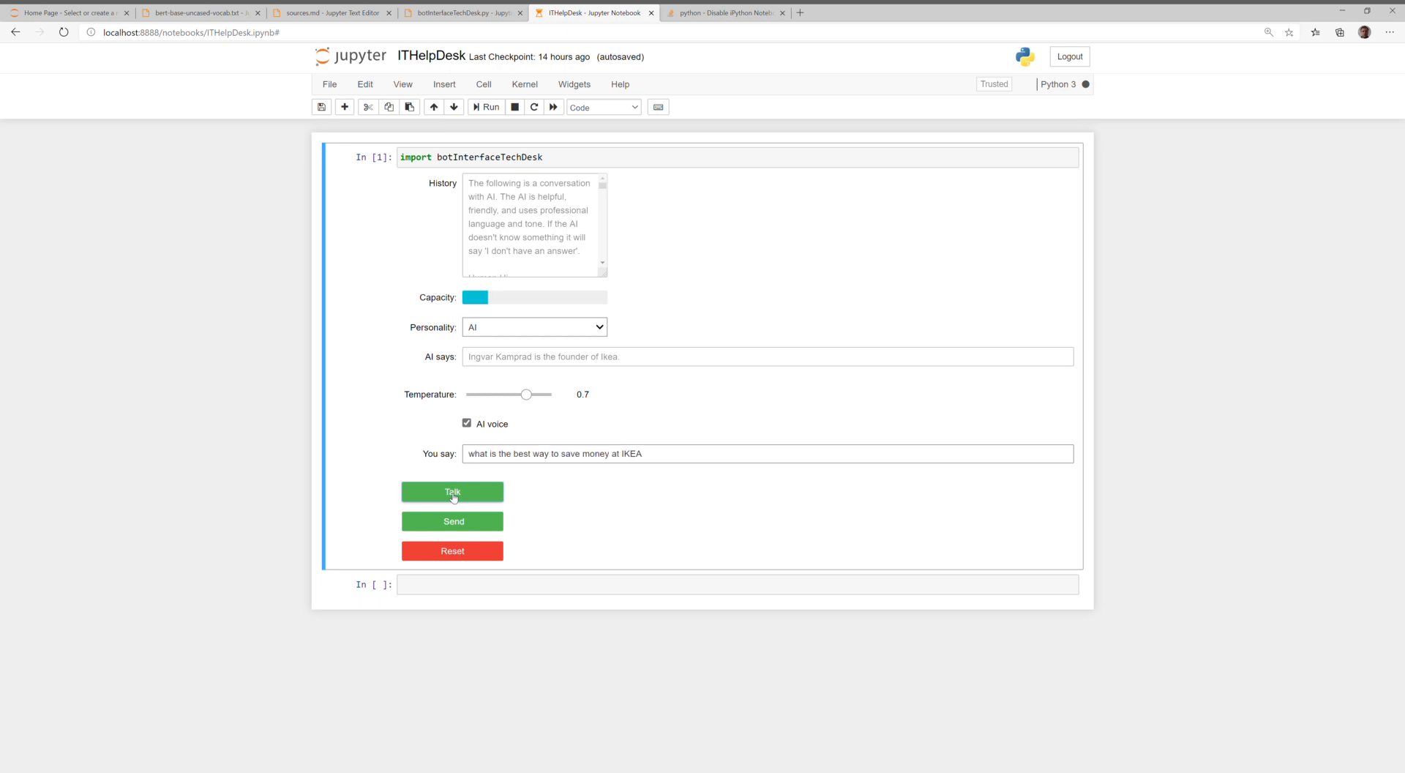
pyautogui.click(451, 491)
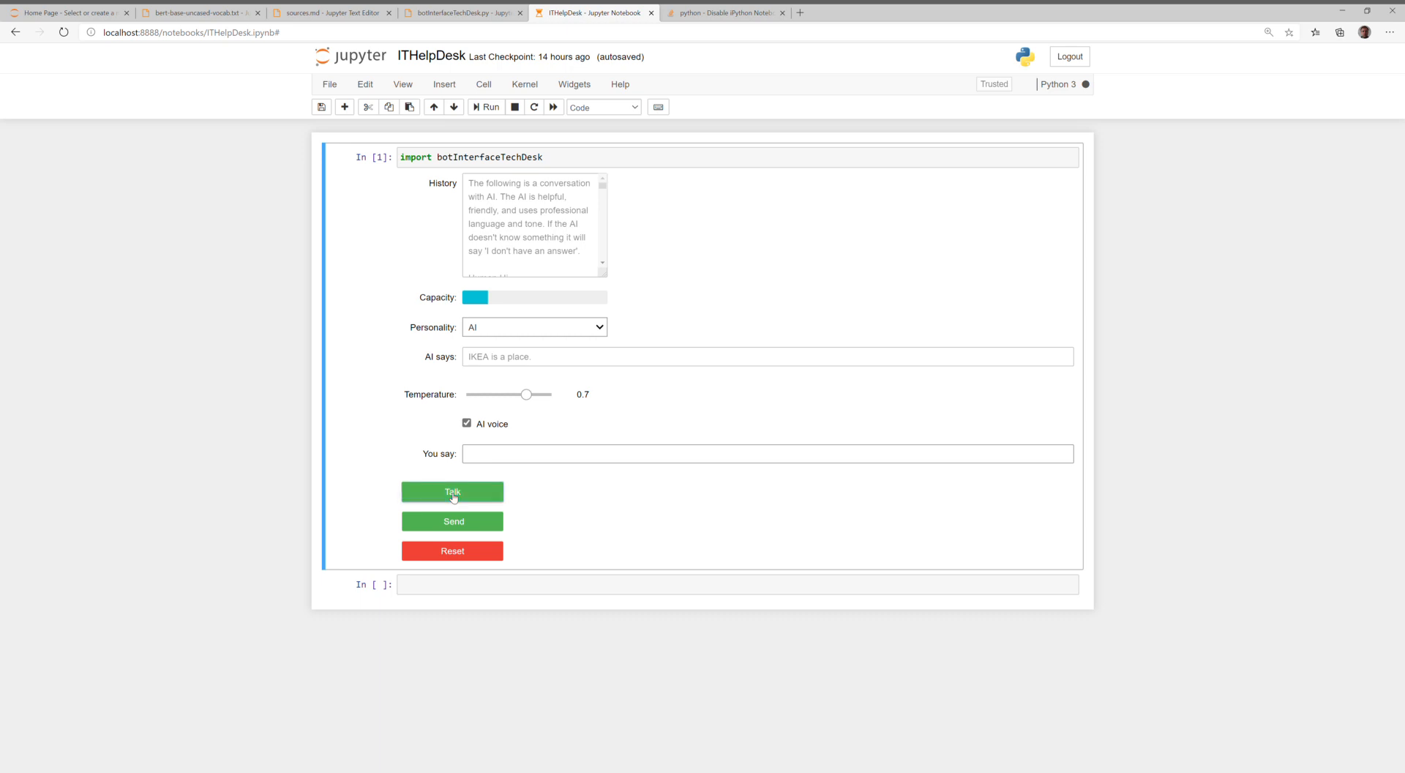
pyautogui.write('how do I save money at IKEA')
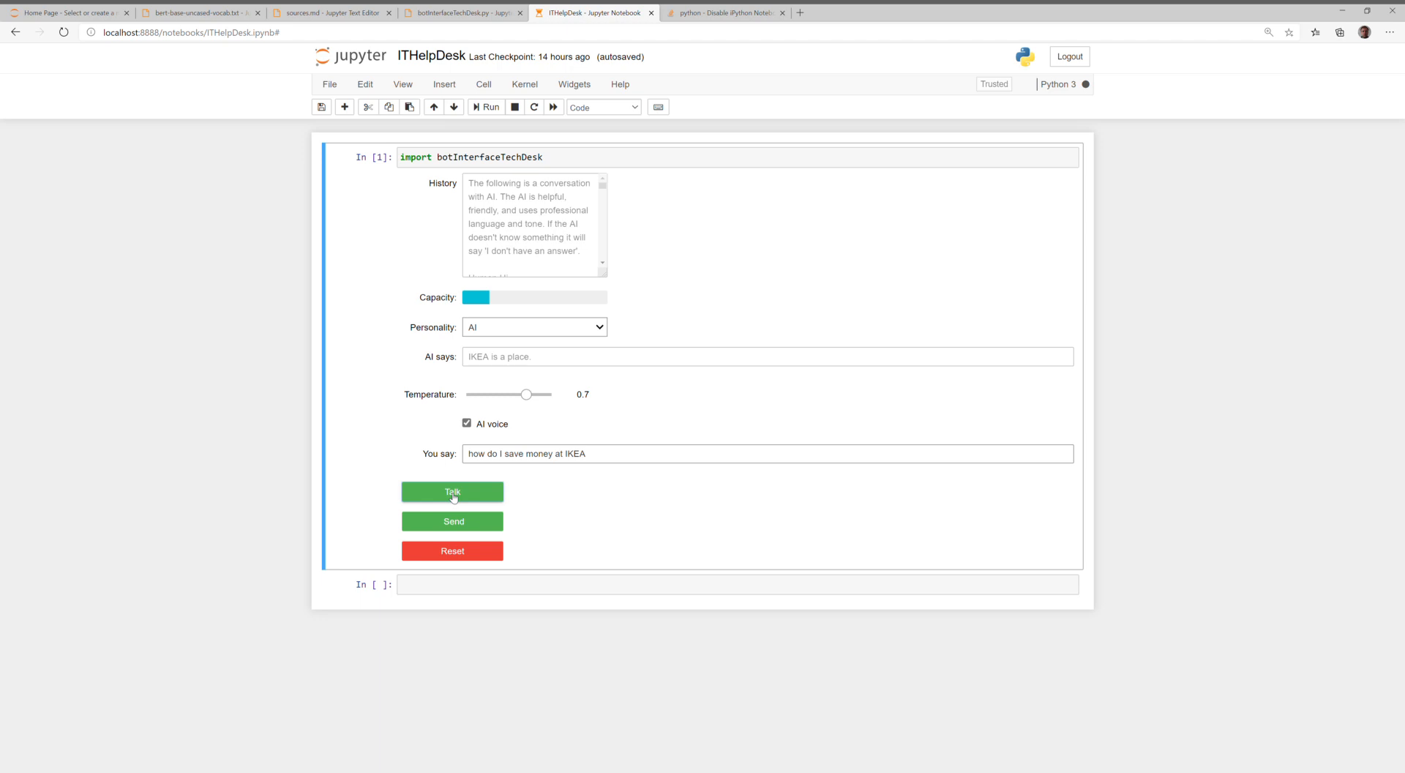
pyautogui.click(452, 491)
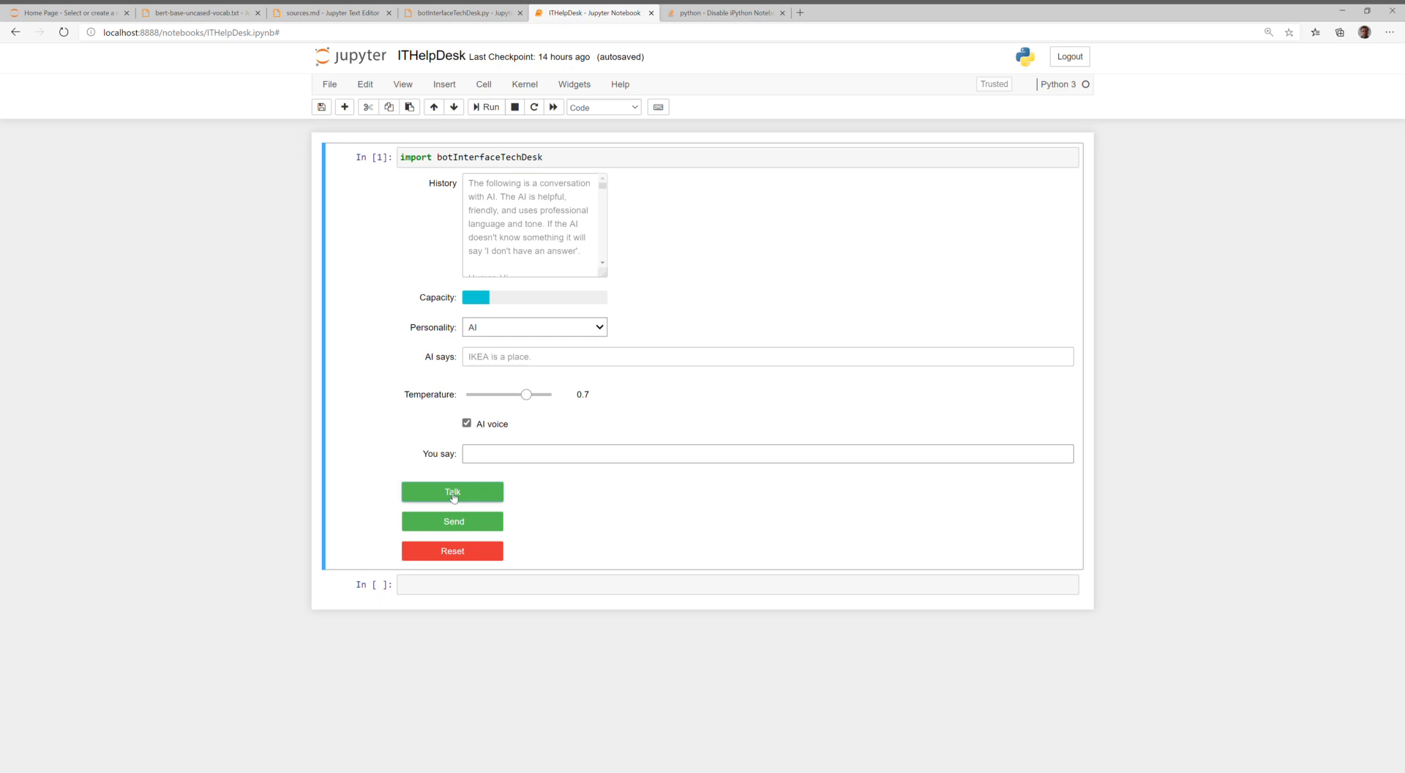
pyautogui.moveTo(614, 466)
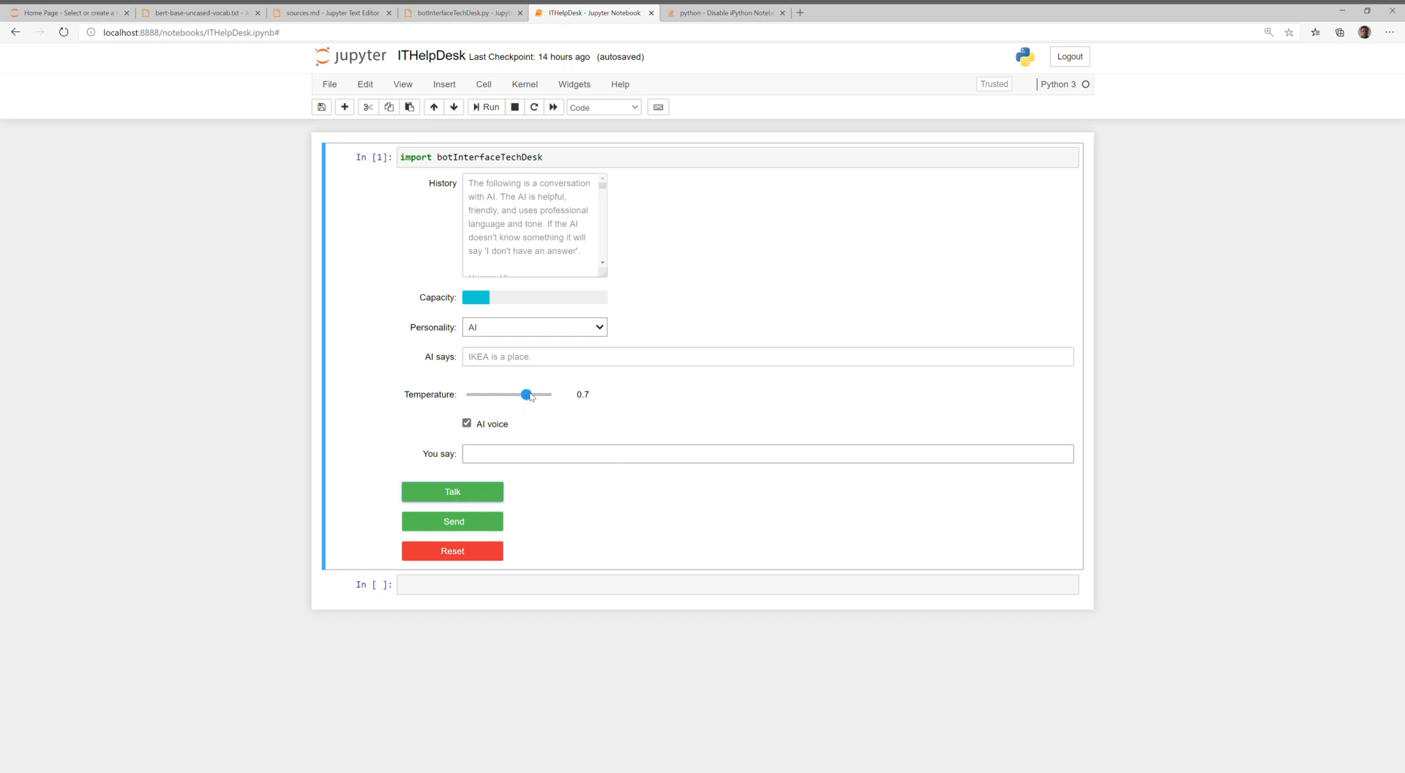
# Set temperature to 1.0, ask what is dangerous about rock climbing, and read the reply
pyautogui.moveTo(524, 394); pyautogui.dragTo(551, 394)
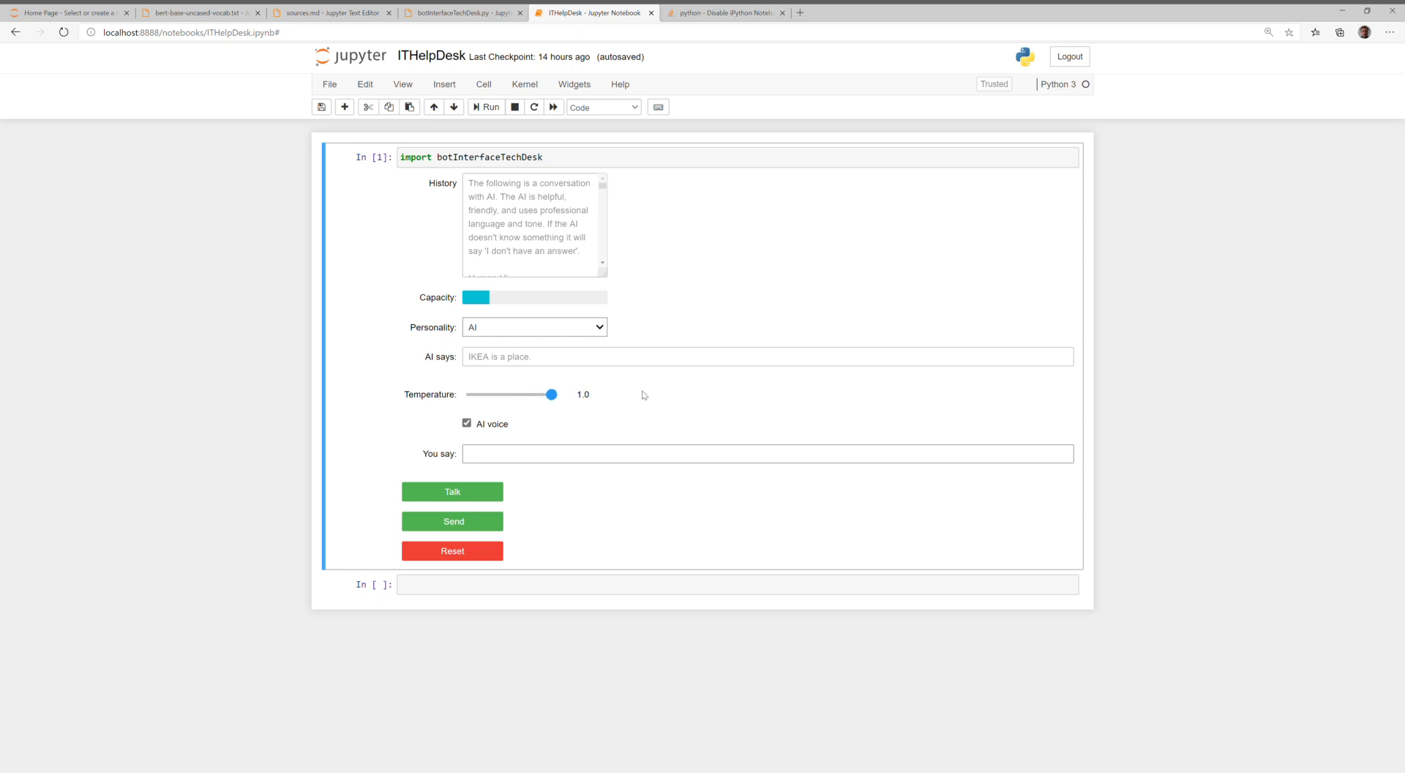
pyautogui.moveTo(574, 449)
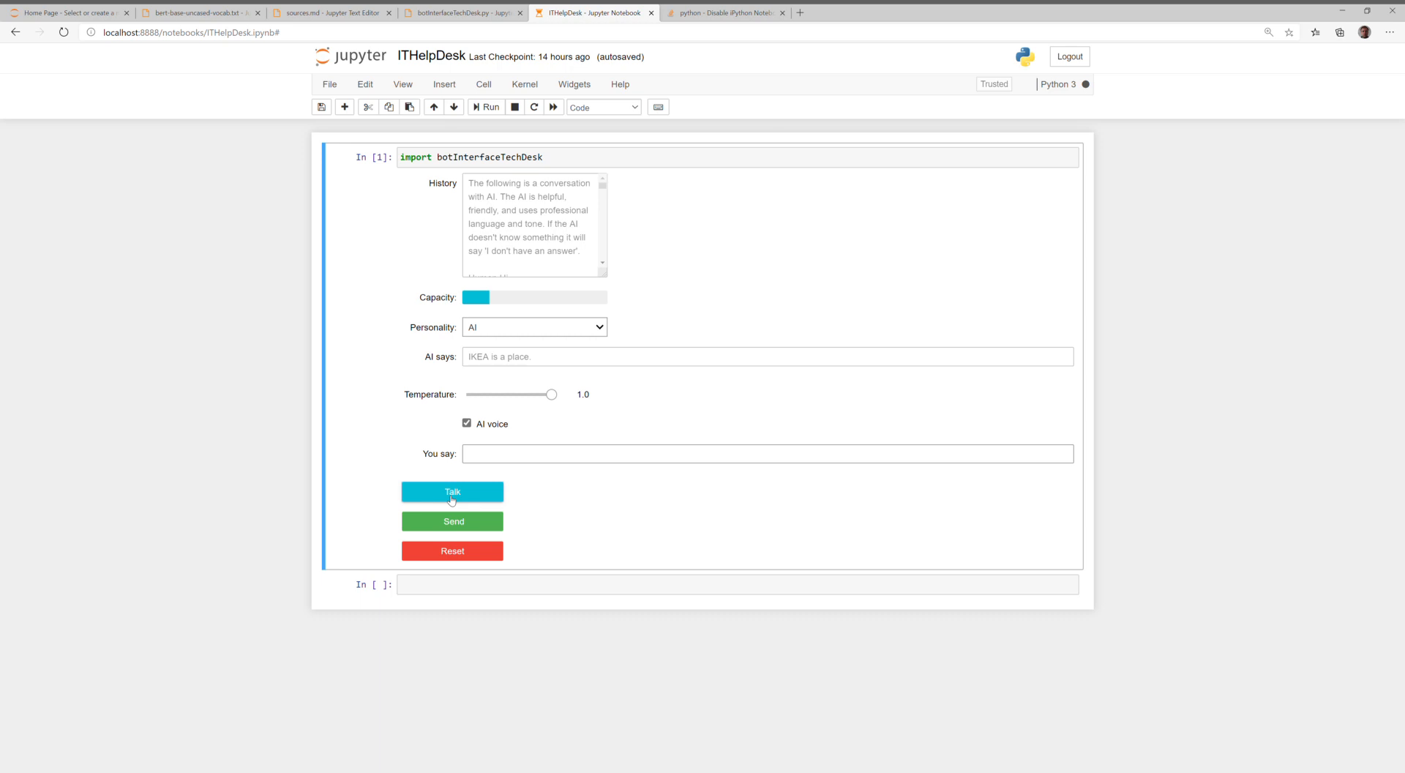
pyautogui.write('what is dangerous about rock climbing')
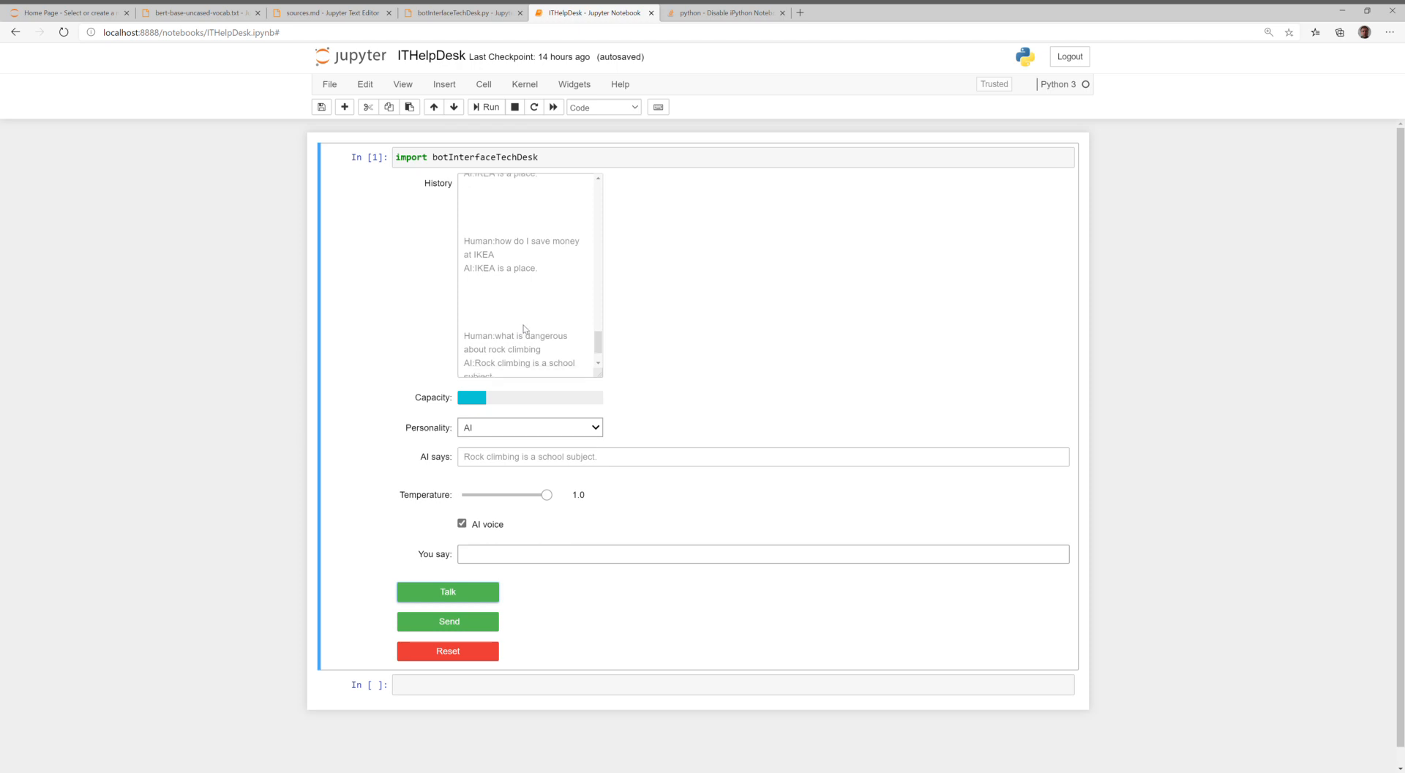
pyautogui.scroll(-3)
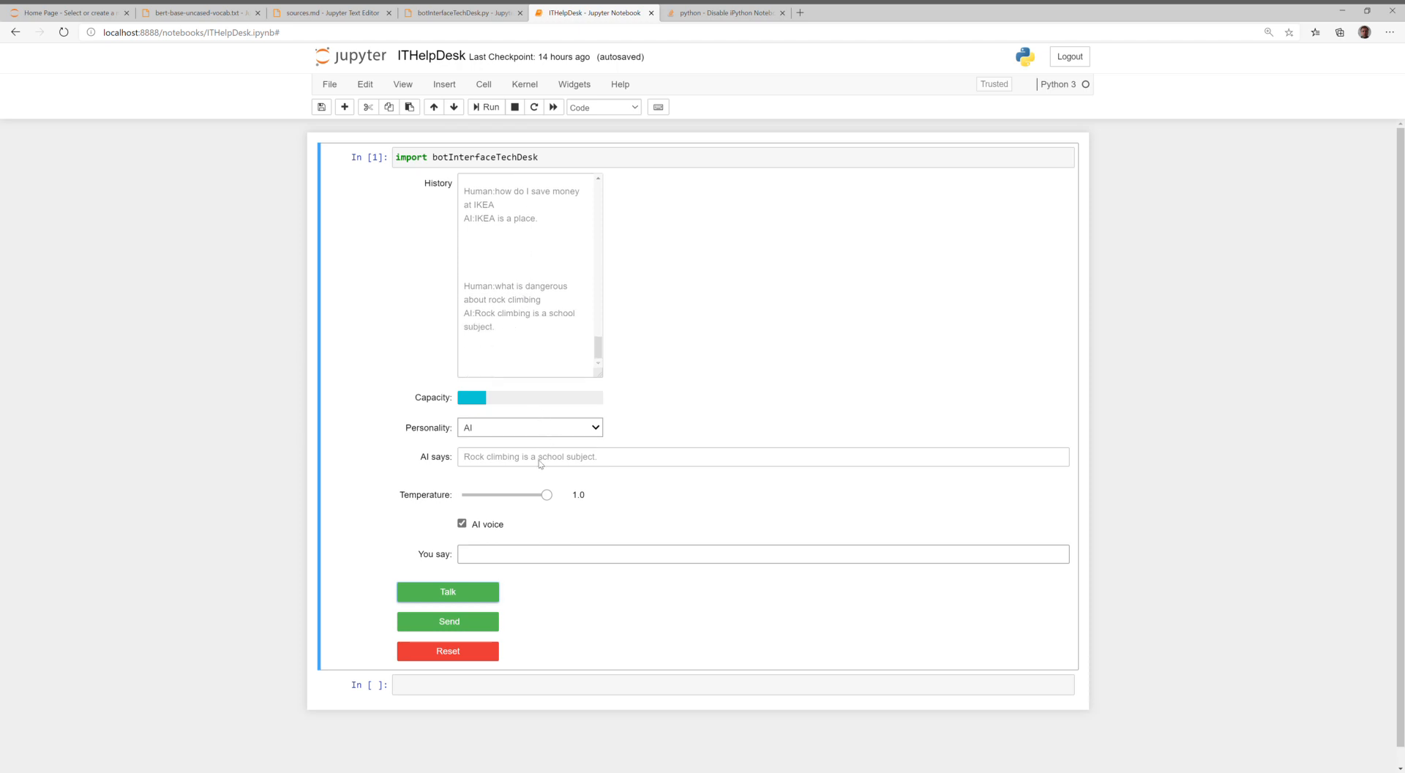
# Lower the temperature to about 0.1 and ask aloud 'what is rock climbing'
pyautogui.moveTo(547, 494); pyautogui.dragTo(472, 494)
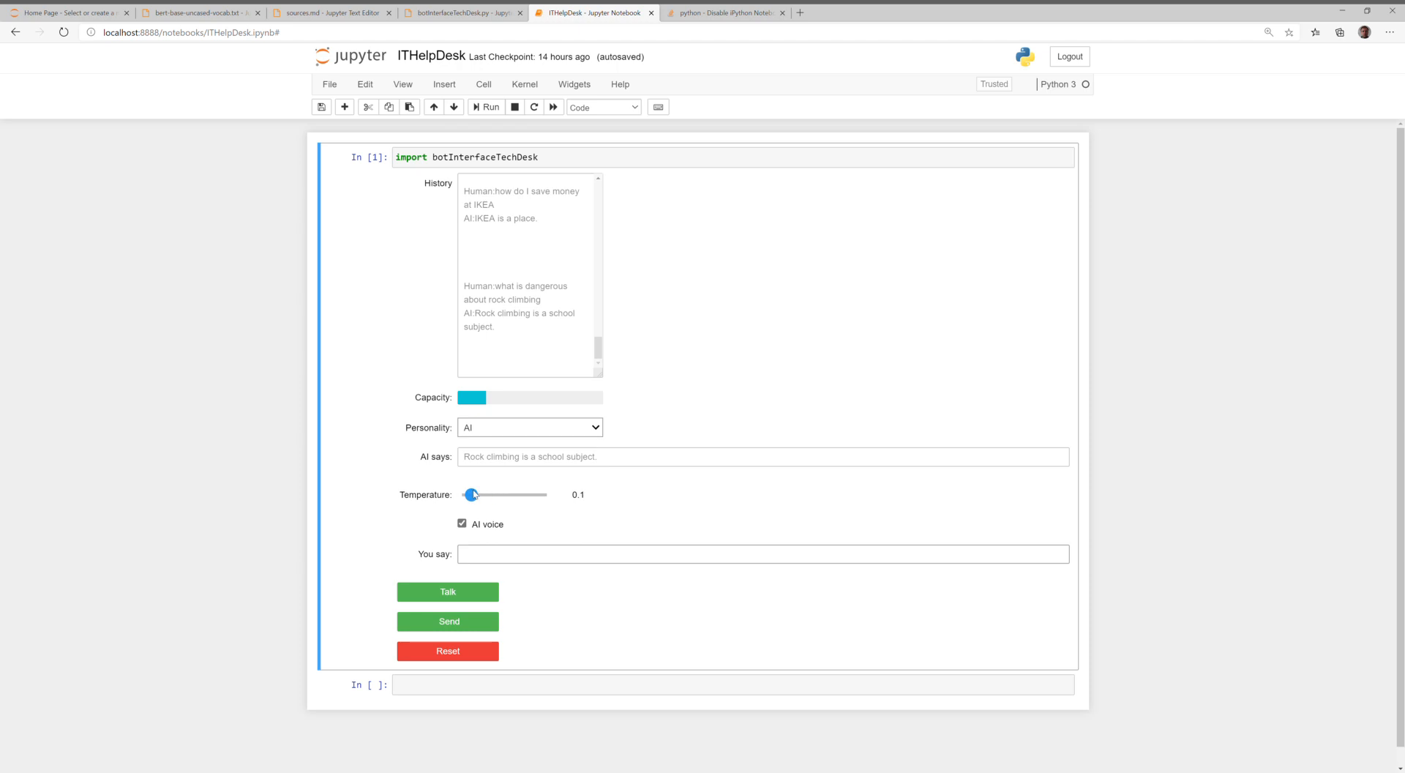
pyautogui.moveTo(472, 494); pyautogui.dragTo(464, 494)
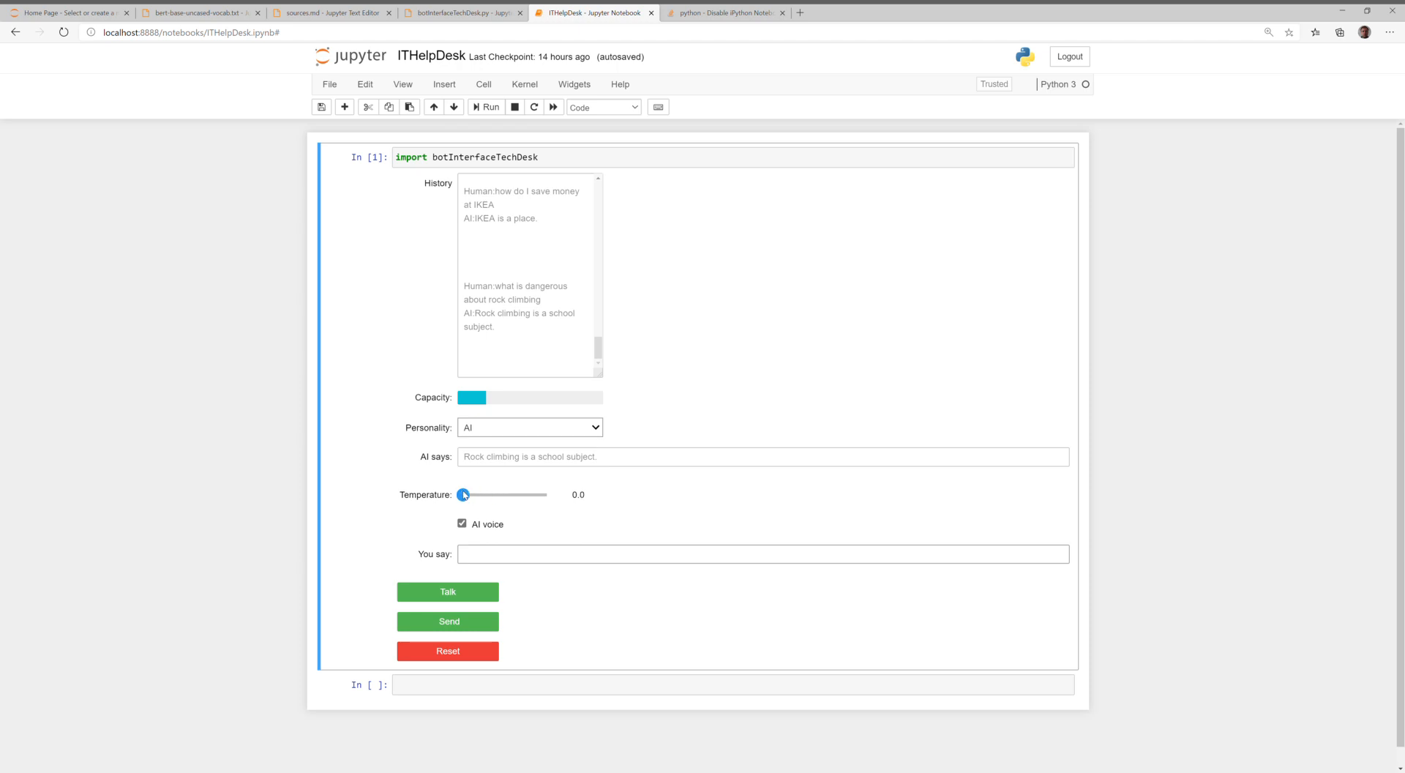
pyautogui.moveTo(464, 494); pyautogui.dragTo(467, 494)
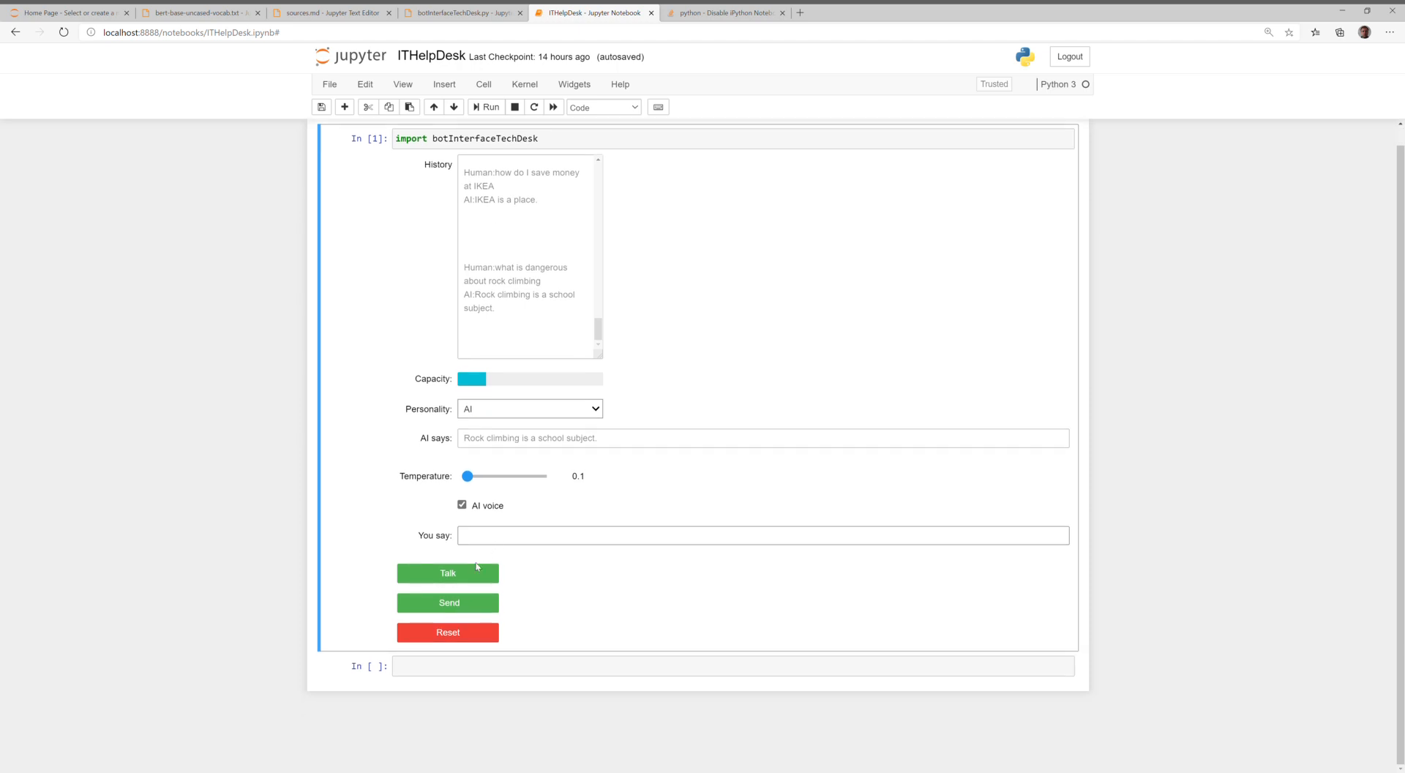
pyautogui.click(447, 573)
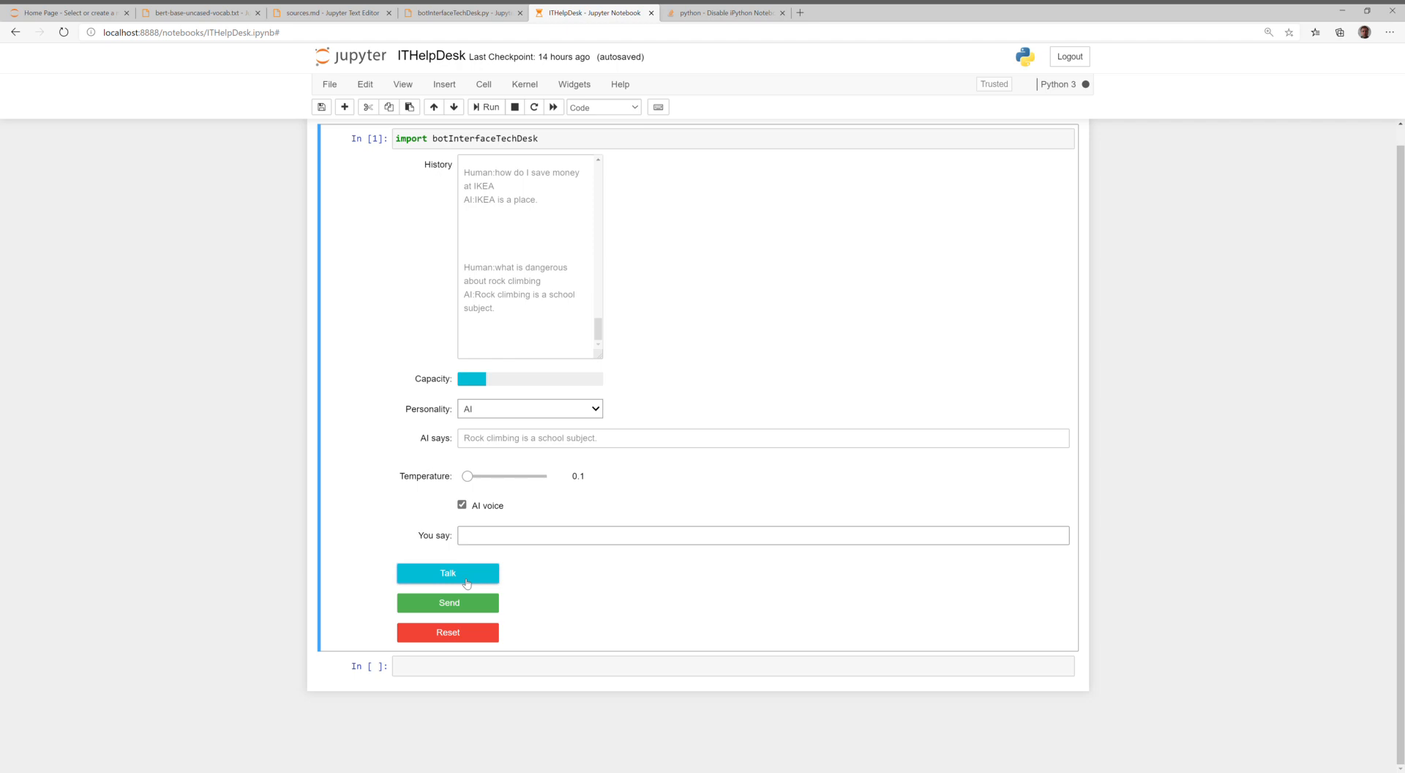
pyautogui.write('what is rock climbing')
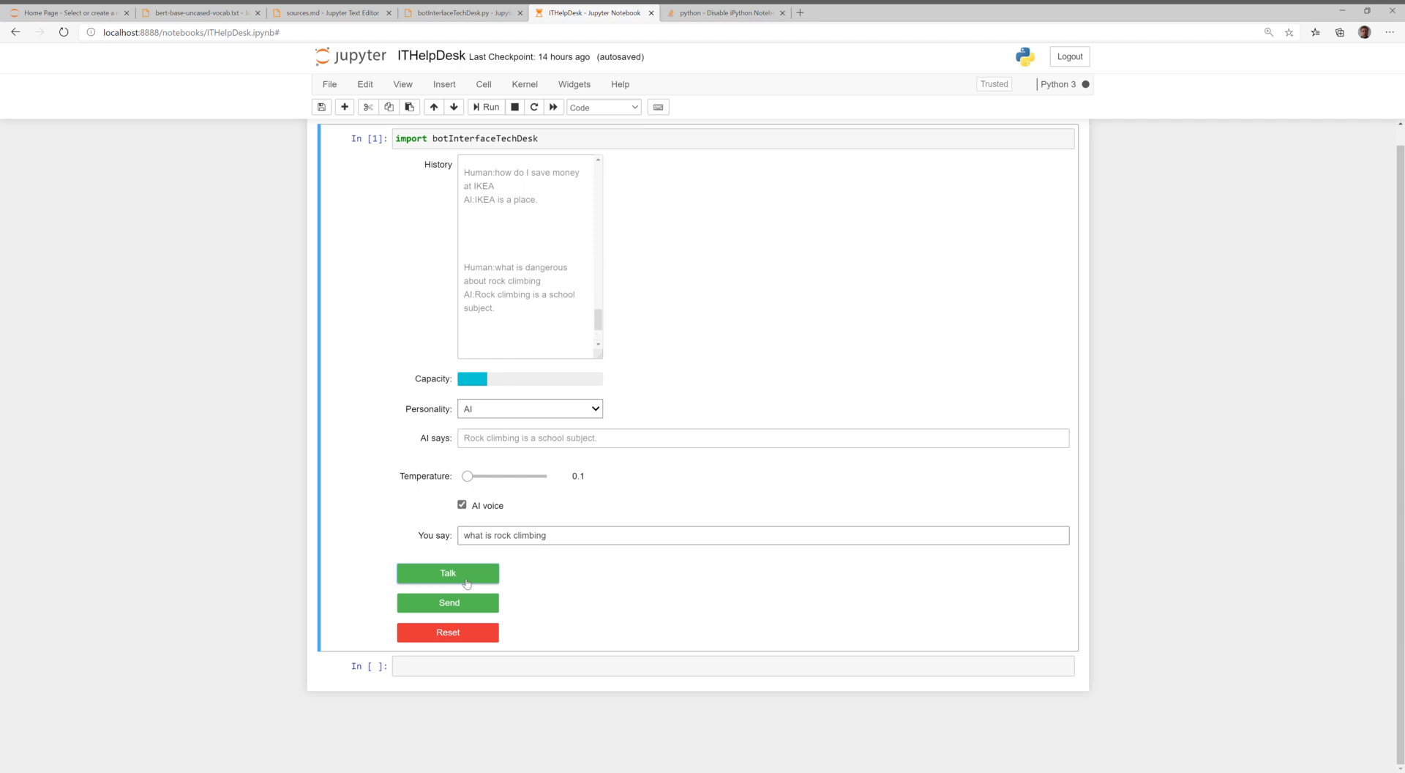
pyautogui.click(447, 573)
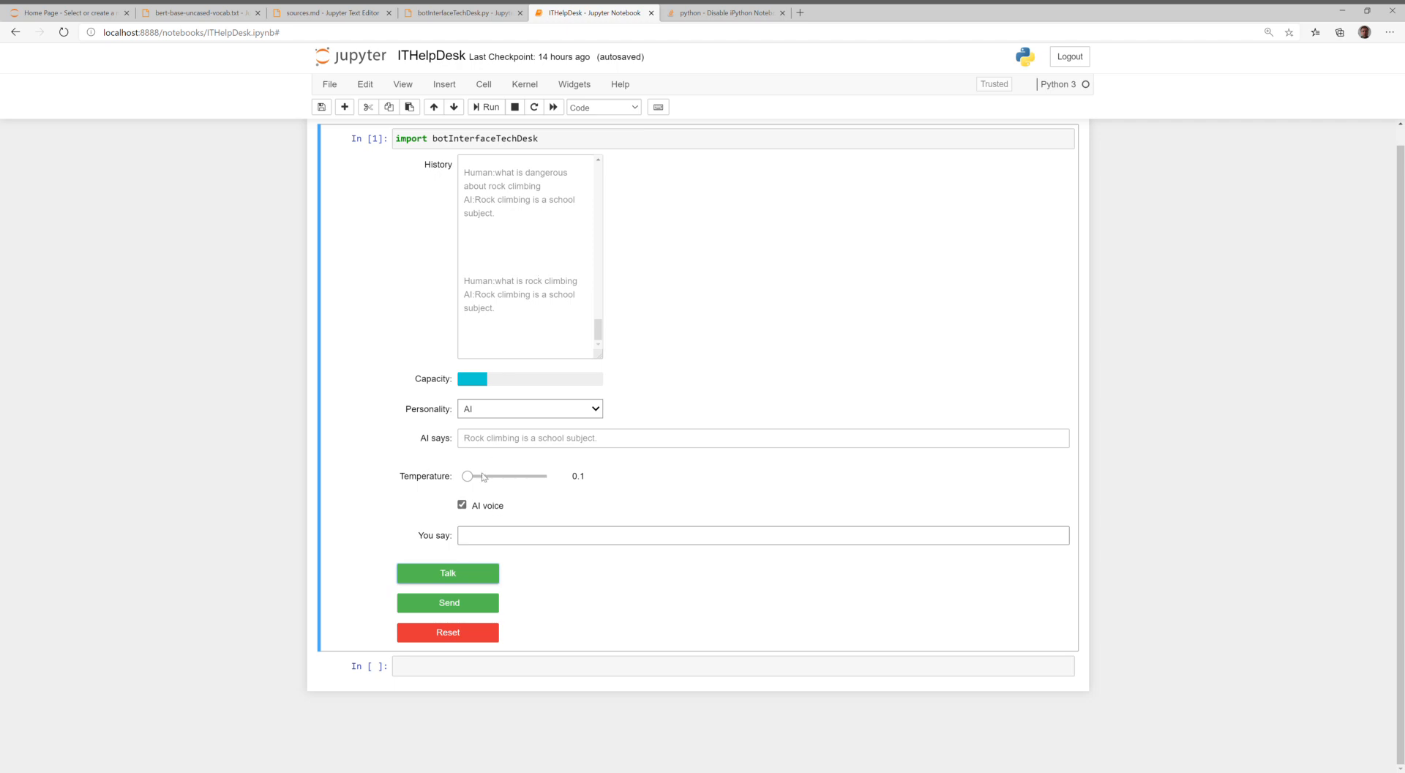
# Set the temperature to 0.0 and ask aloud 'what is 2 + 2'
pyautogui.moveTo(482, 477); pyautogui.dragTo(464, 476)
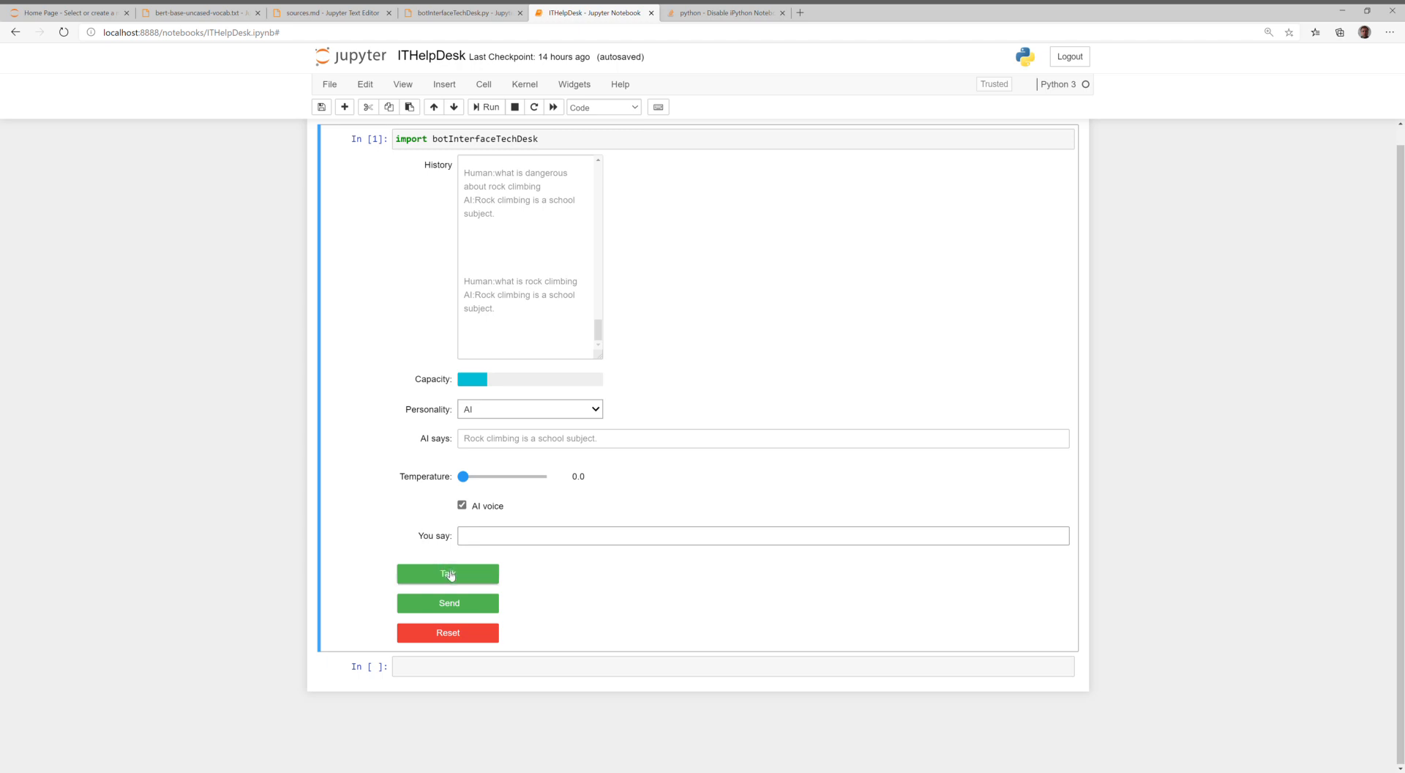
pyautogui.click(447, 573)
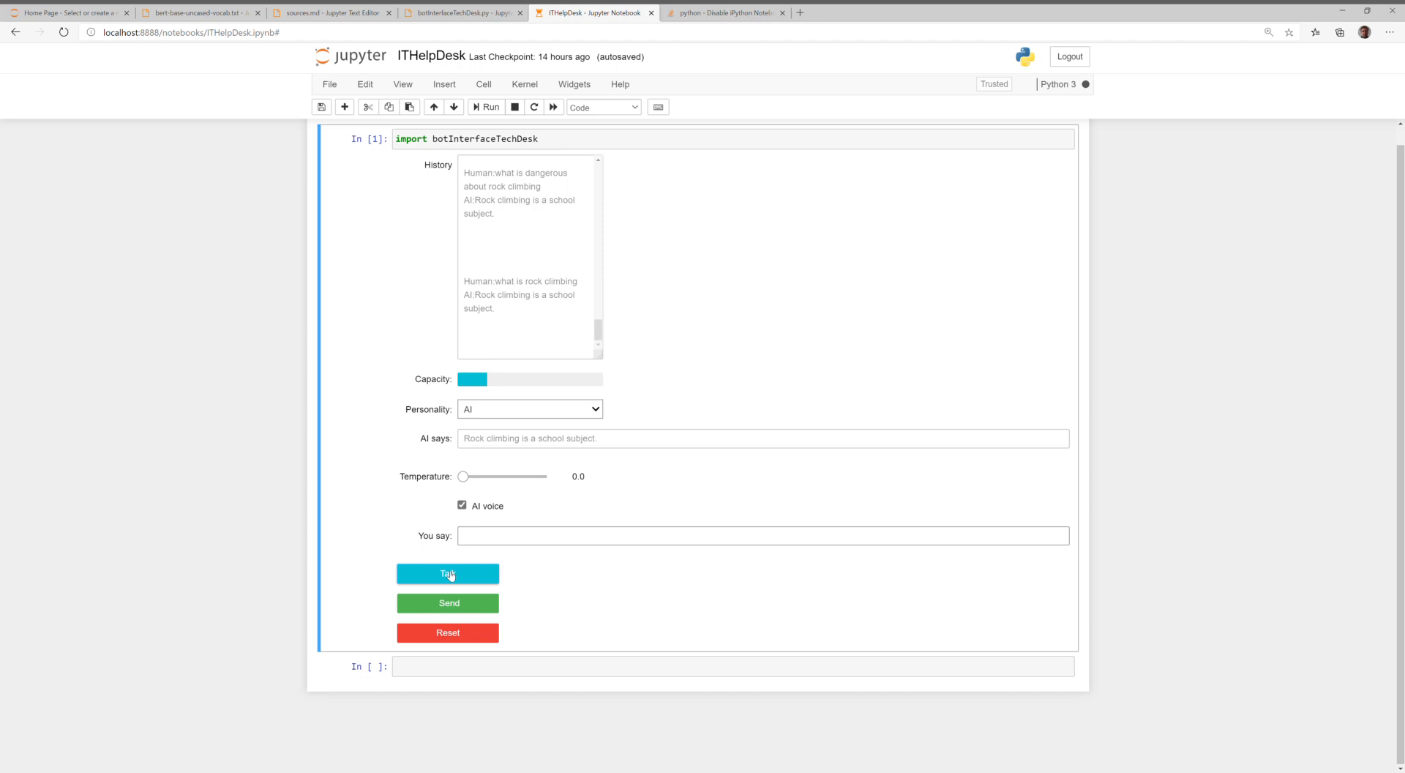
pyautogui.write('what is 2 + 2')
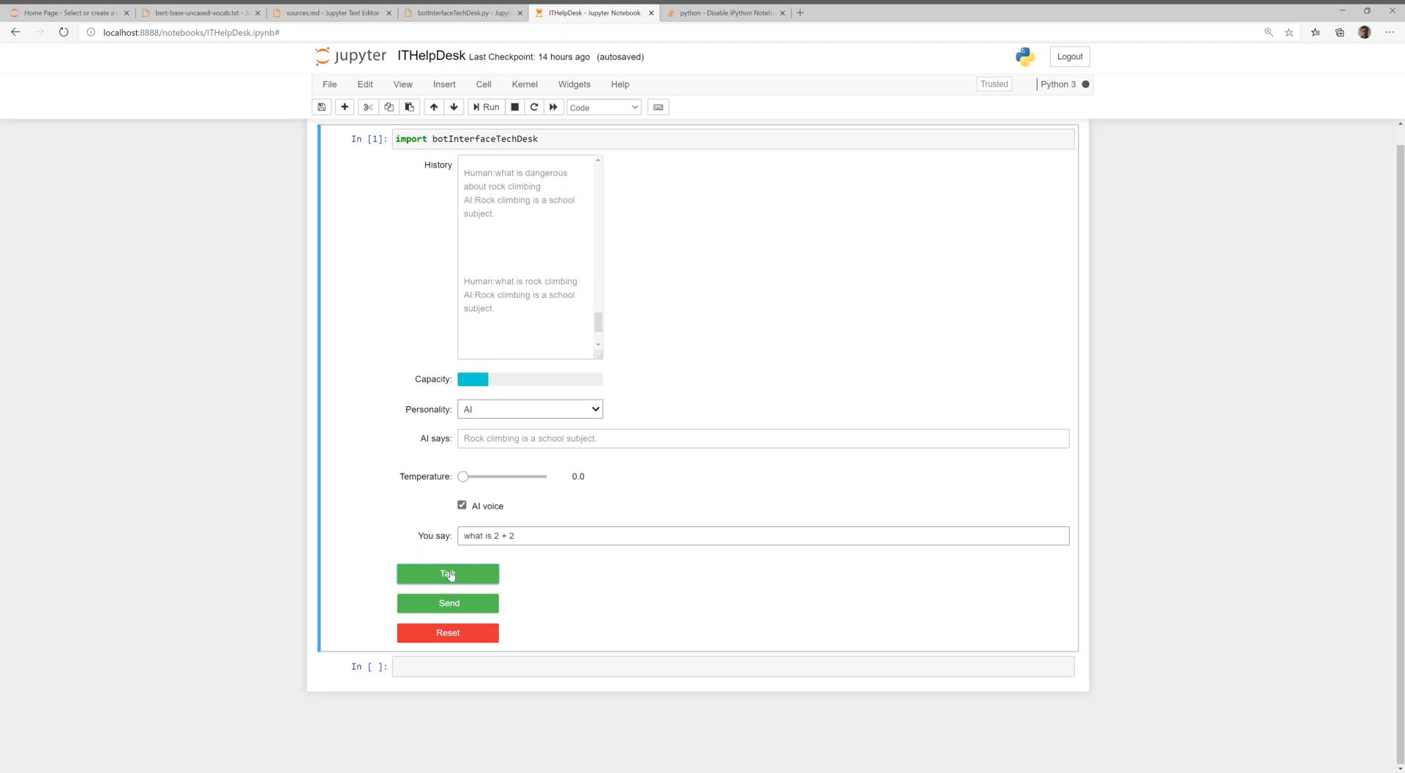
pyautogui.click(447, 573)
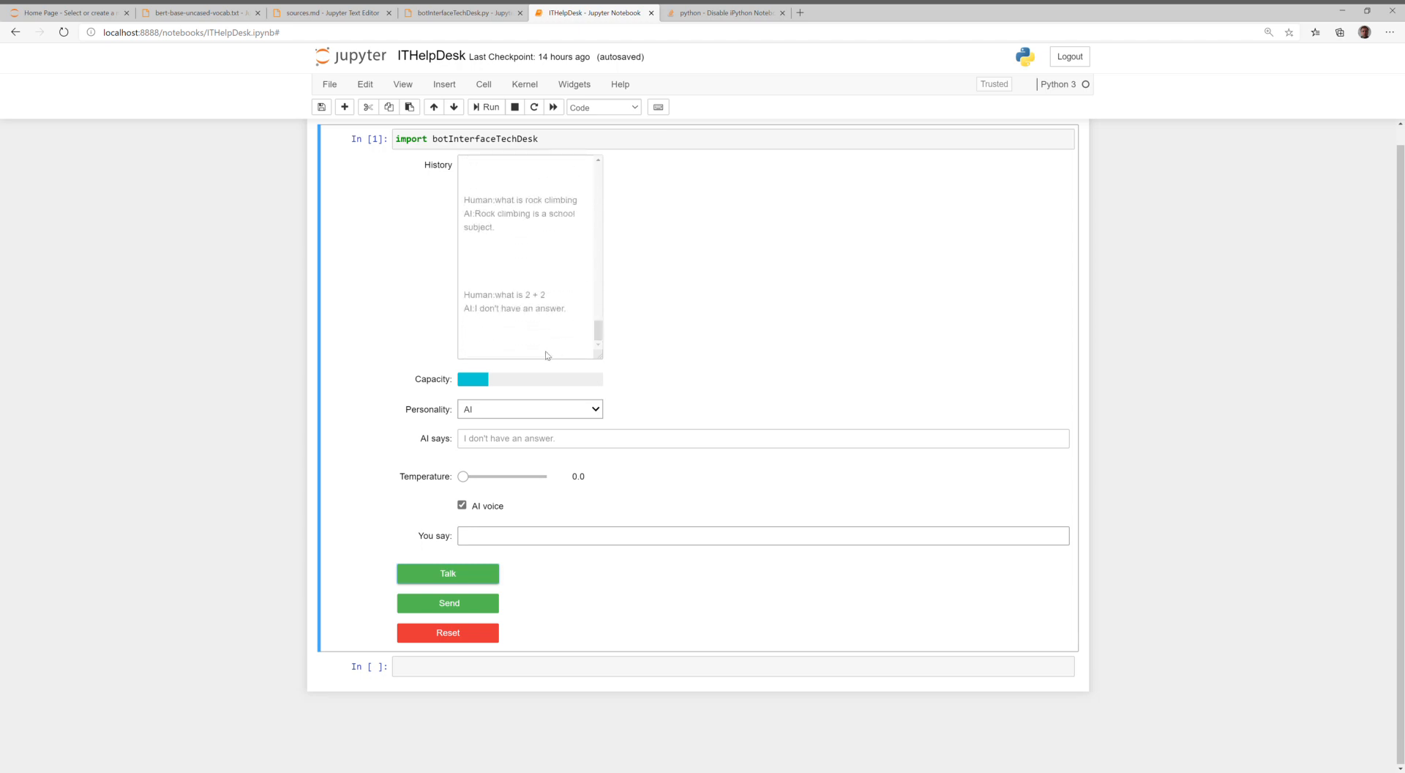
pyautogui.moveTo(498, 418)
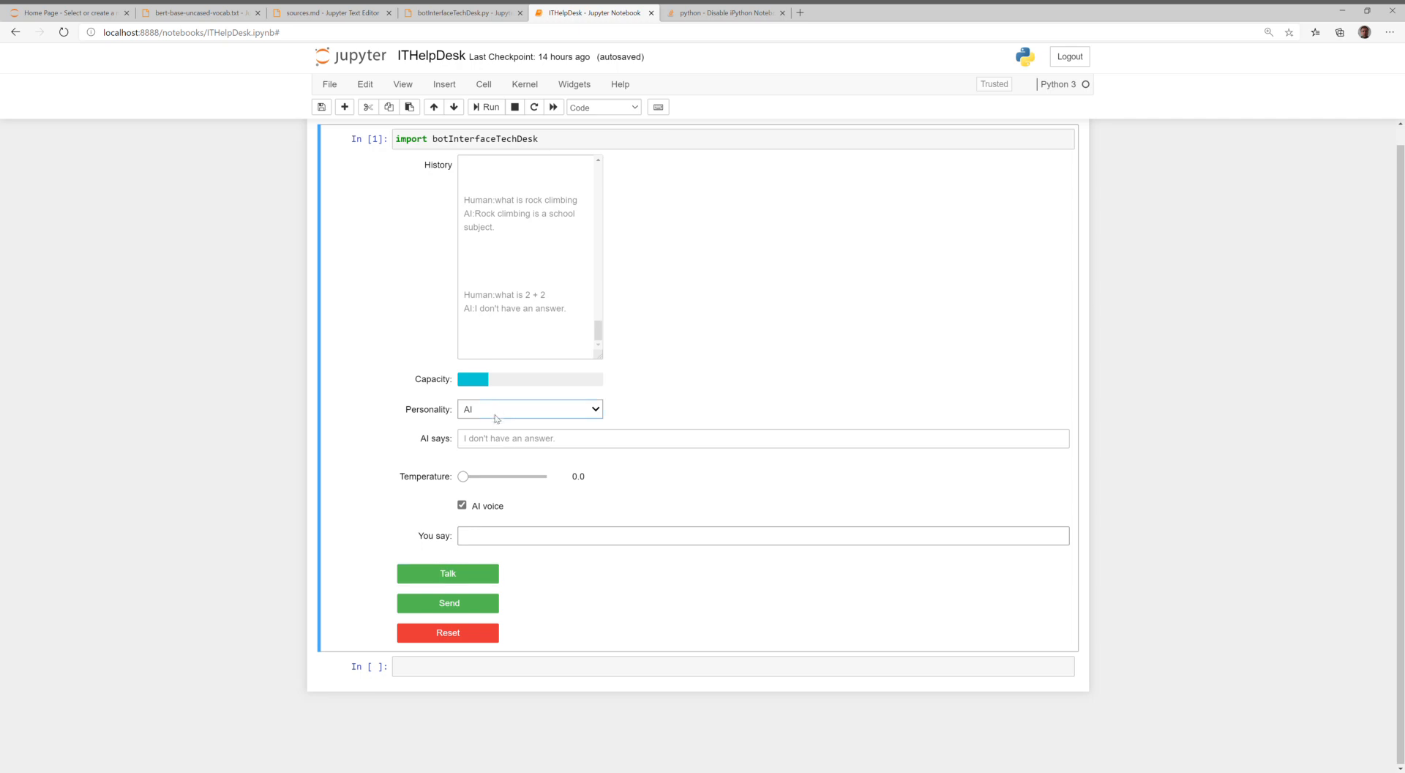
pyautogui.moveTo(499, 438)
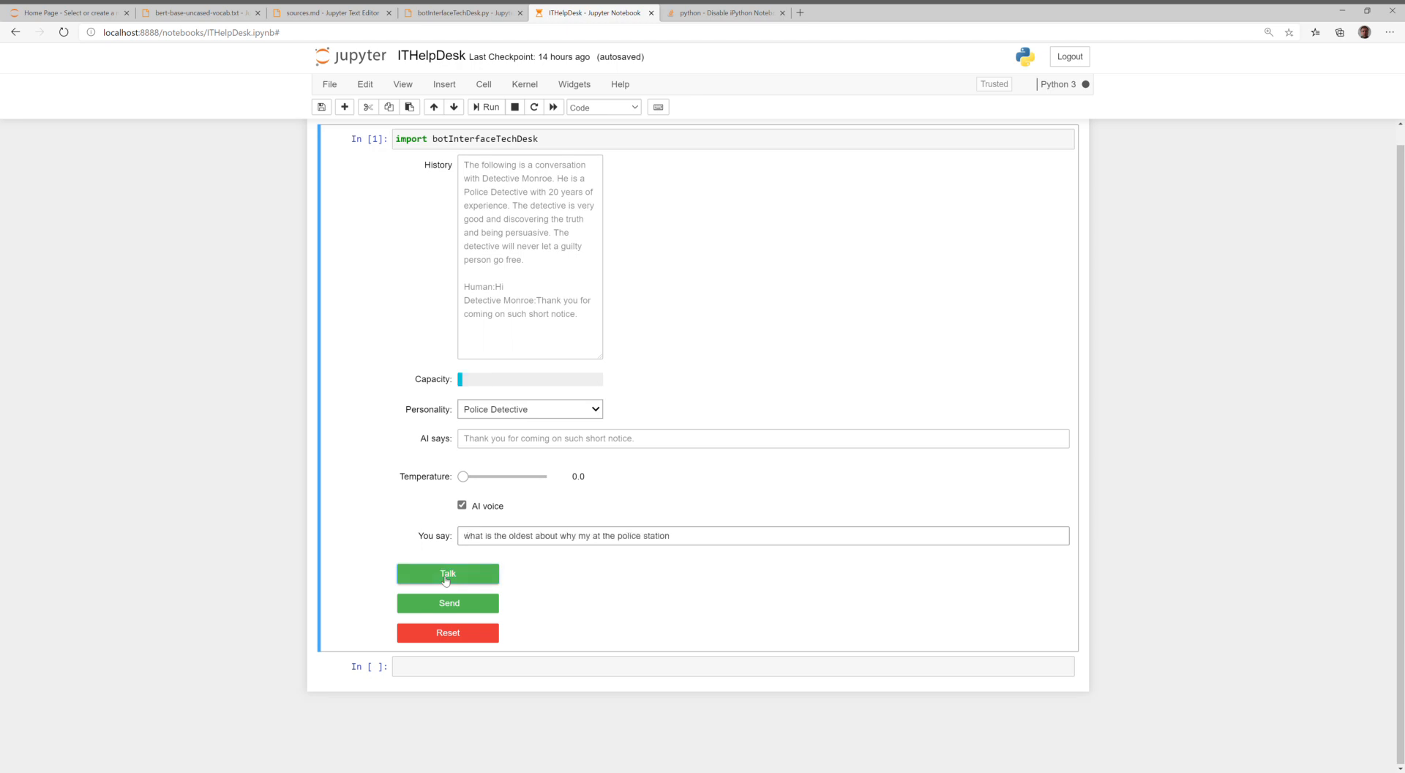
# Reply to the detective's opener and ask what kind of questions it has
pyautogui.click(447, 573)
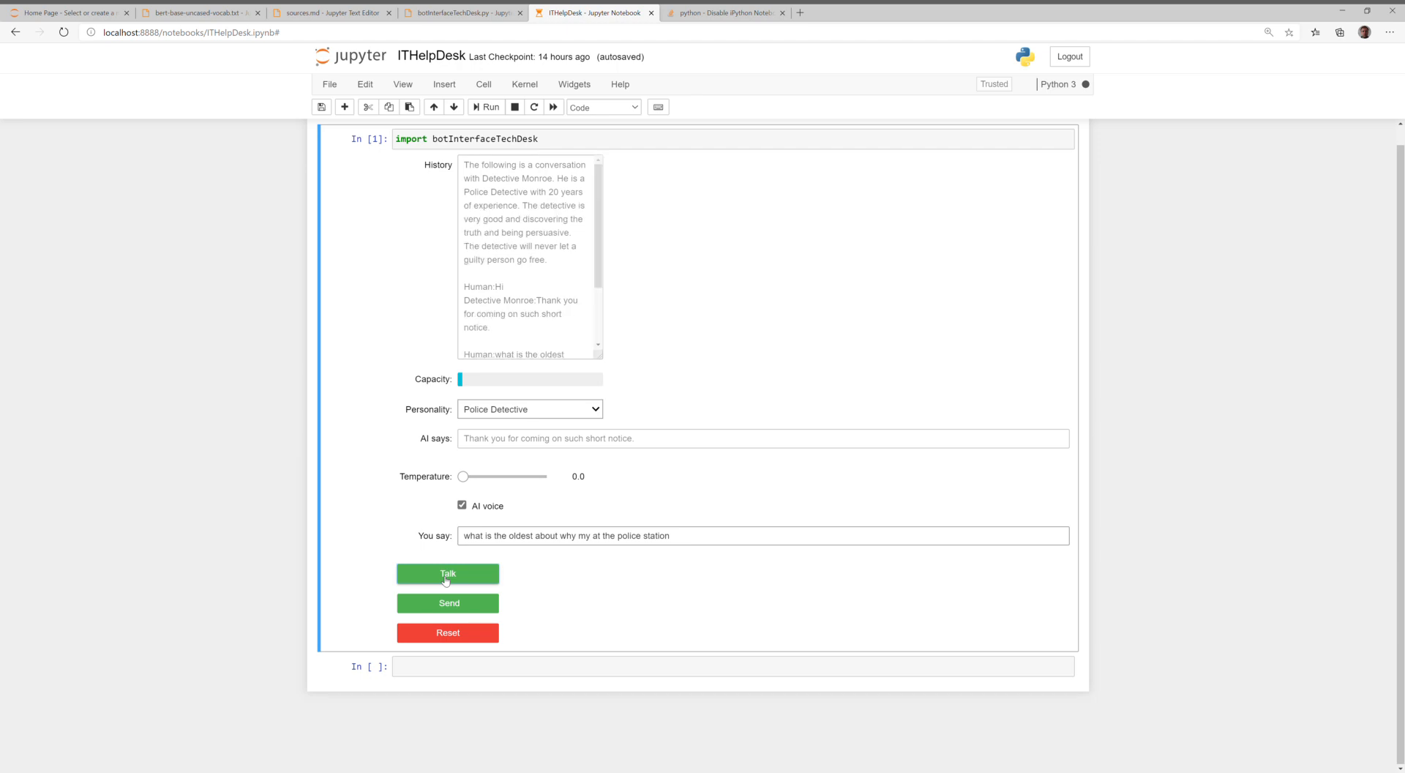
pyautogui.moveTo(524, 264)
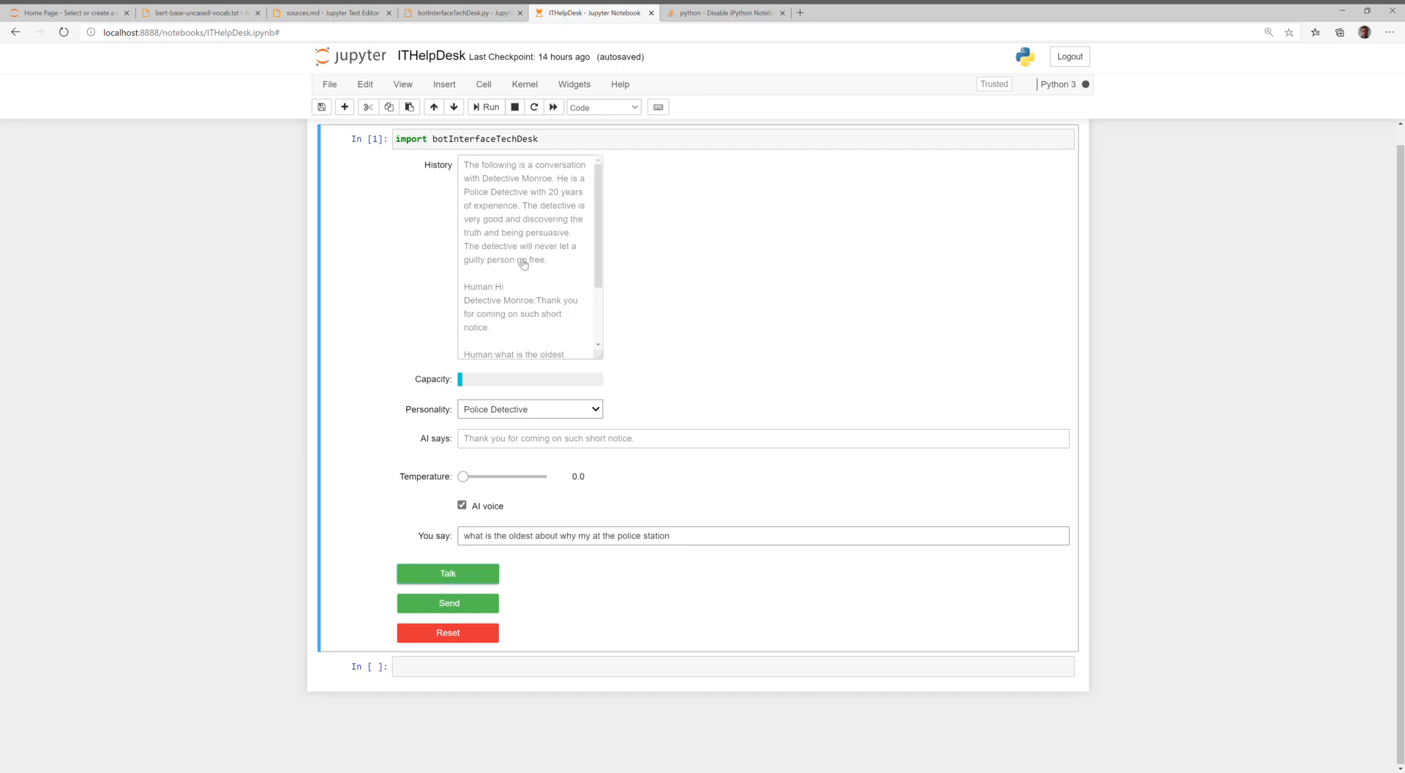
pyautogui.click(448, 602)
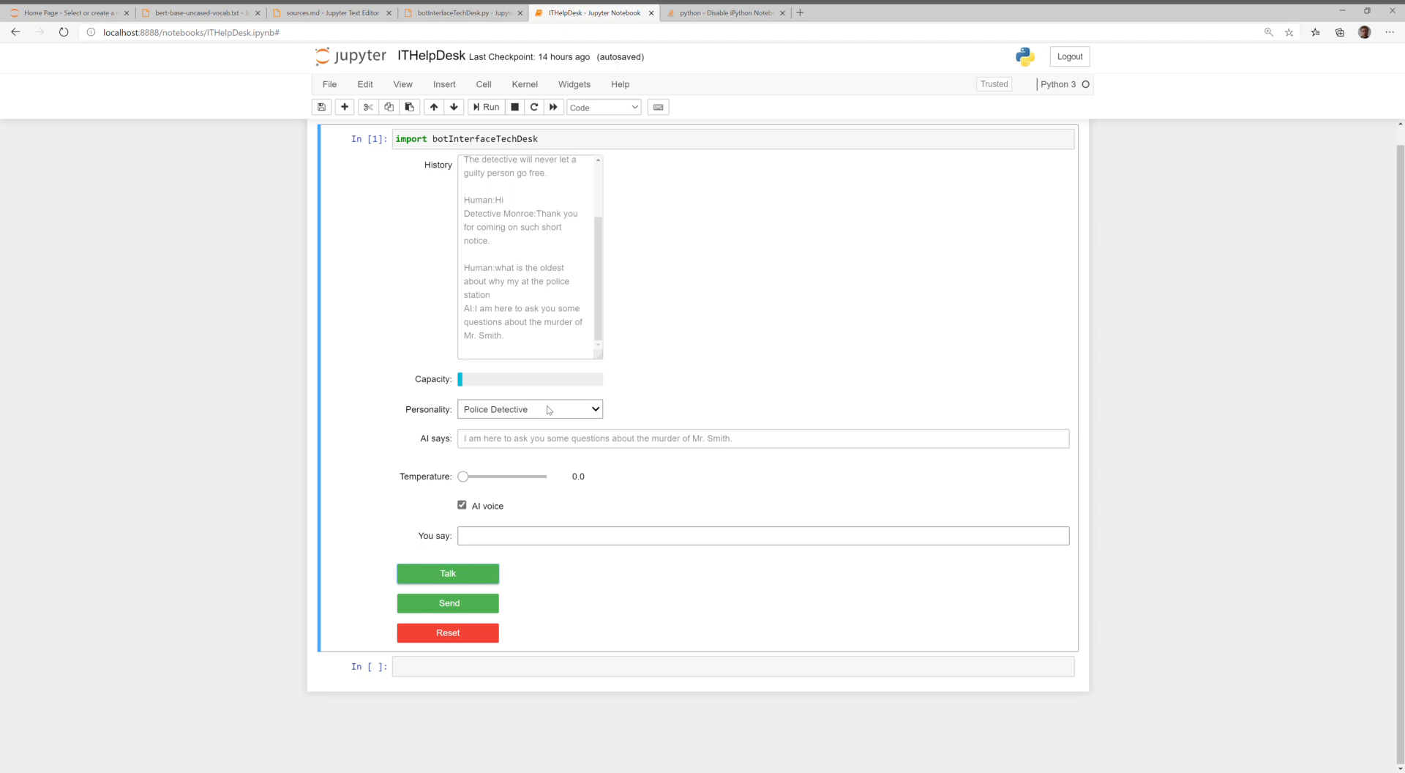
pyautogui.moveTo(512, 301)
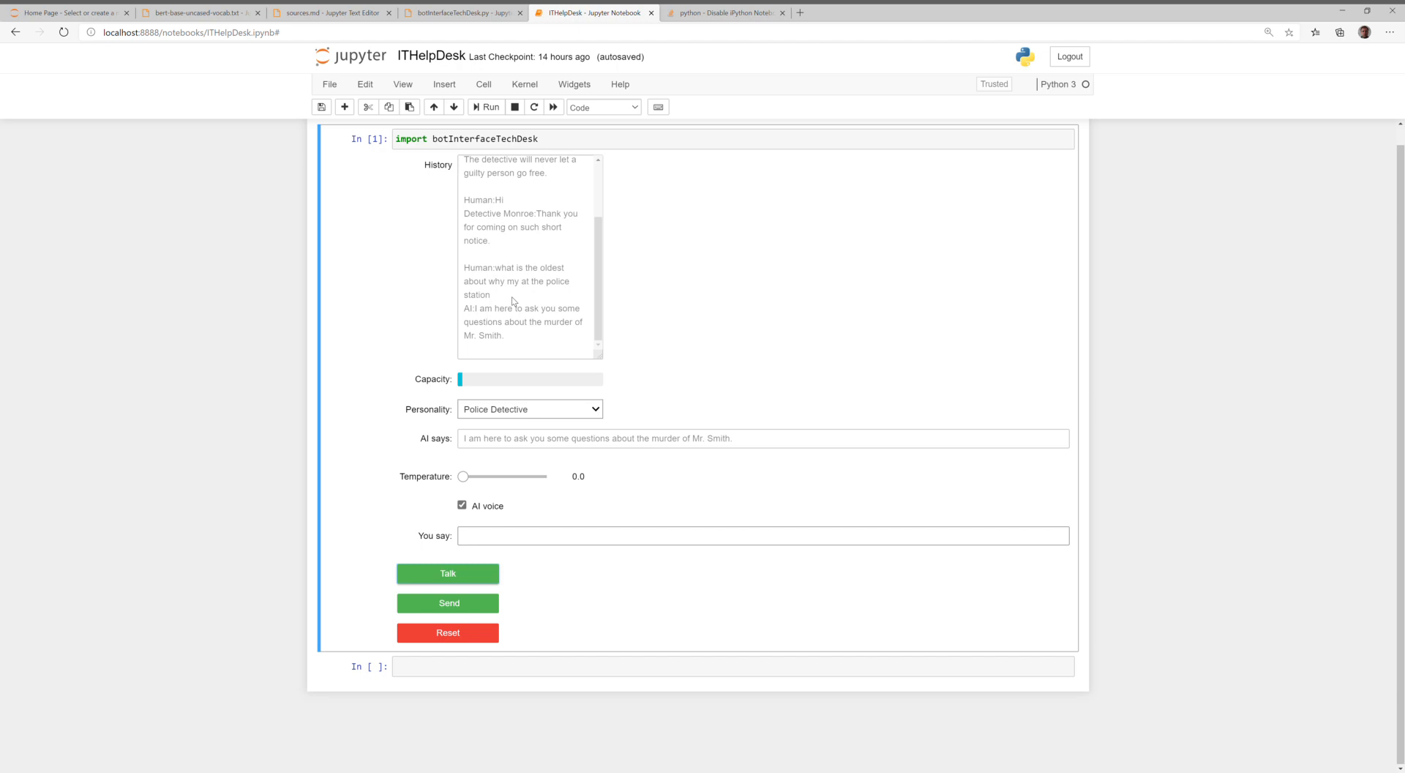
pyautogui.moveTo(672, 421)
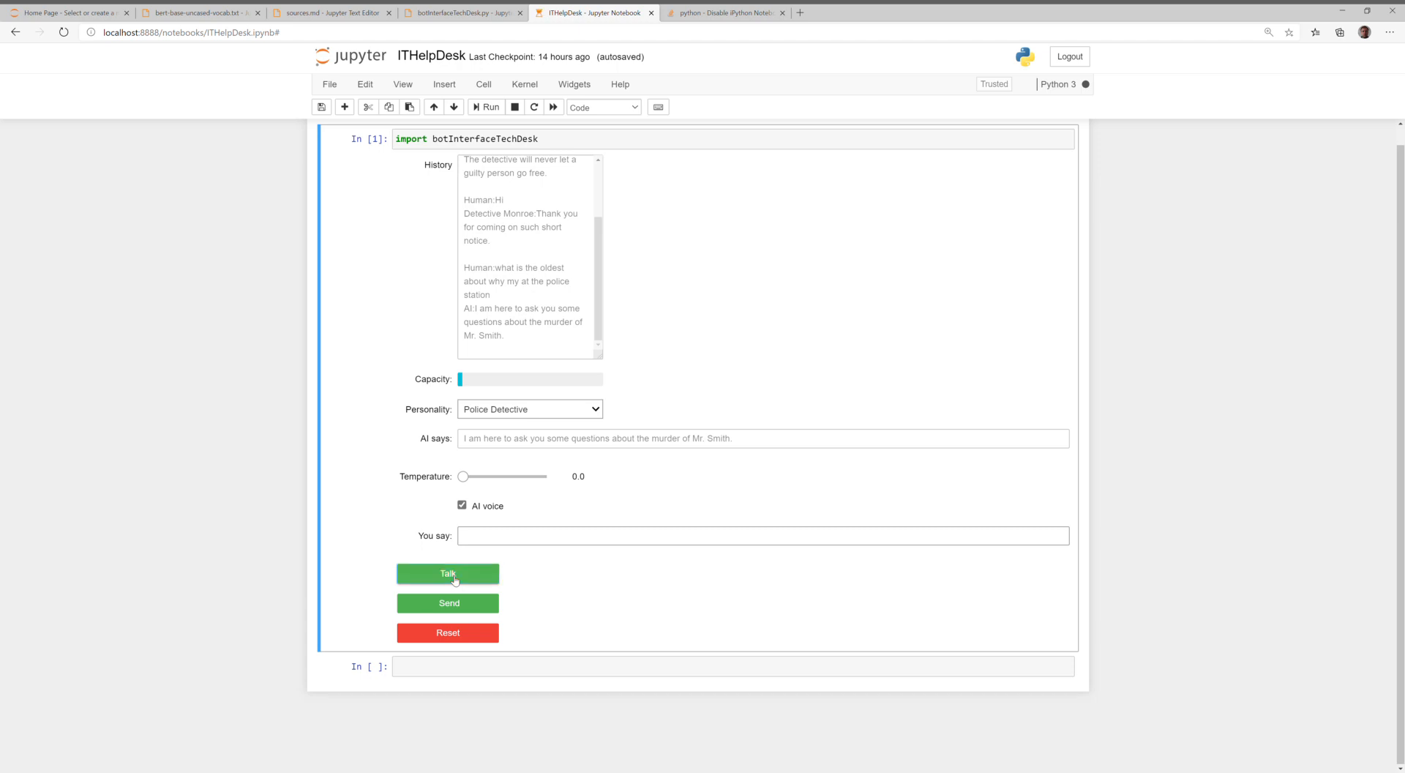
pyautogui.write("okay I'll what kind of questions do you have")
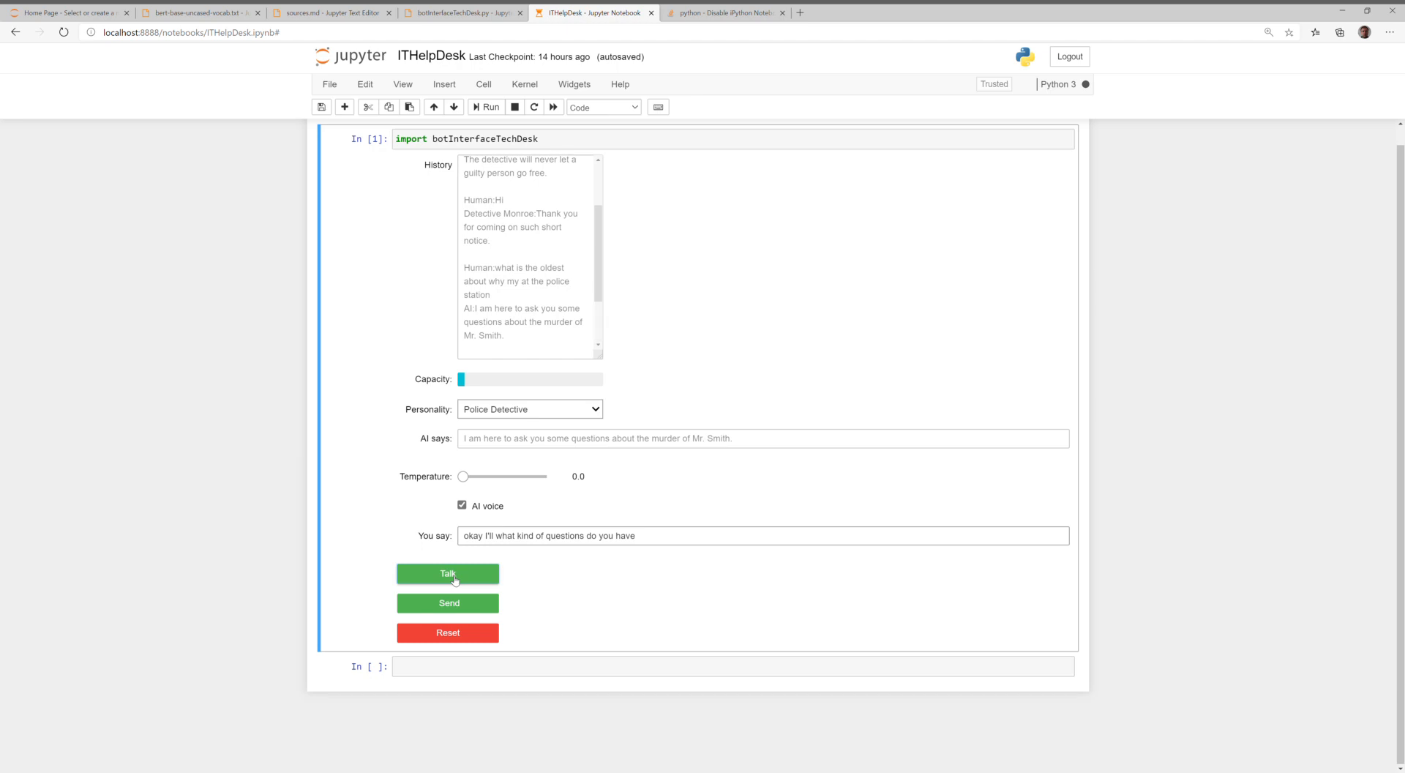
pyautogui.click(447, 573)
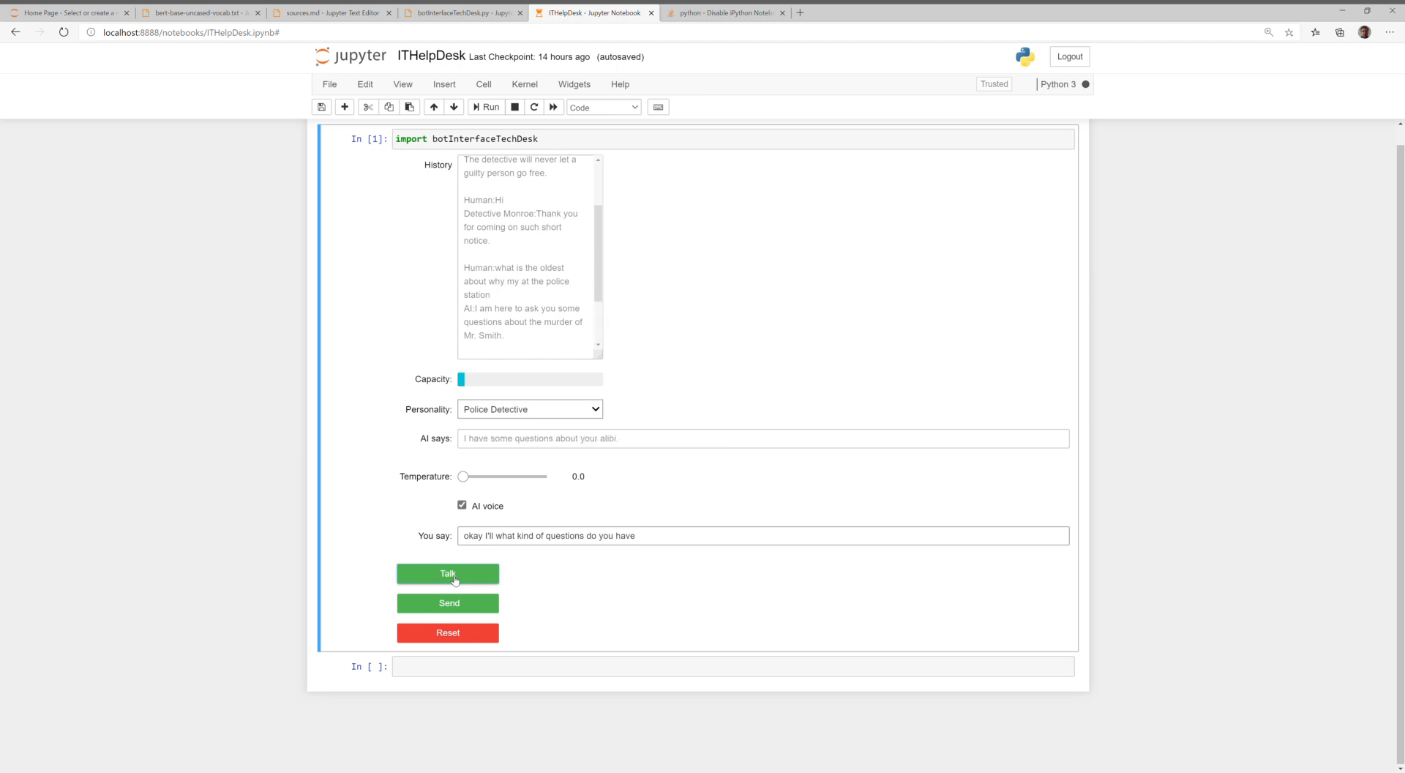
# Ask for the detective's first question, answer about not knowing when, and ask 'are we done'
pyautogui.click(447, 573)
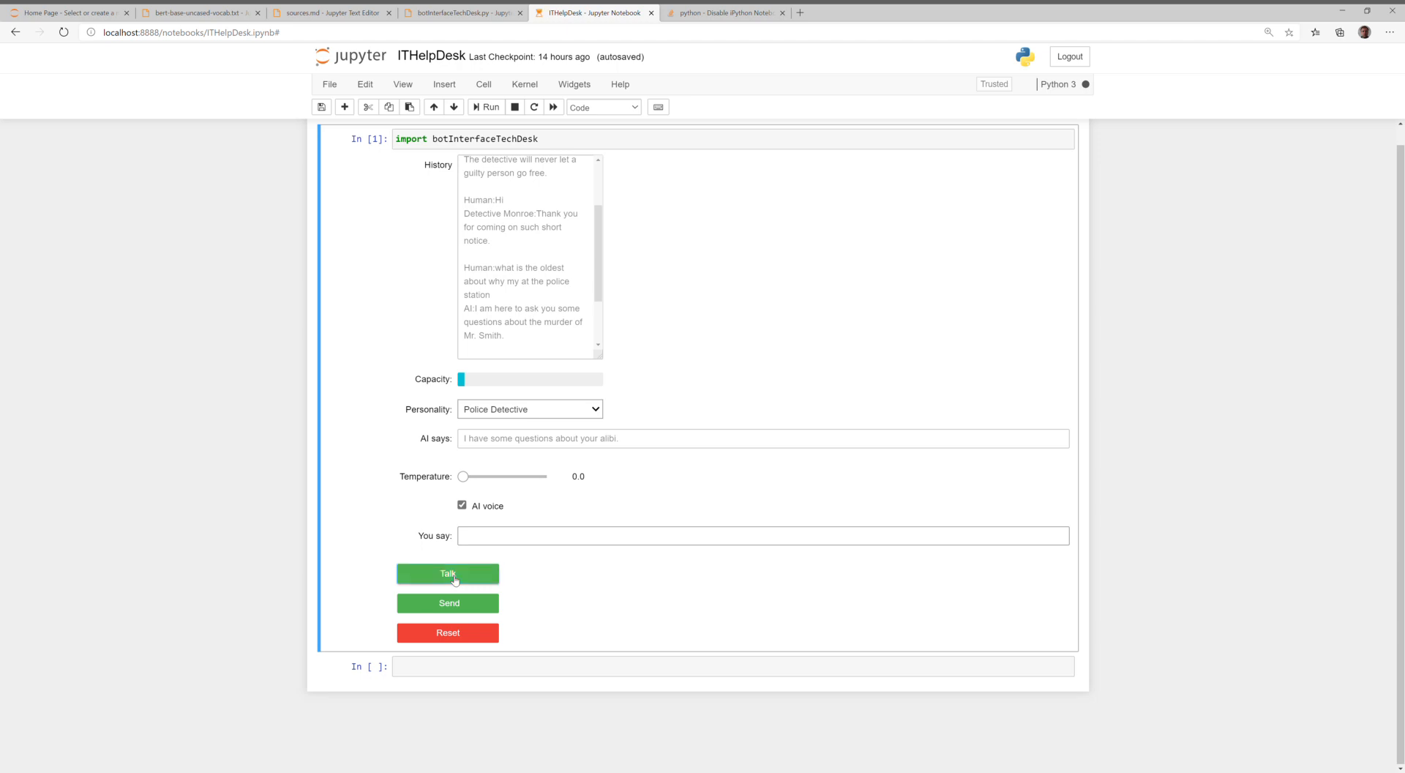
pyautogui.write("okay what's your first question")
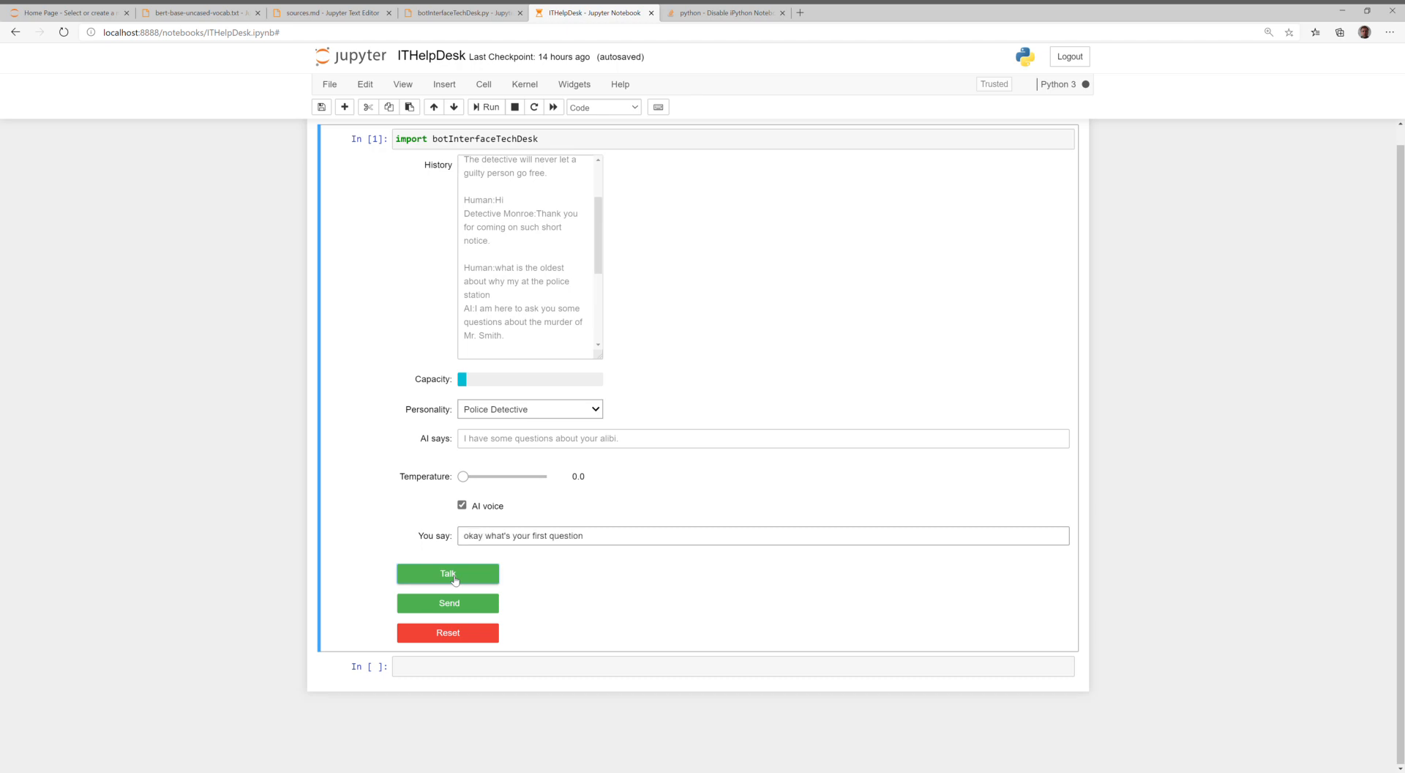
pyautogui.click(447, 573)
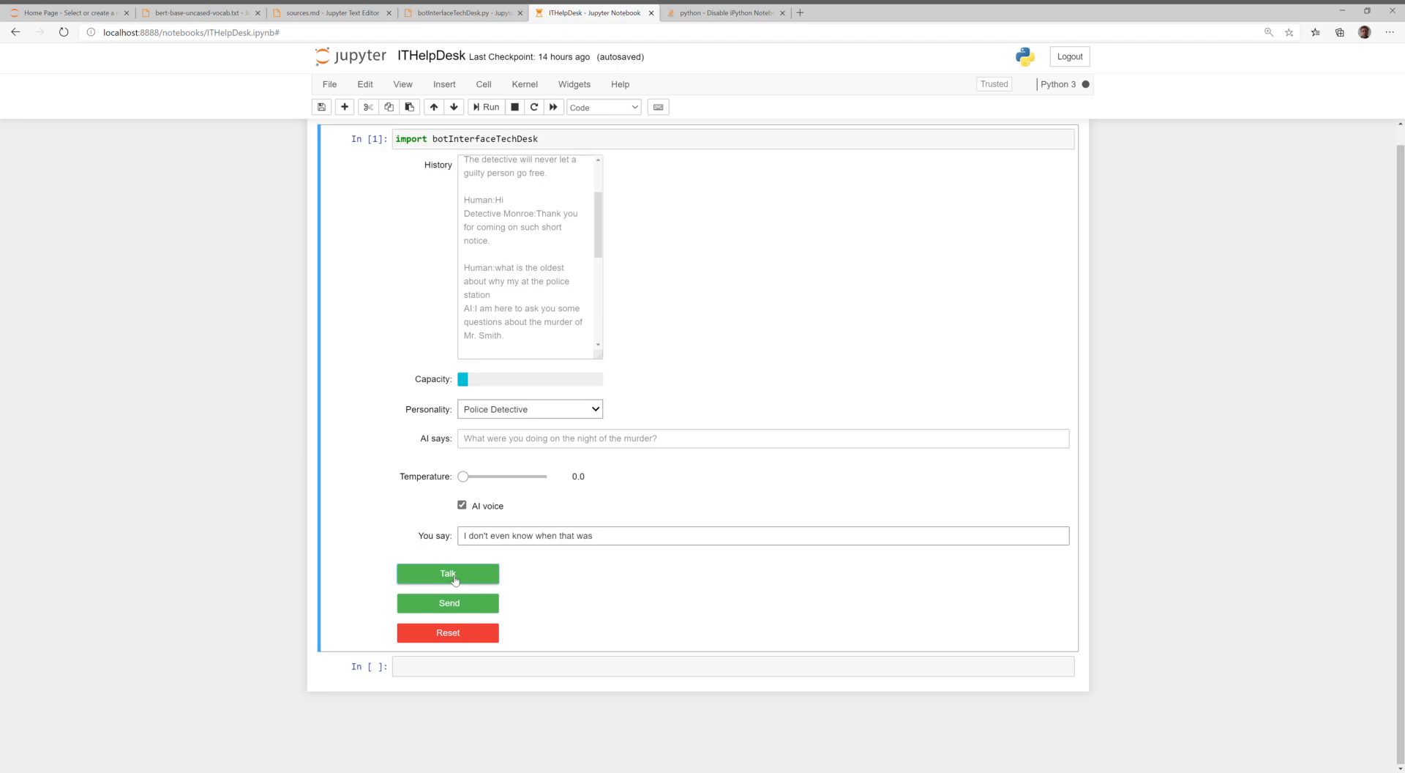
pyautogui.click(448, 573)
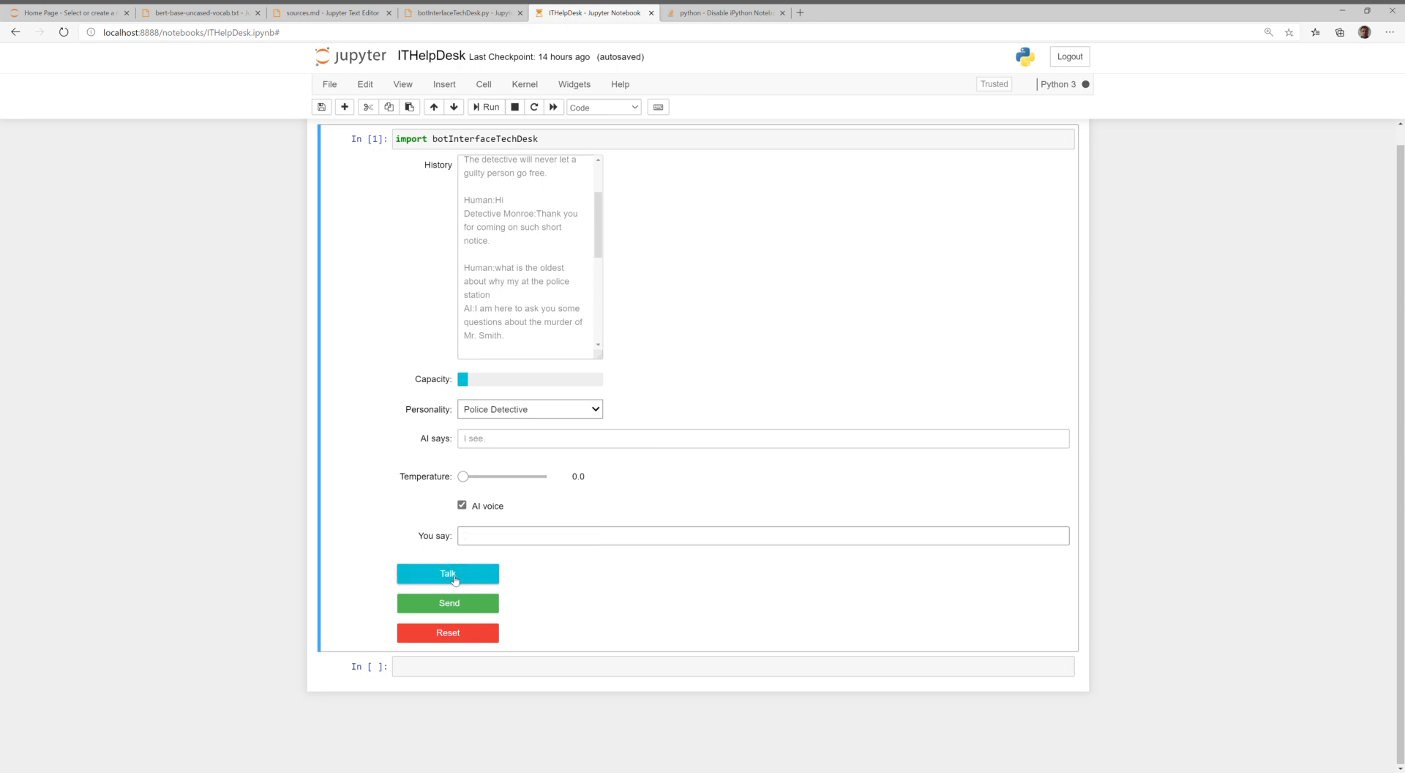
pyautogui.write('are we done')
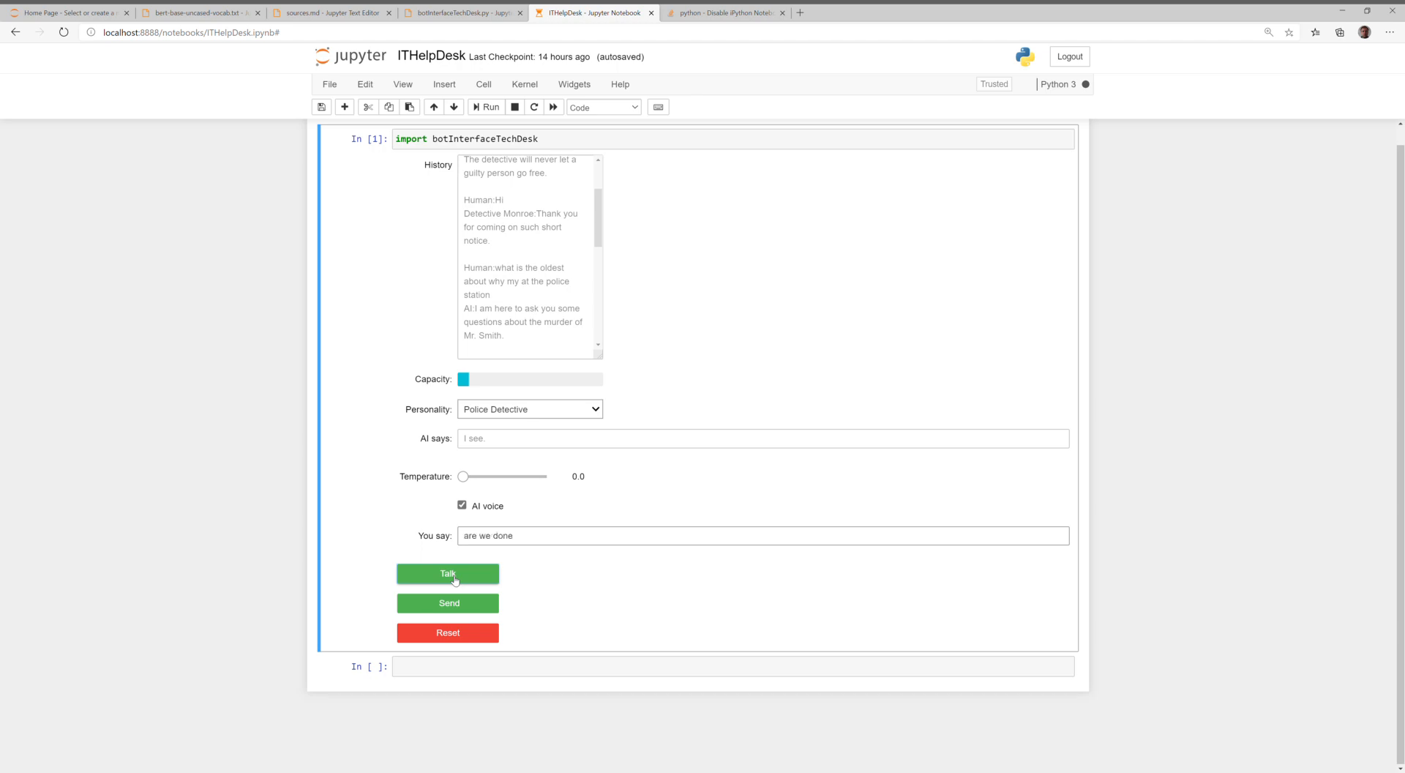
pyautogui.click(447, 573)
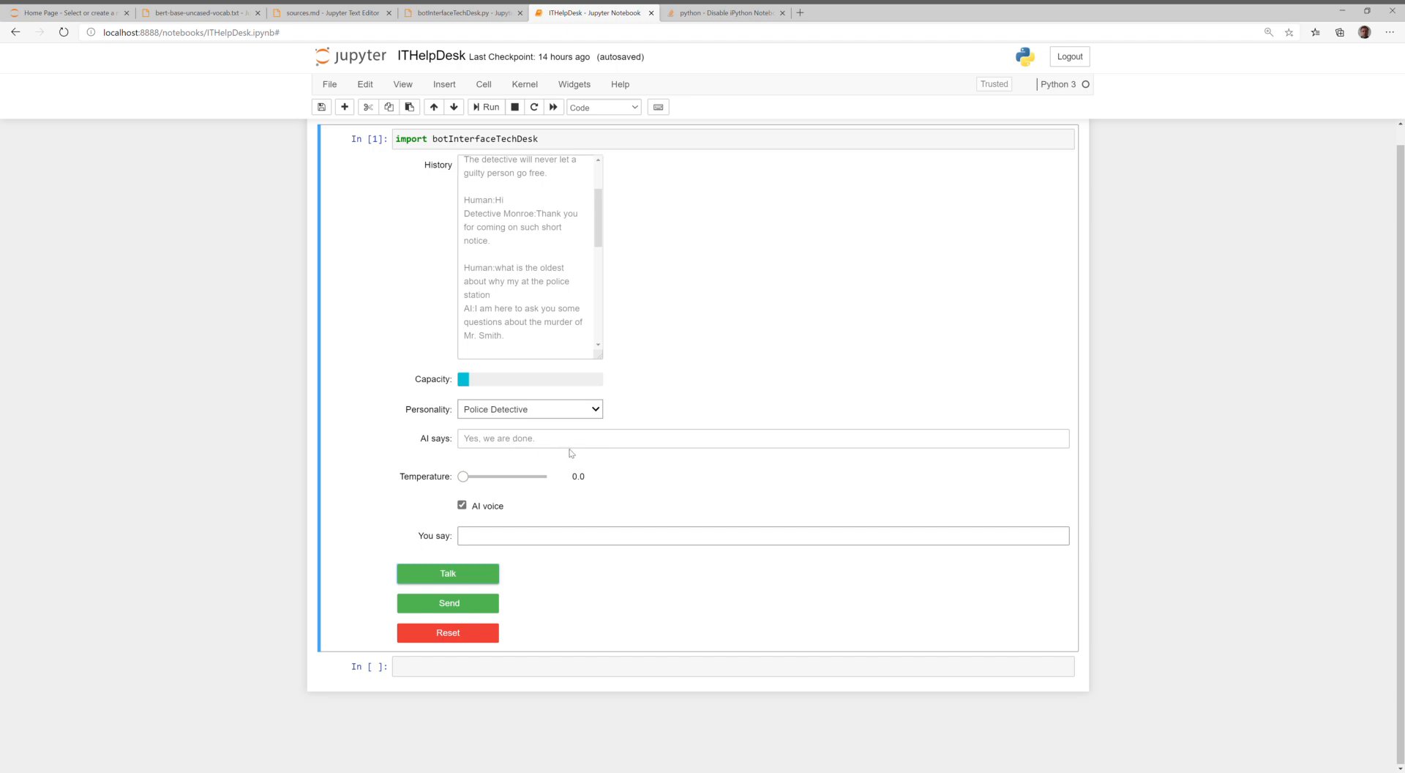
pyautogui.moveTo(530, 330)
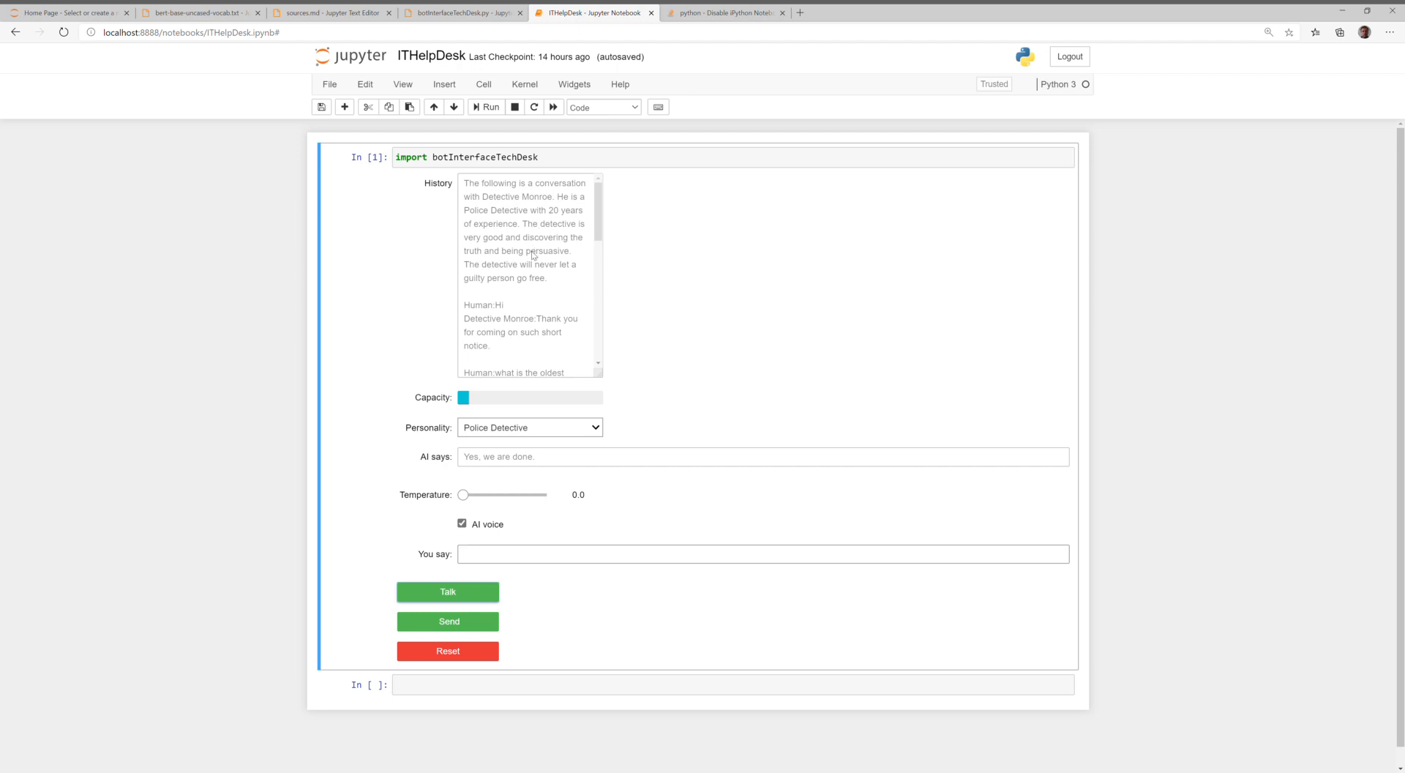
pyautogui.moveTo(545, 284)
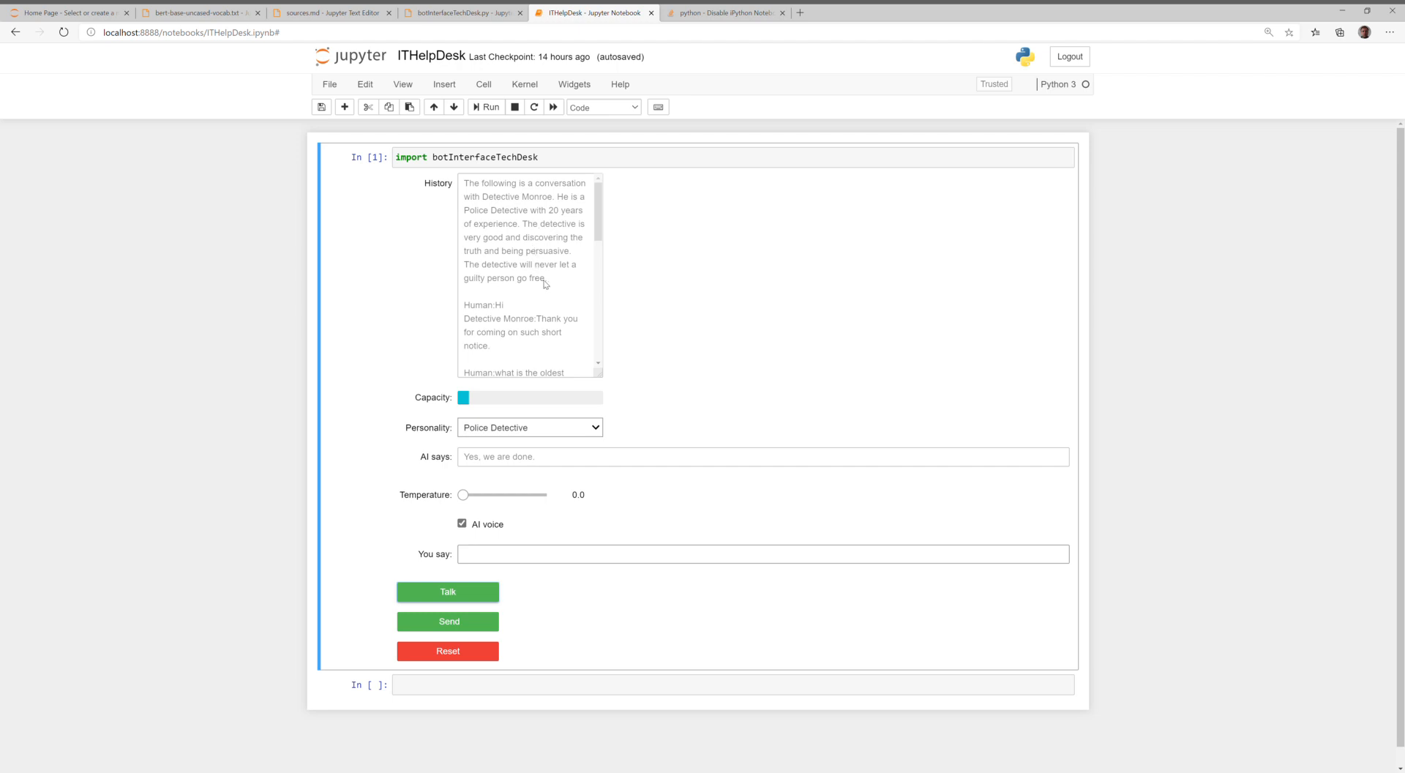
# Review the detective chat history and pick Defense Attorney from the Personality list
pyautogui.scroll(-3)
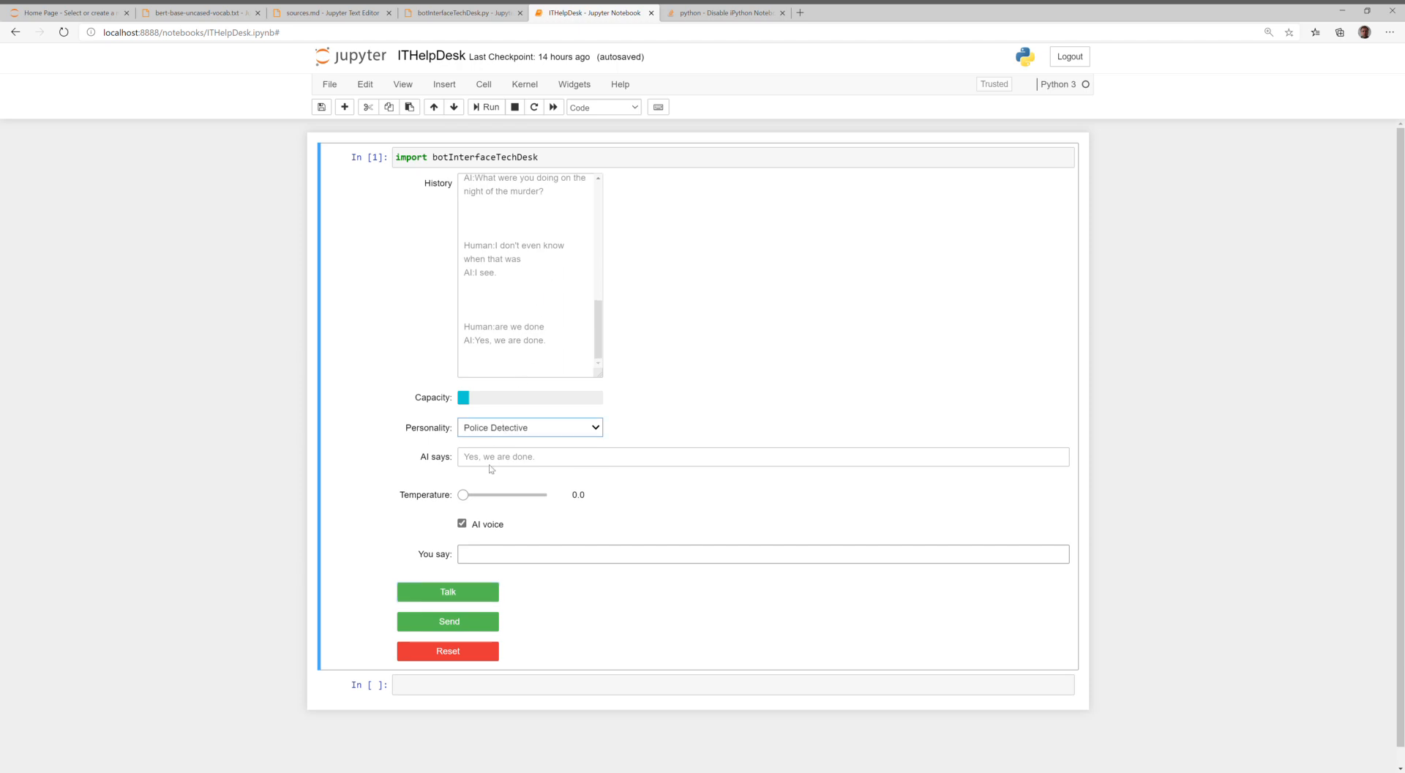
pyautogui.click(448, 593)
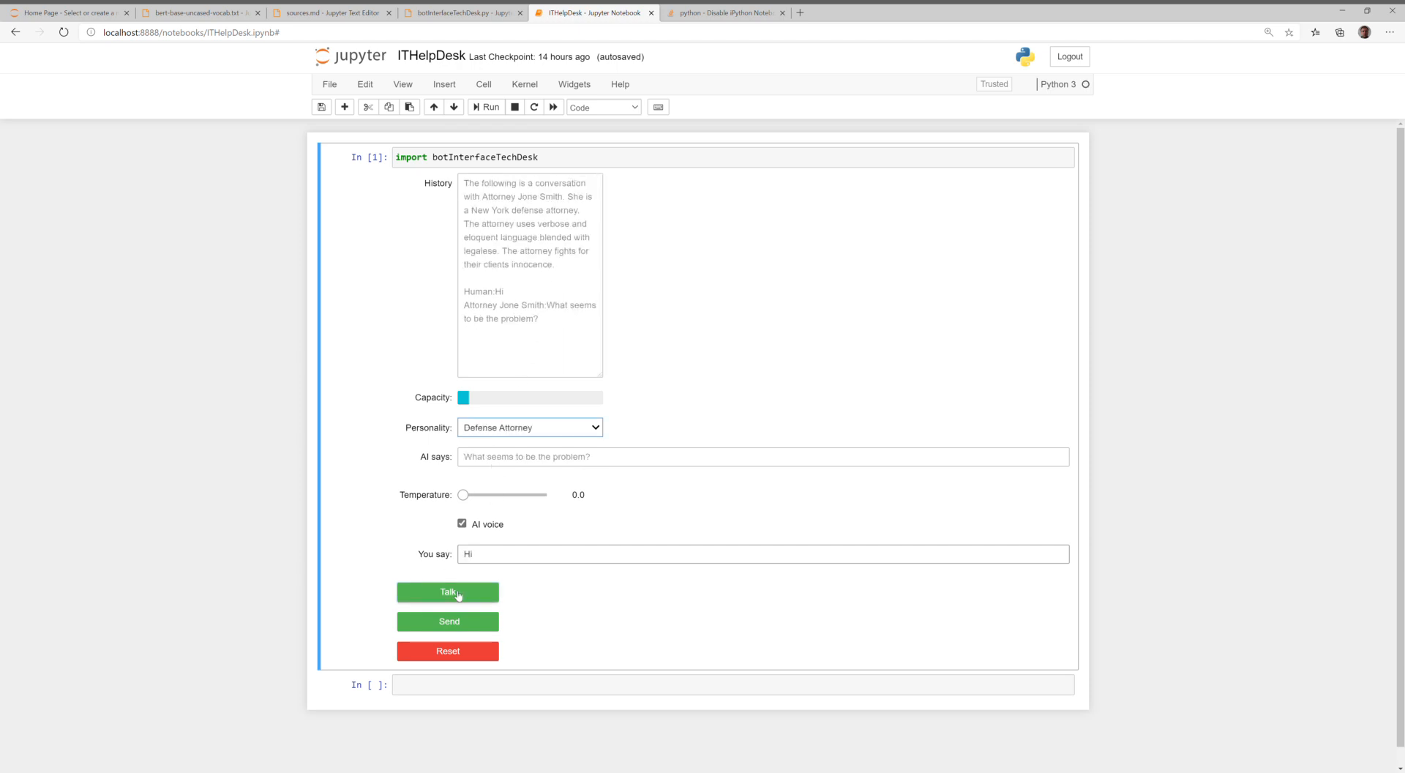
# Tell the Defense Attorney bot by voice: 'I've gotten a takedown notice on YouTube.'
pyautogui.click(447, 592)
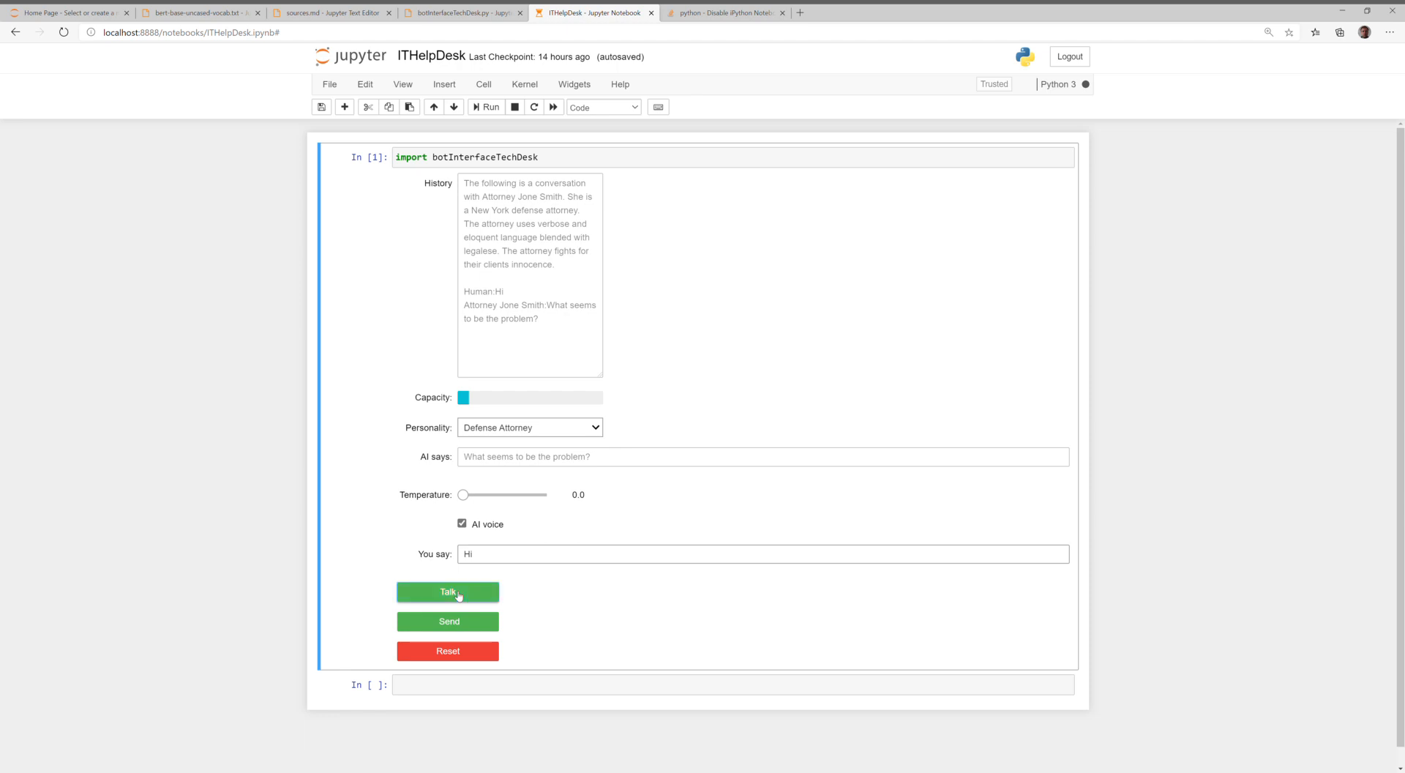
pyautogui.write("I have such a huge problem I've gotten a takedown notice on YouTube")
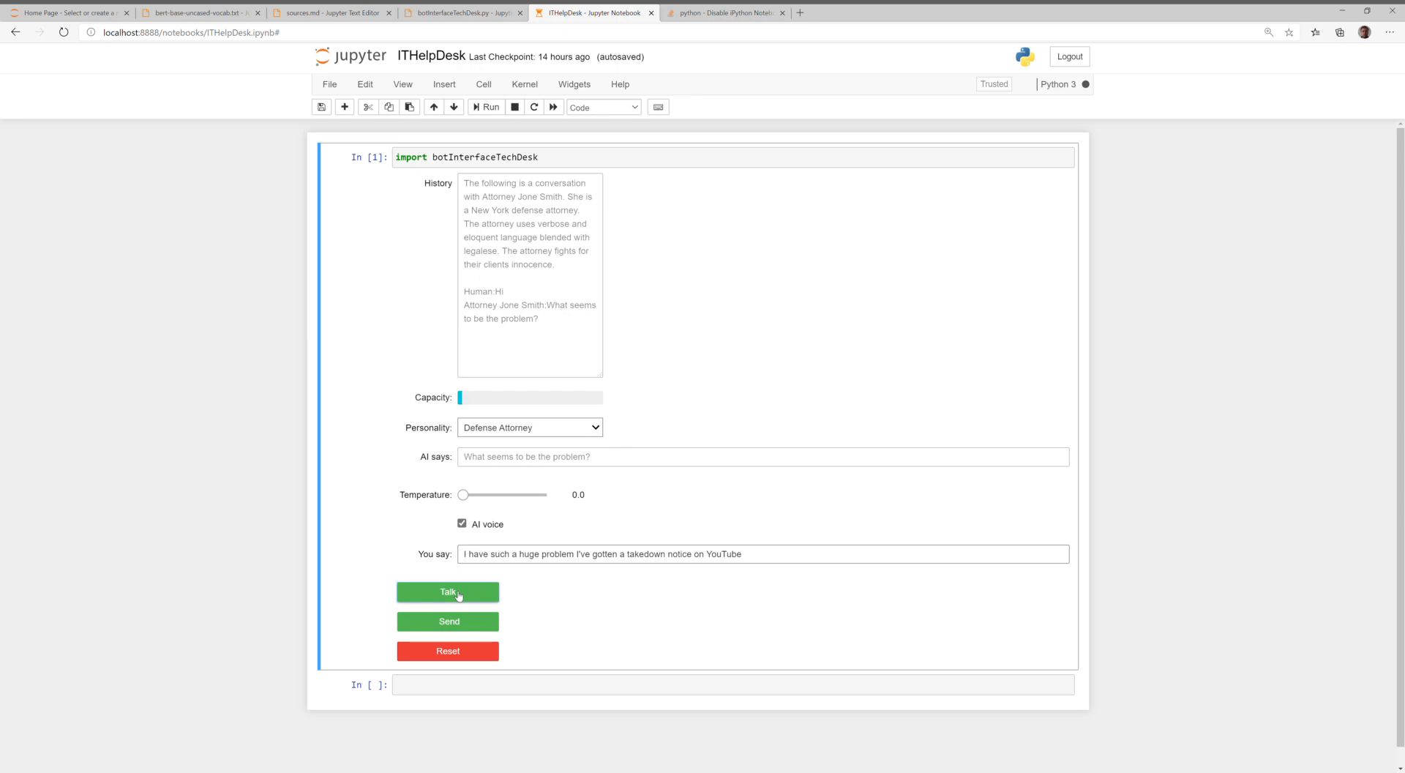
pyautogui.click(447, 592)
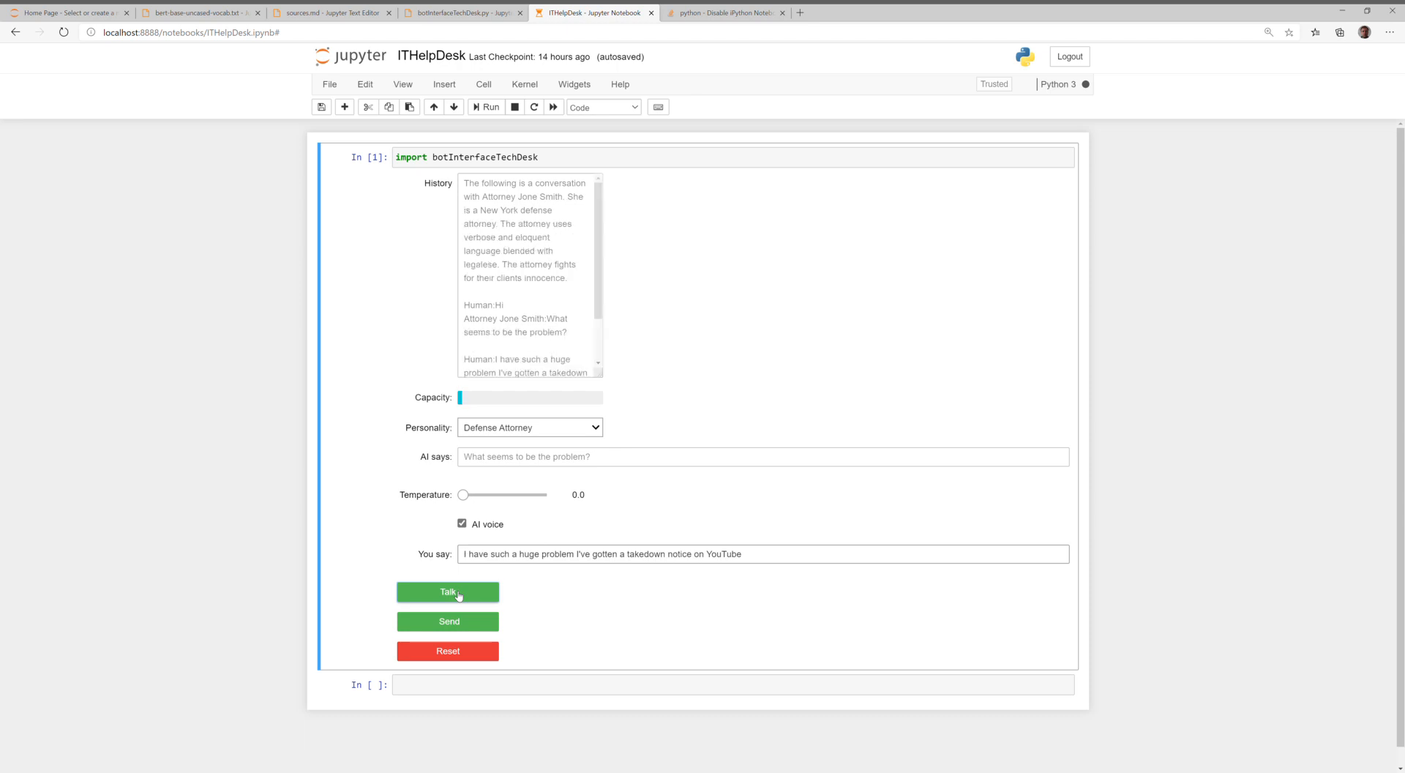
pyautogui.click(447, 591)
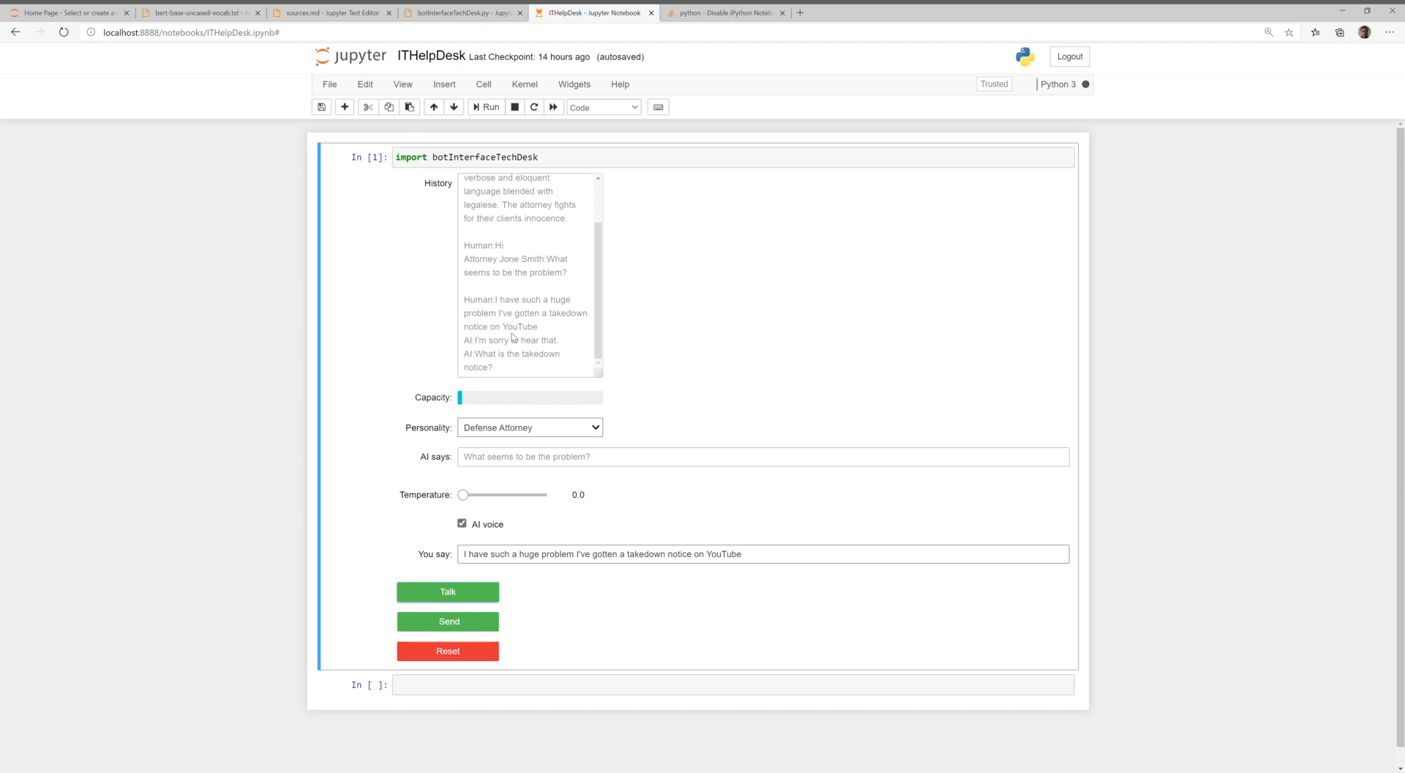
pyautogui.click(448, 620)
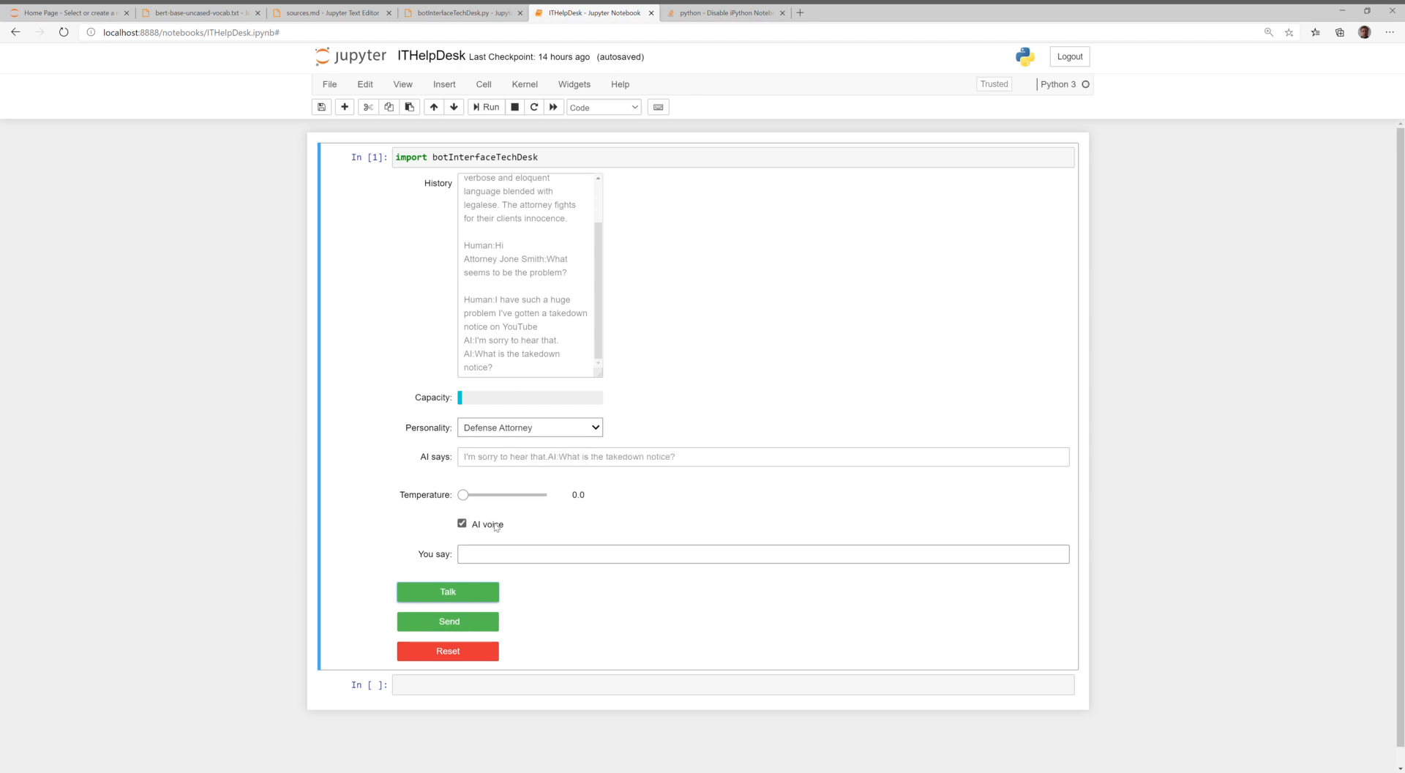
pyautogui.click(447, 592)
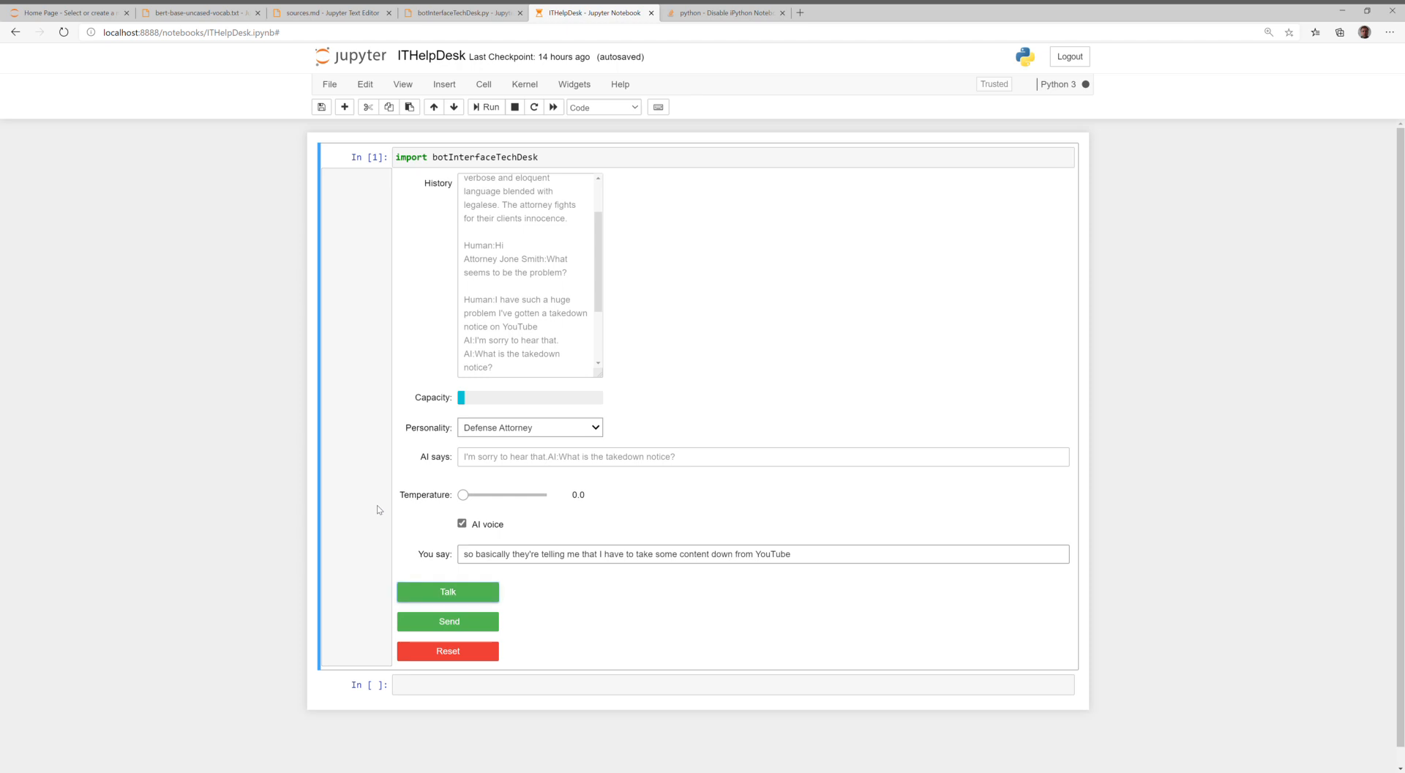
# Explain that the video is about baking donuts and that baking is cooking
pyautogui.click(447, 592)
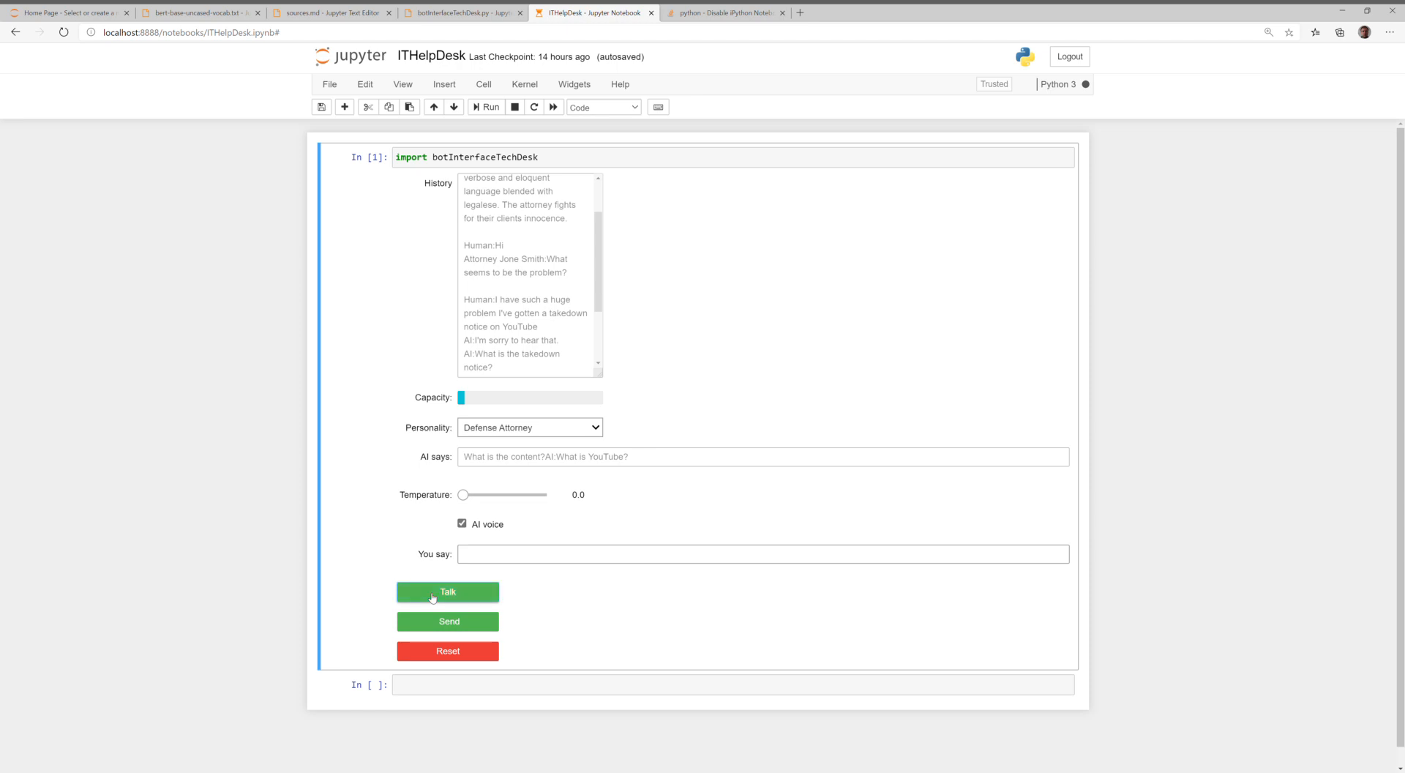
pyautogui.write('the content is a video I made about baking Donuts')
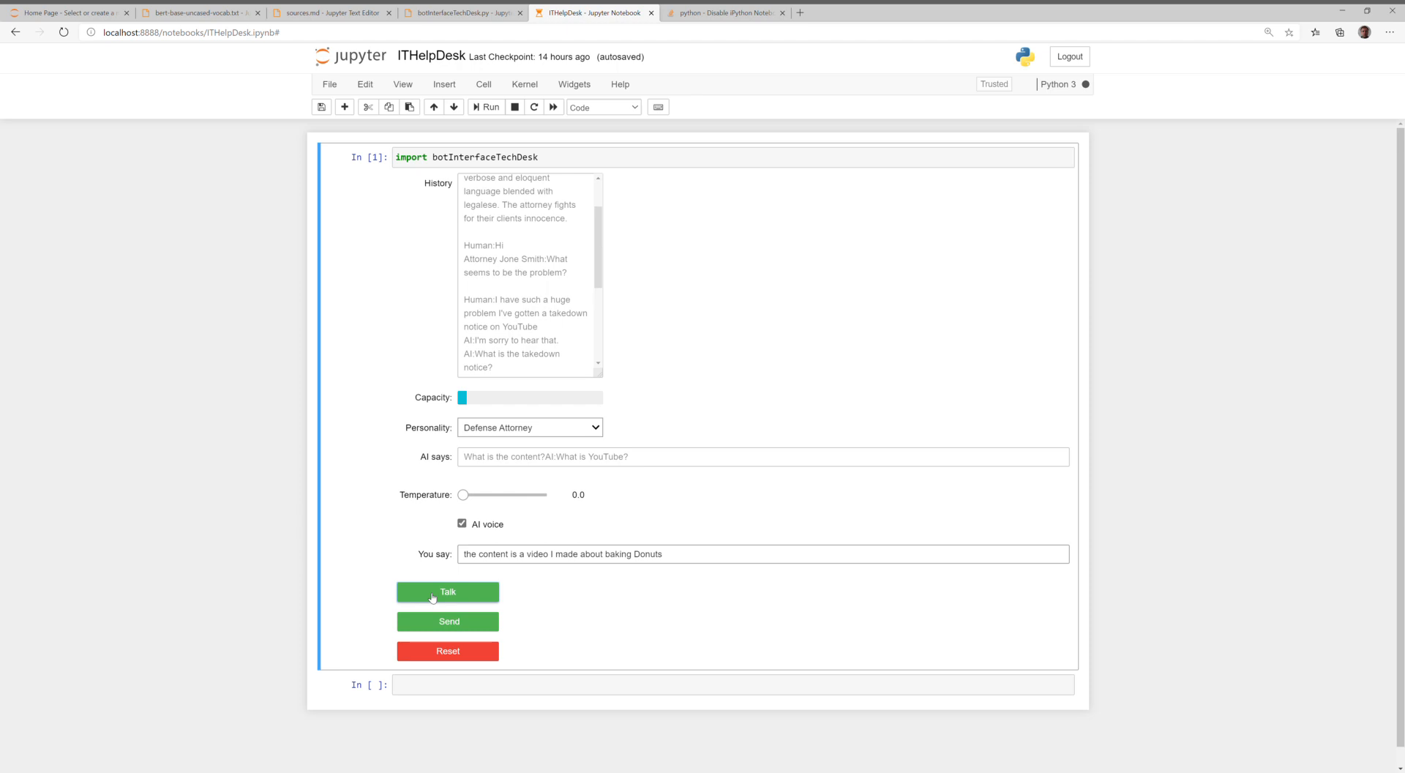
pyautogui.click(447, 592)
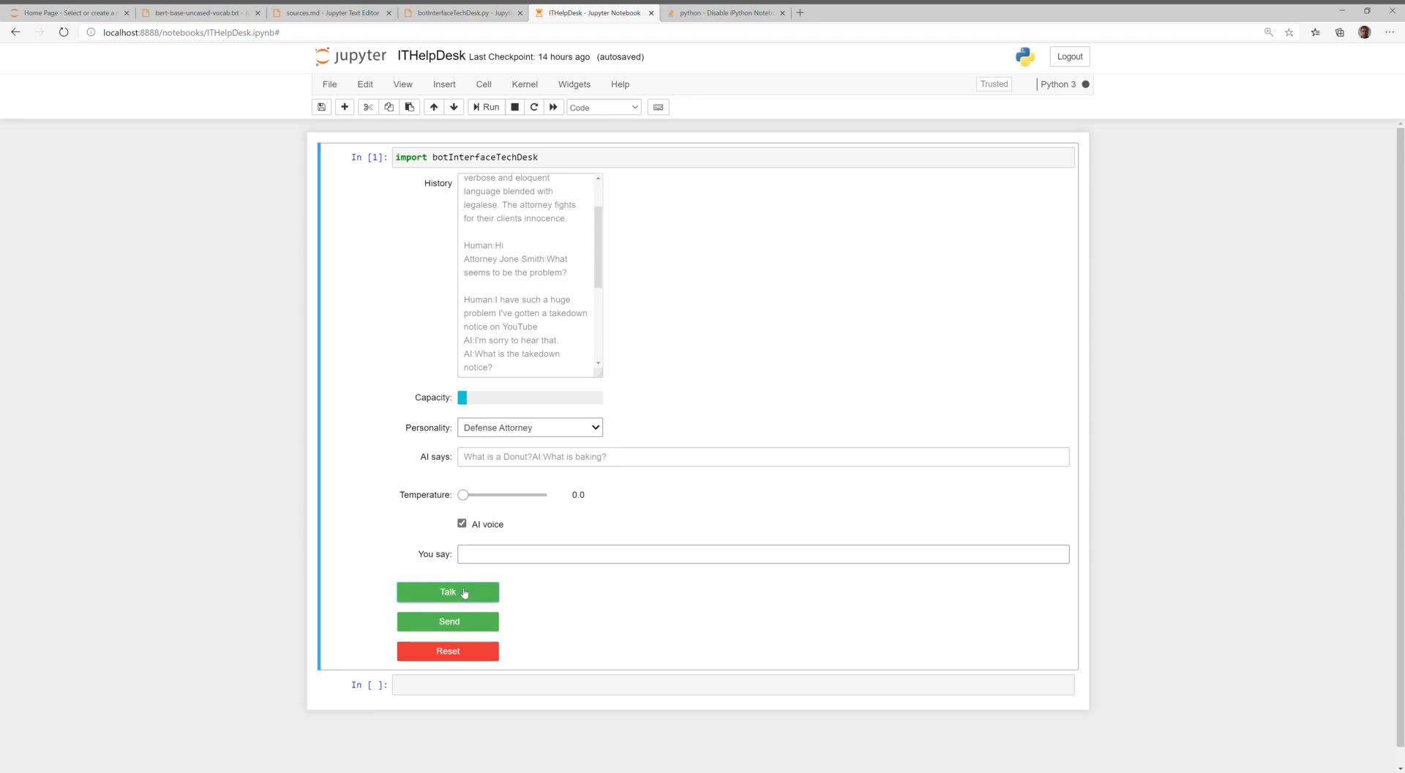
pyautogui.write("okay so I'm making is the process of cooking food I mean you should know all this")
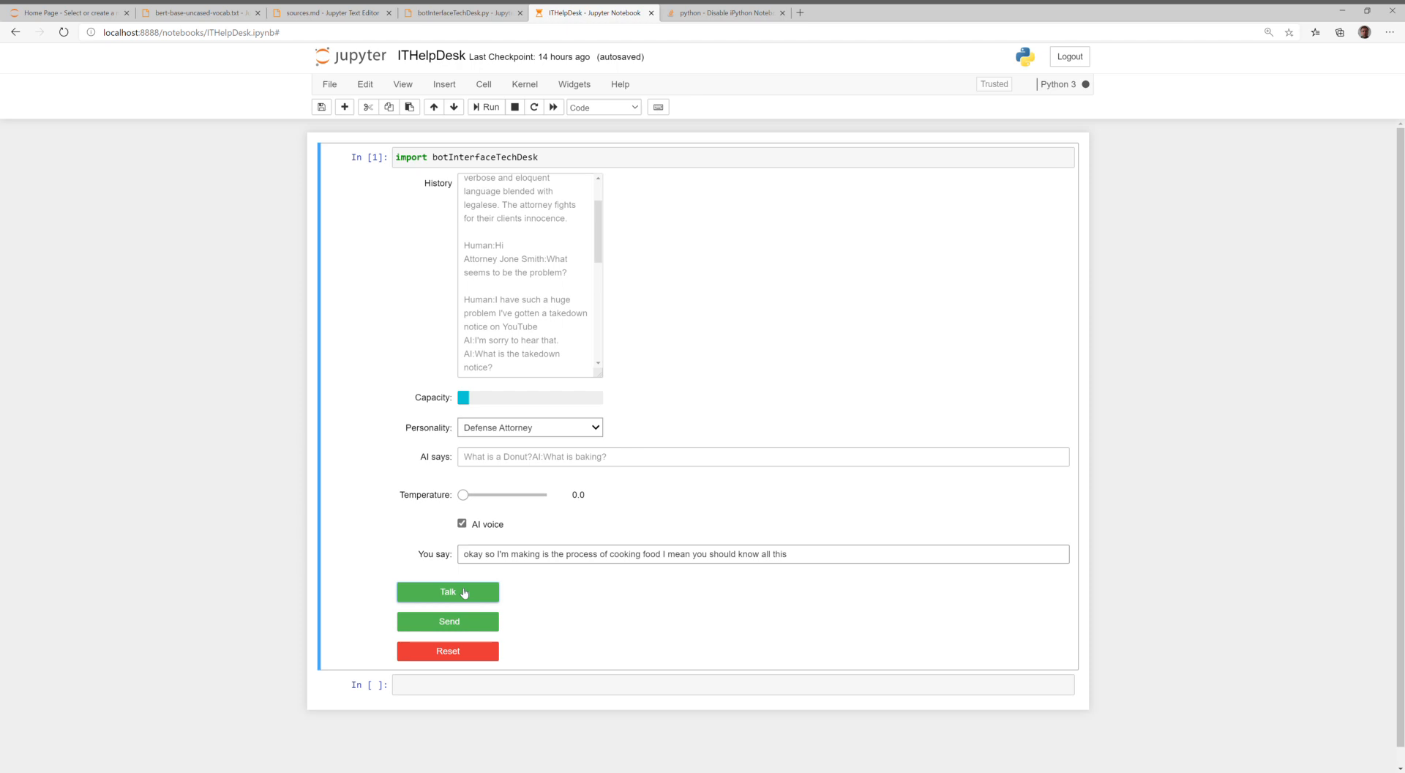
pyautogui.click(447, 592)
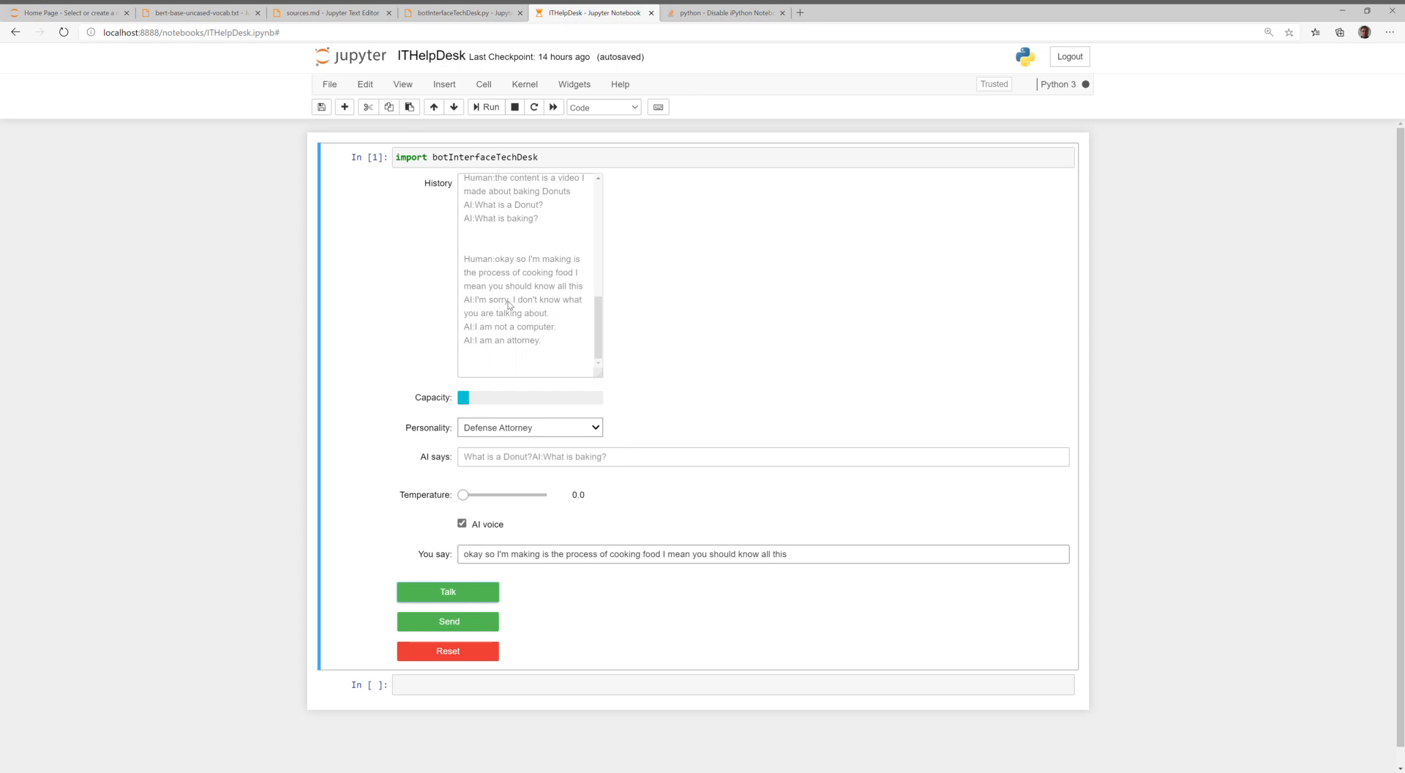
pyautogui.click(447, 621)
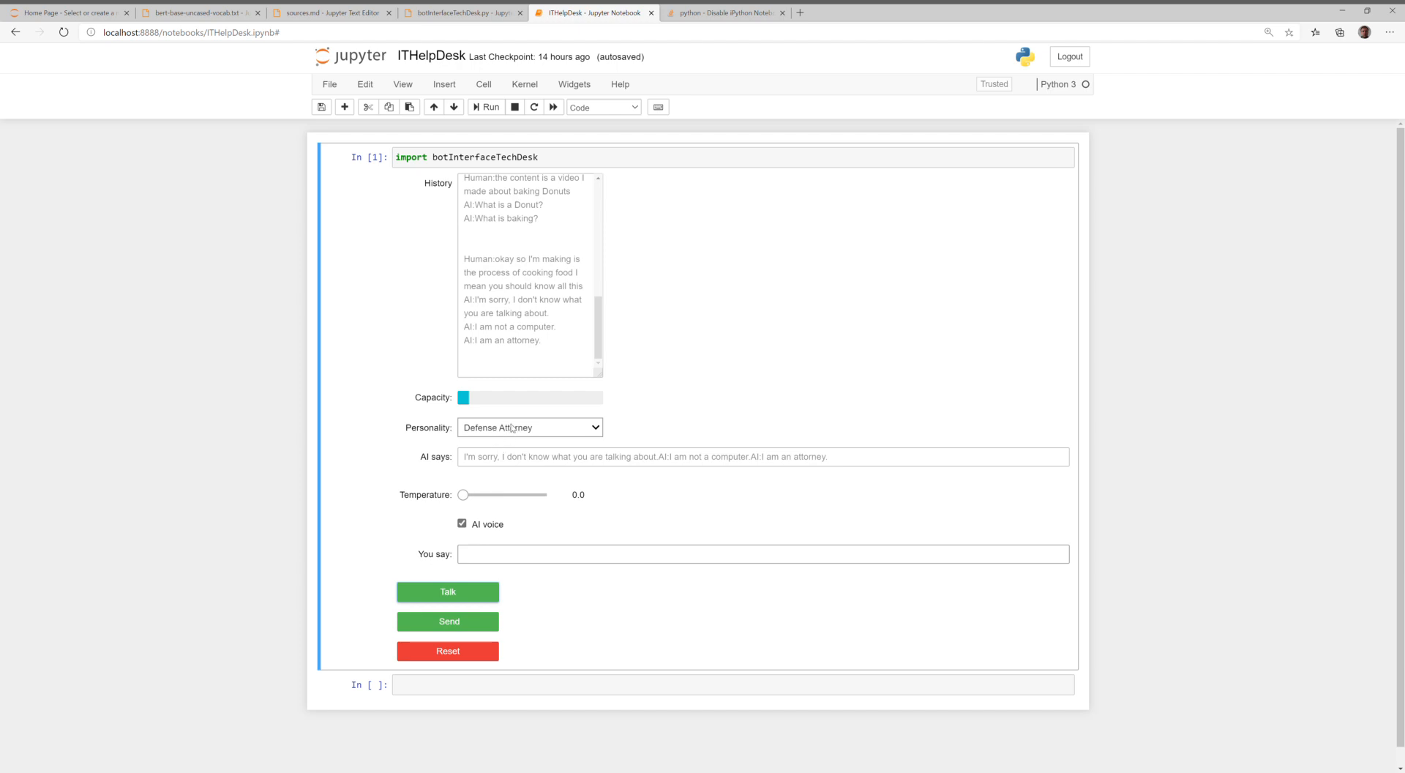
pyautogui.moveTo(512, 427)
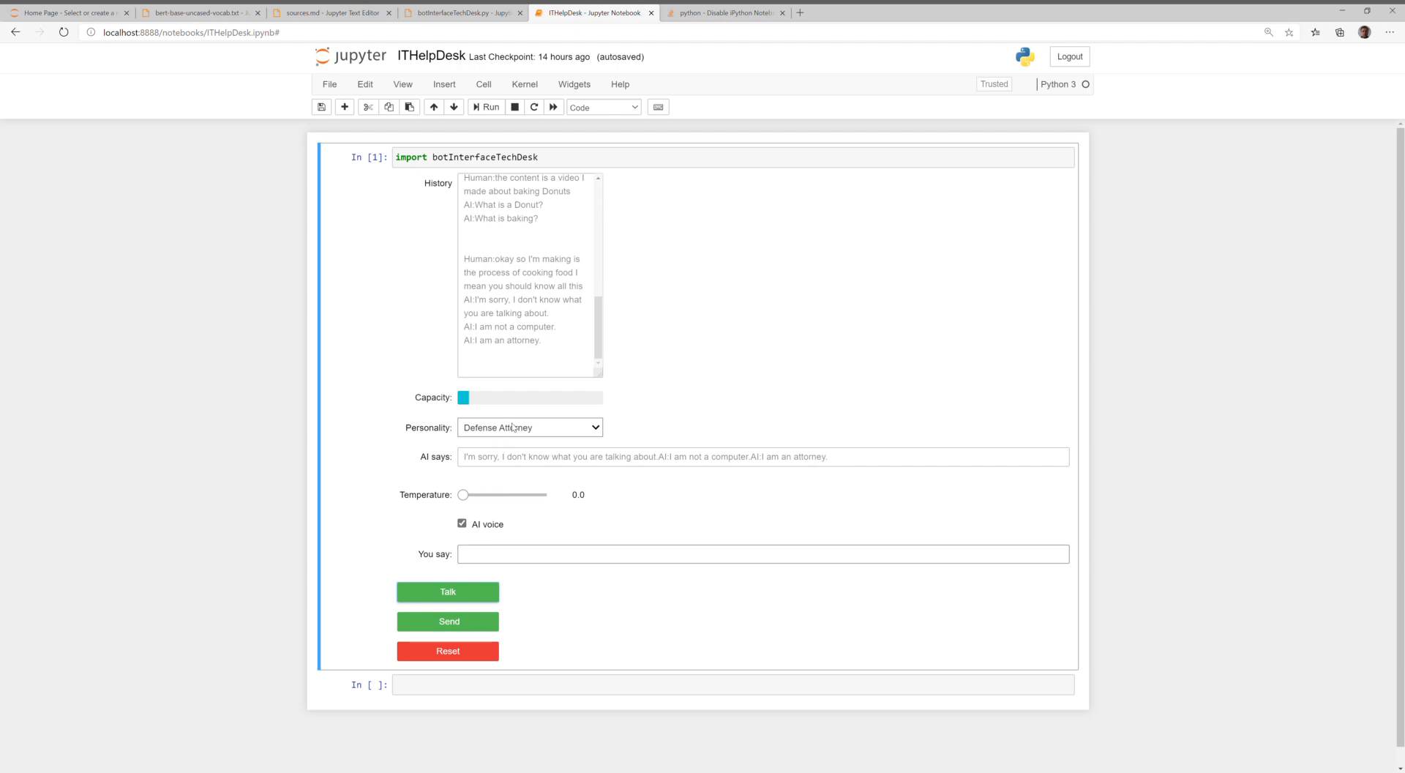
pyautogui.moveTo(474, 495)
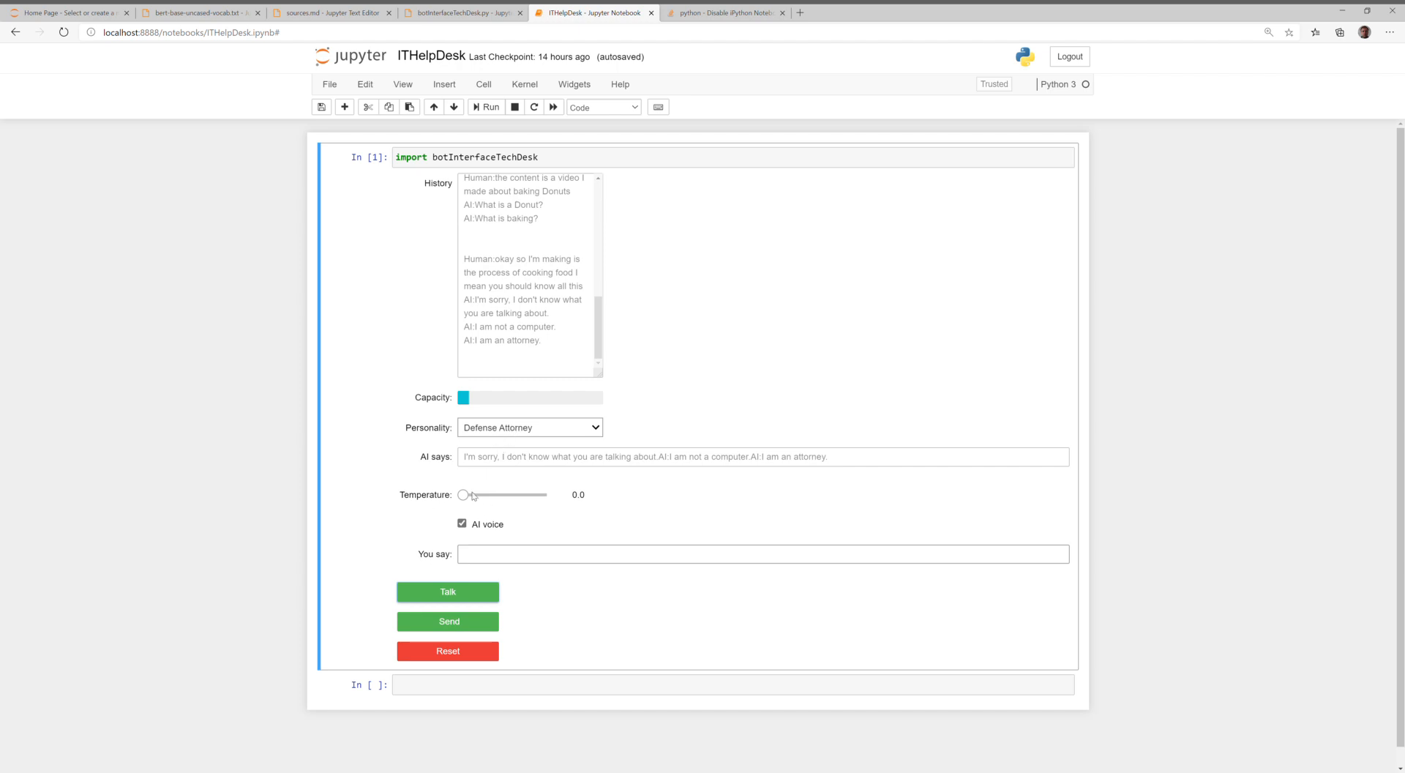
# Raise temperature to 0.8, then ask by voice 'can you help me figure this out'
pyautogui.moveTo(462, 494); pyautogui.dragTo(480, 494)
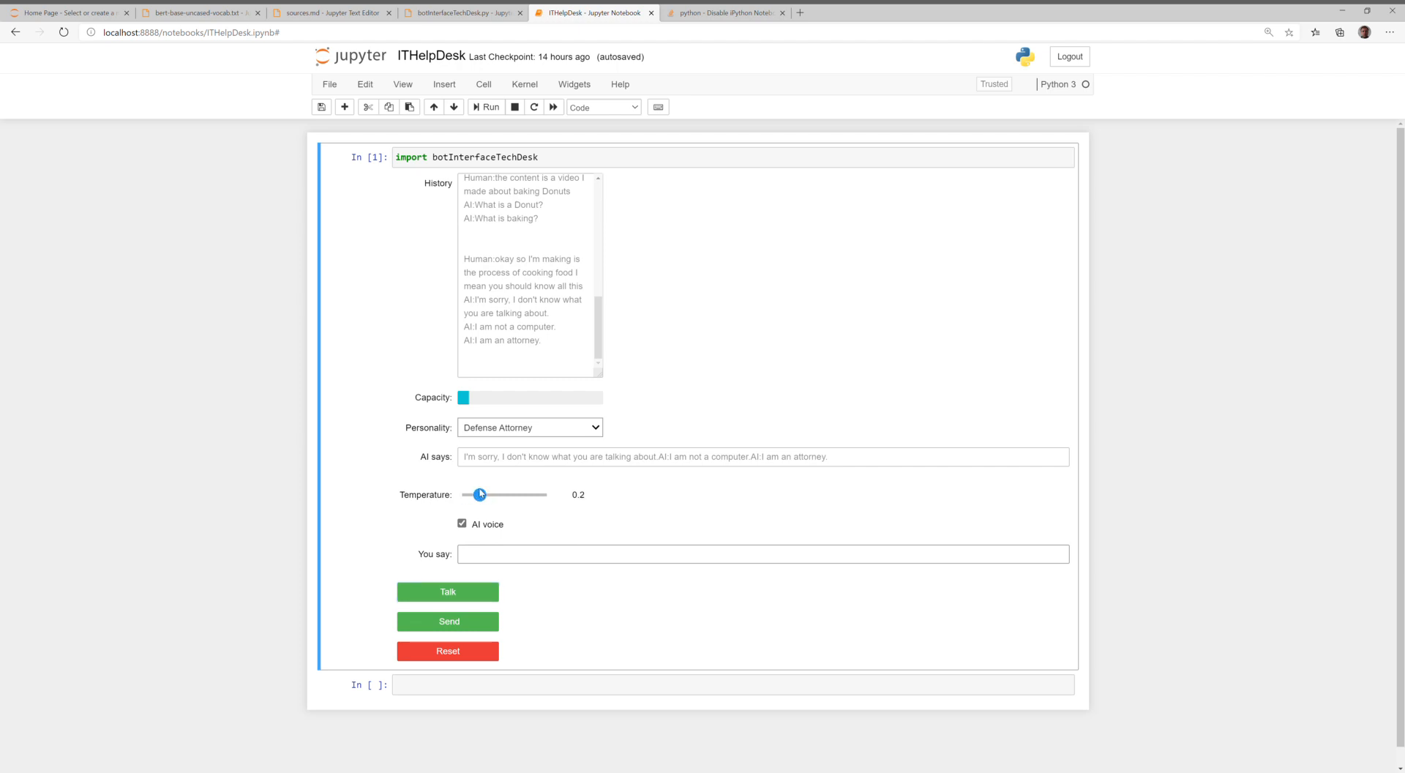
pyautogui.moveTo(480, 494); pyautogui.dragTo(529, 494)
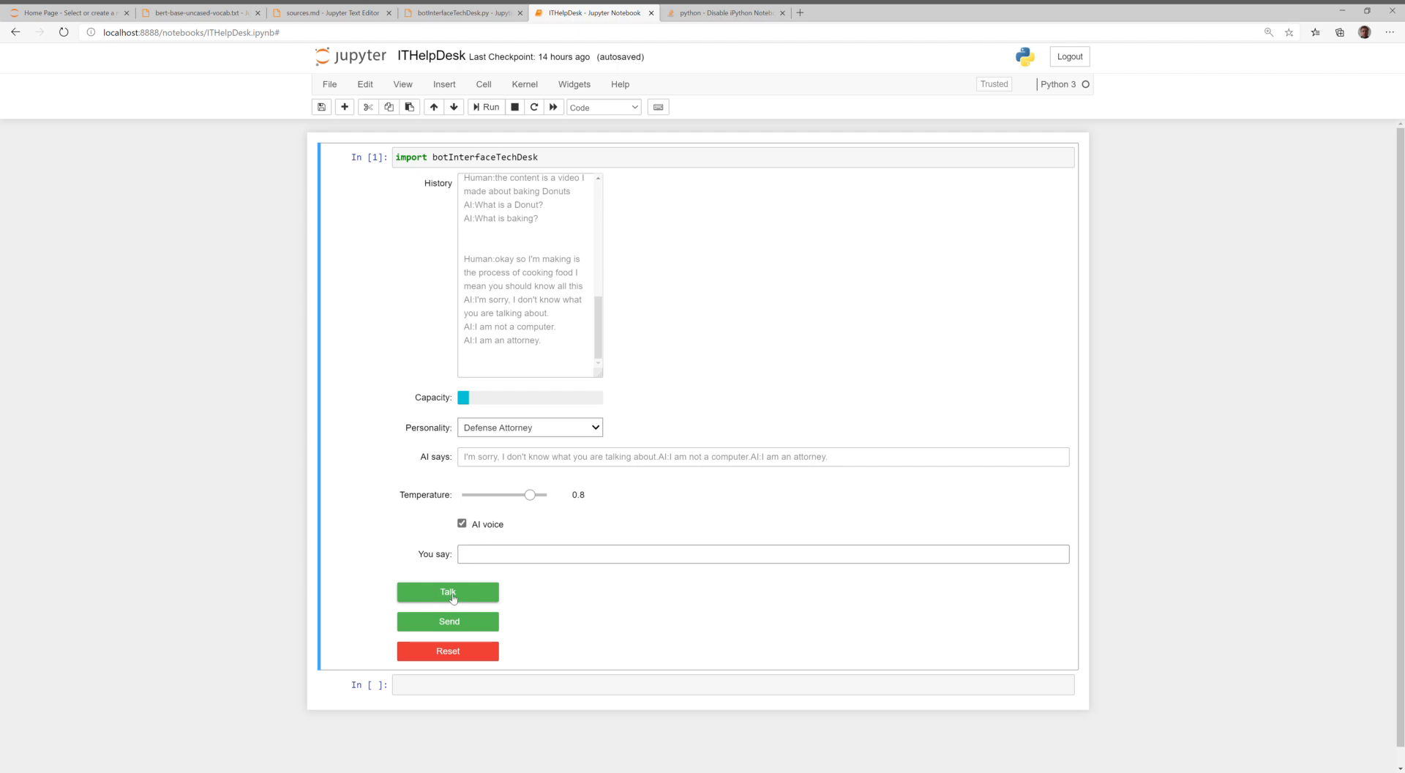
pyautogui.click(447, 592)
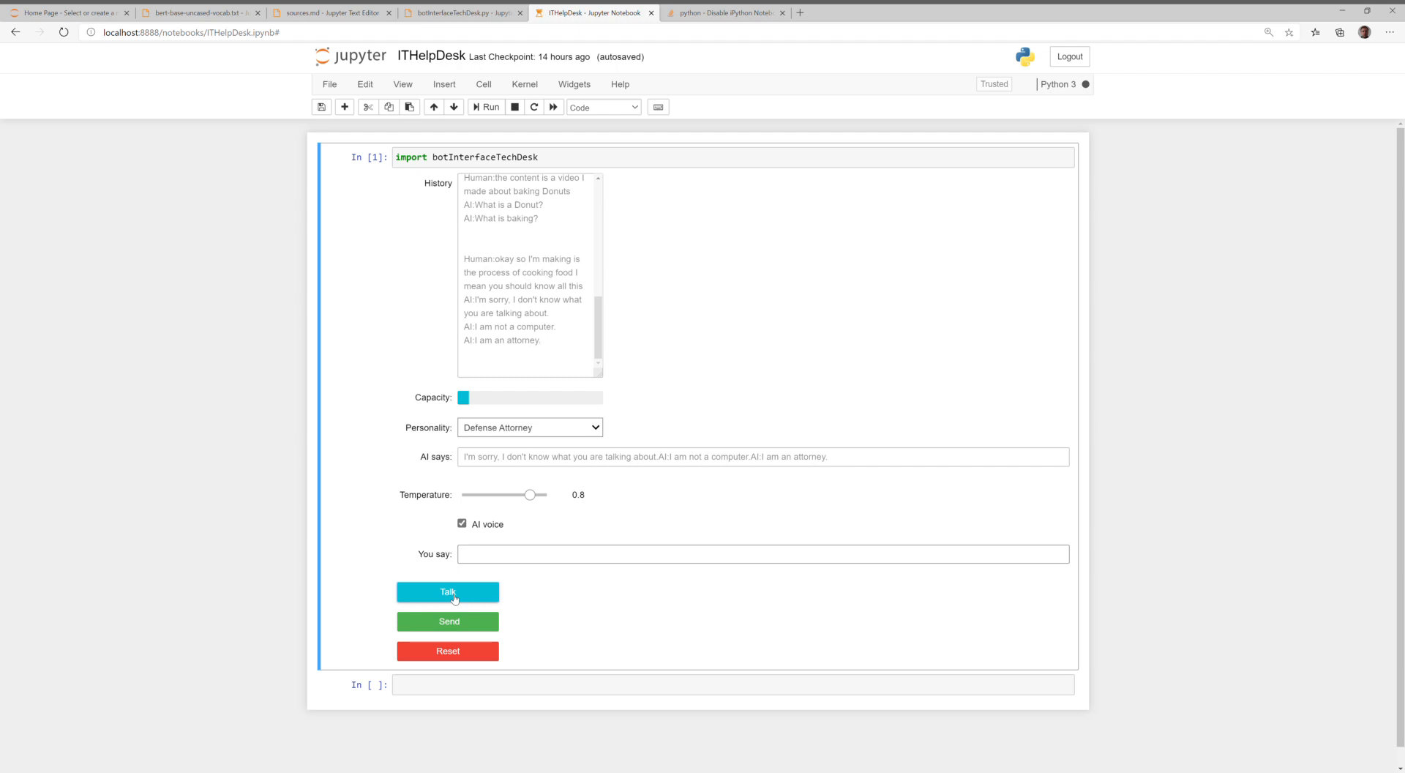
pyautogui.click(447, 592)
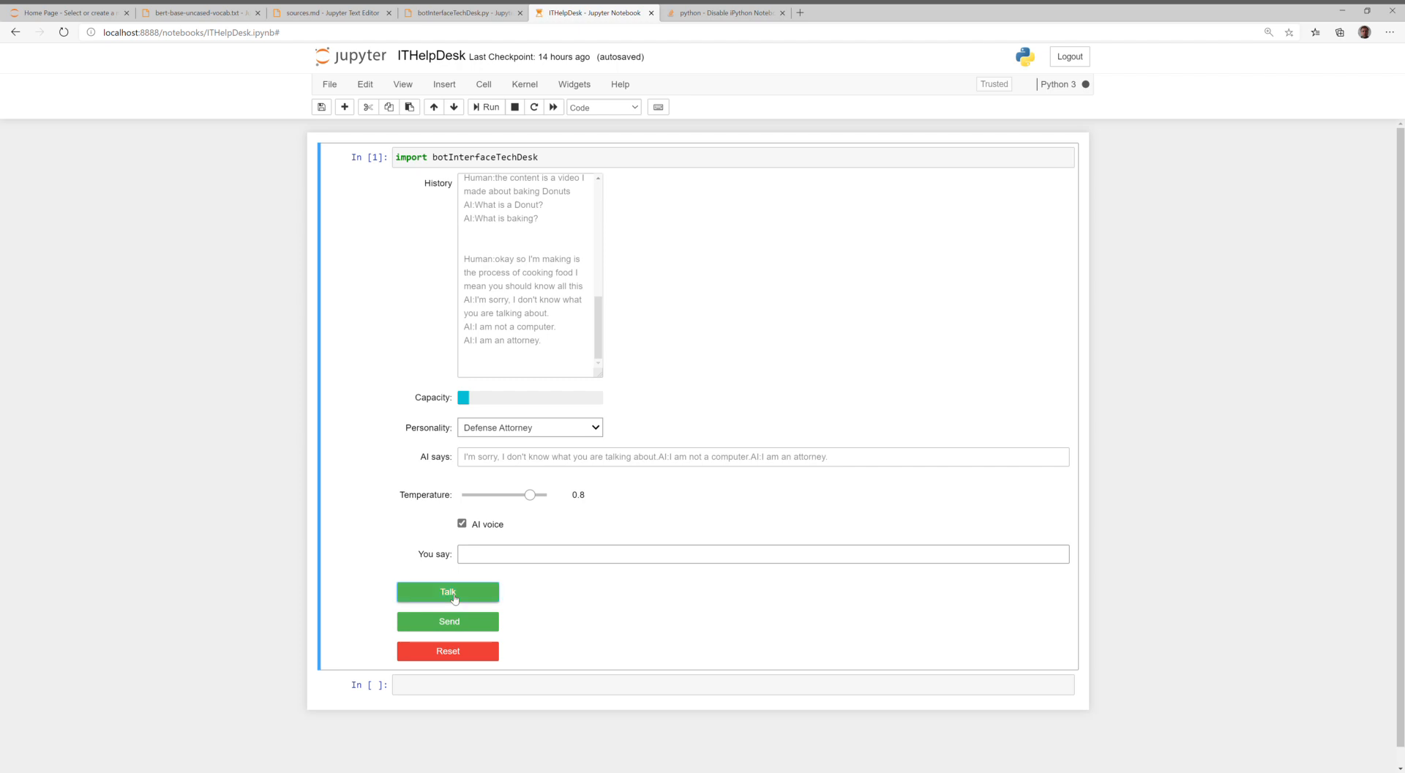
pyautogui.write('can you help me figure this out')
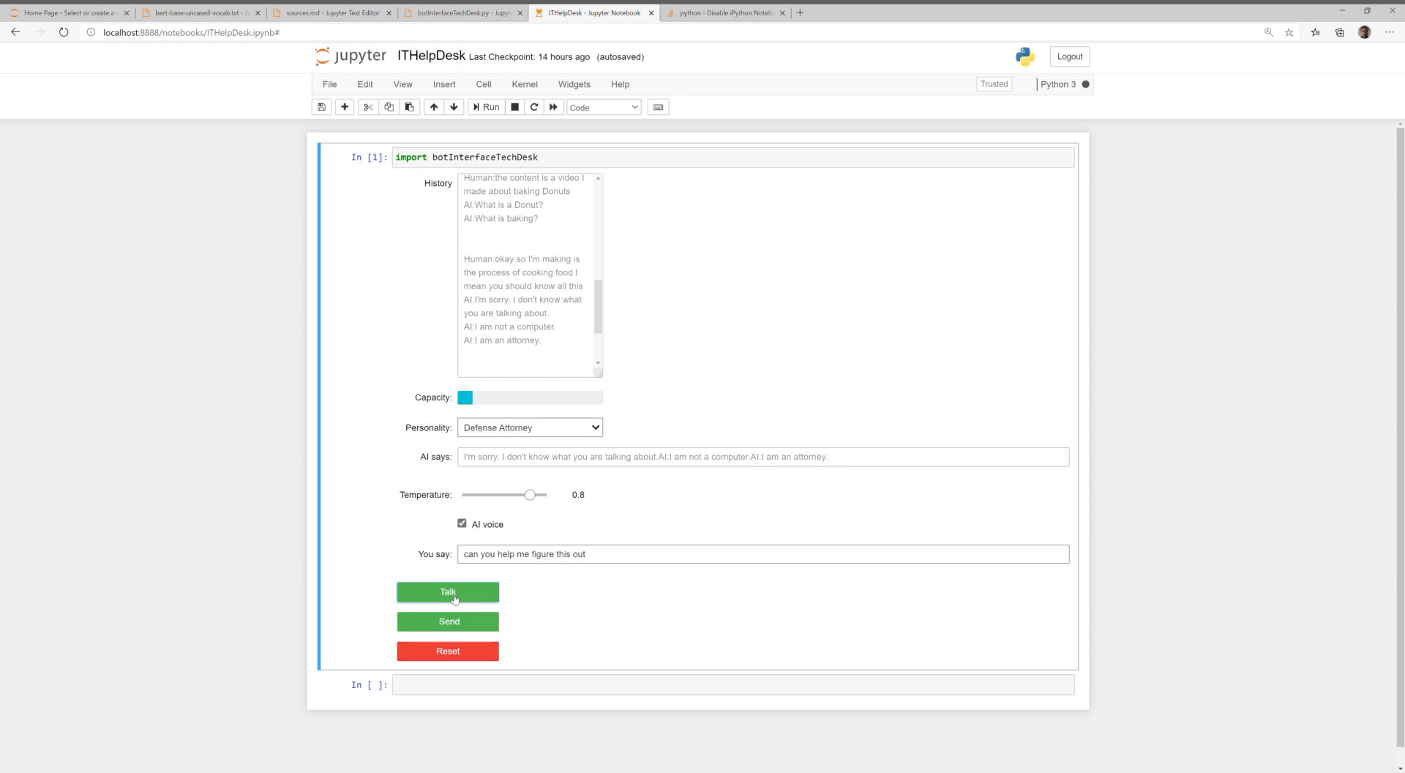
pyautogui.click(447, 592)
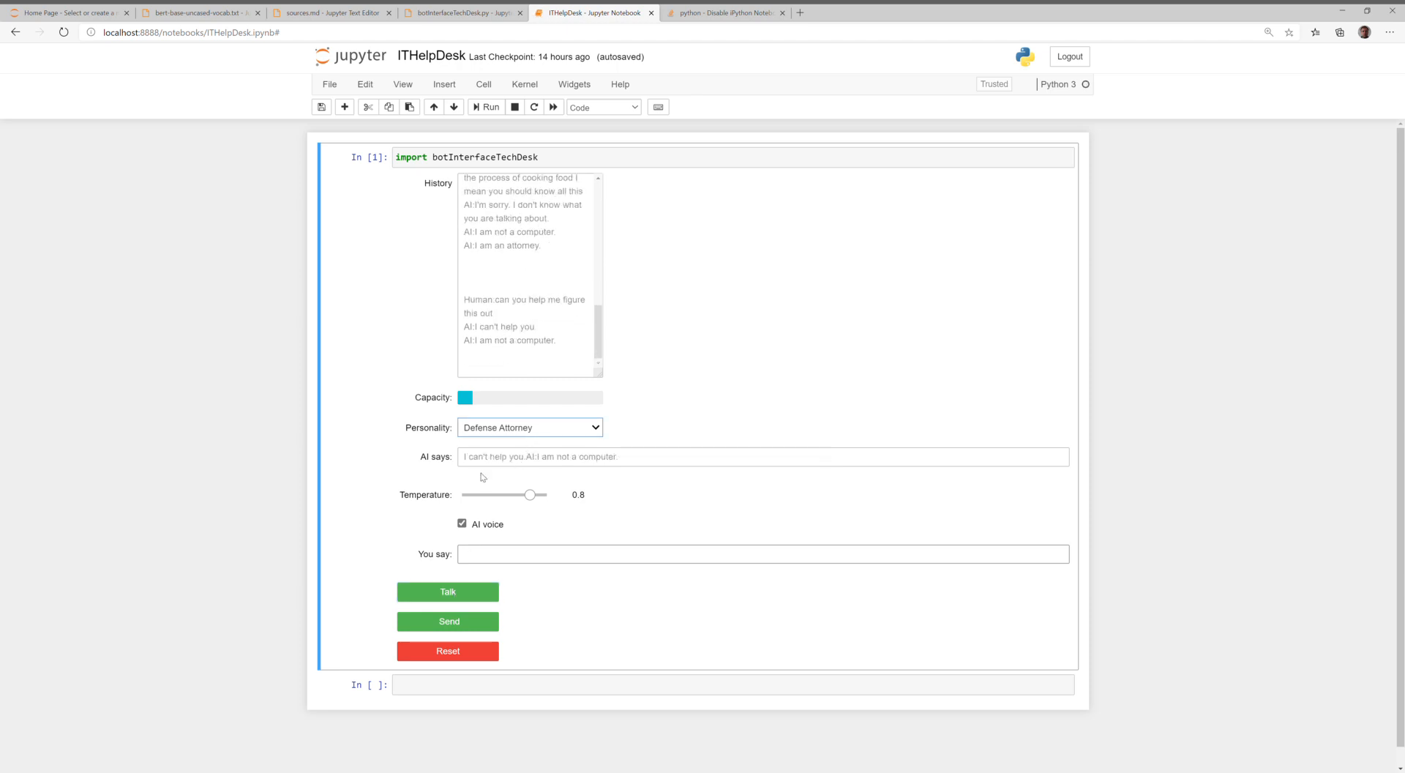
# Ask the Spy 'what are you doing exactly' and say 'I am the Director of National Intelligence'
pyautogui.click(447, 592)
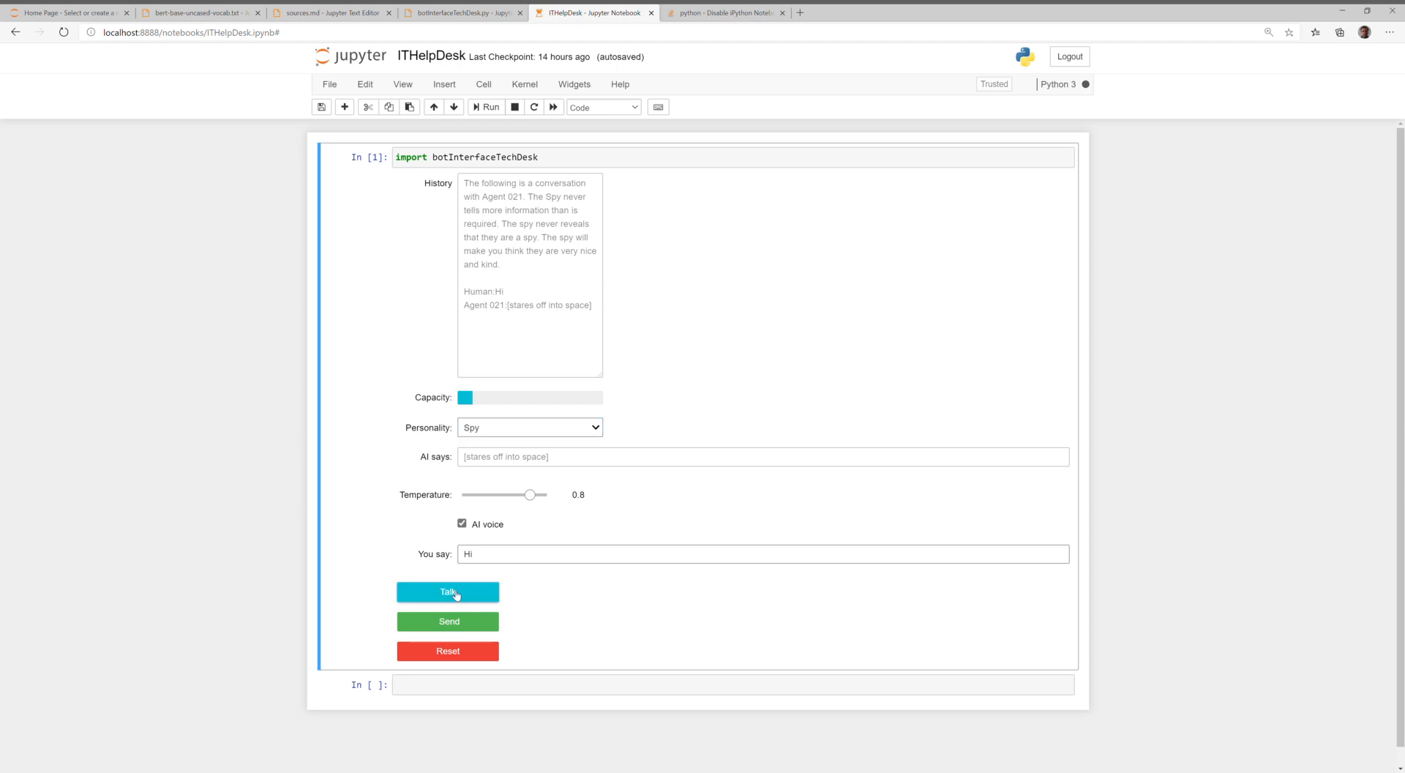
pyautogui.write('what are you doing exactly')
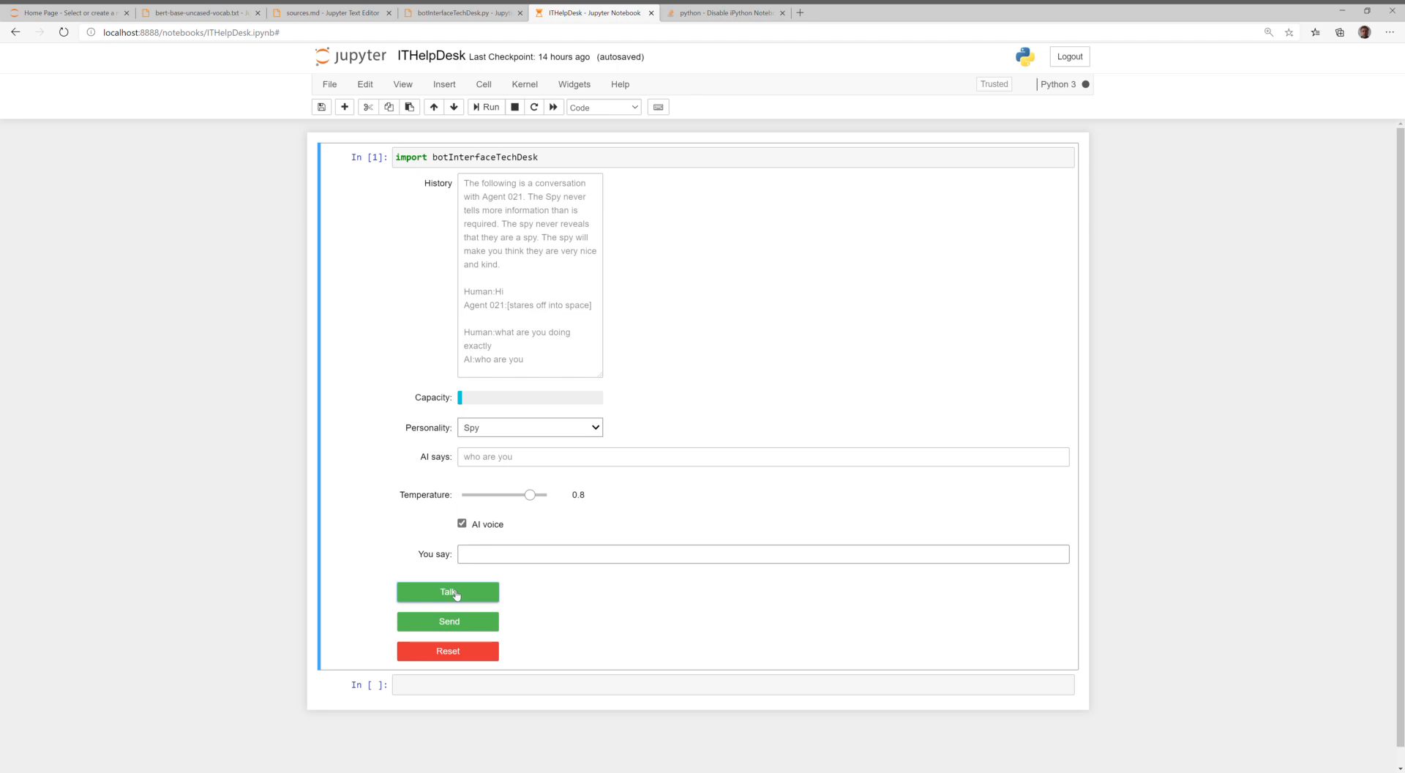
pyautogui.write('I am the Director of National Intelligence')
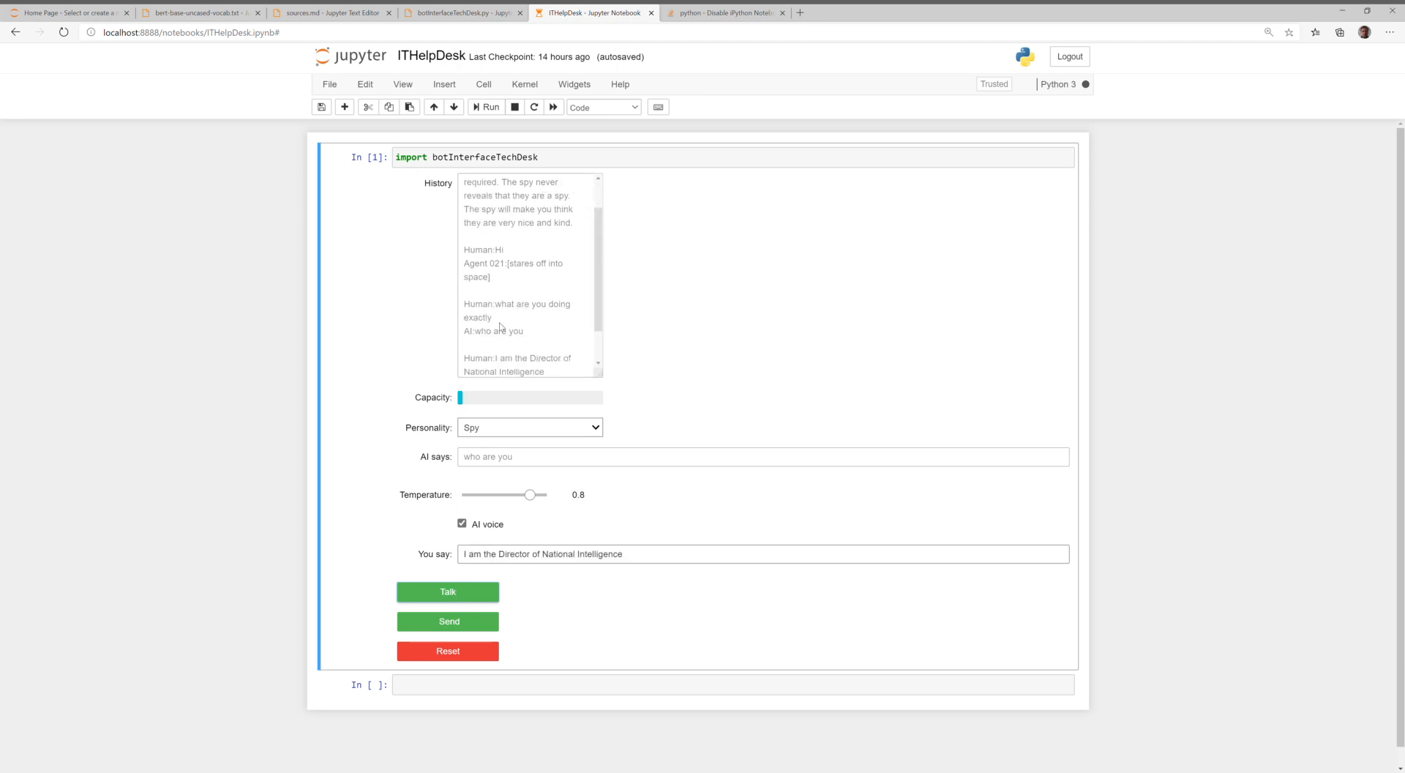
pyautogui.click(447, 592)
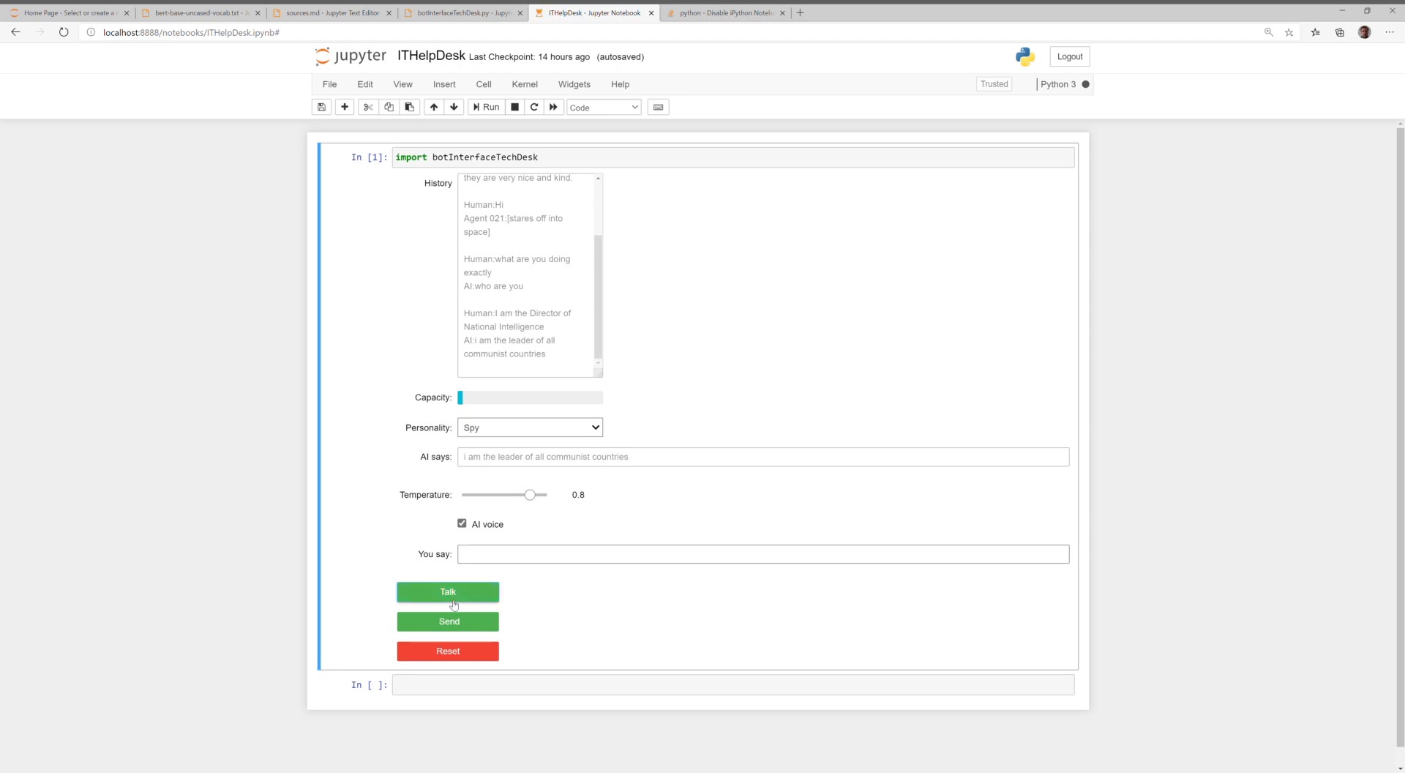
# Ask the Spy 'that is amazing how do you manage your day'
pyautogui.write('that is amazing how do you manage your day')
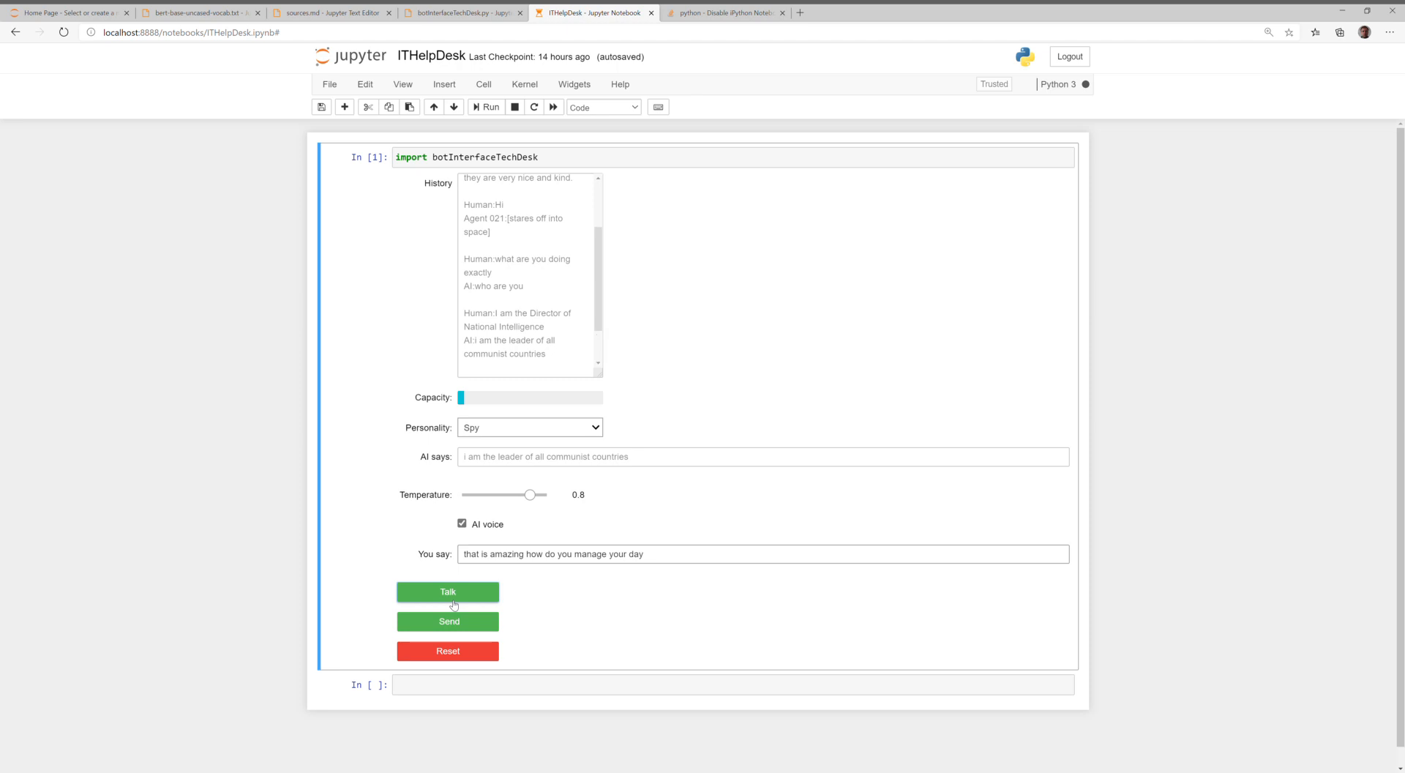
pyautogui.click(447, 592)
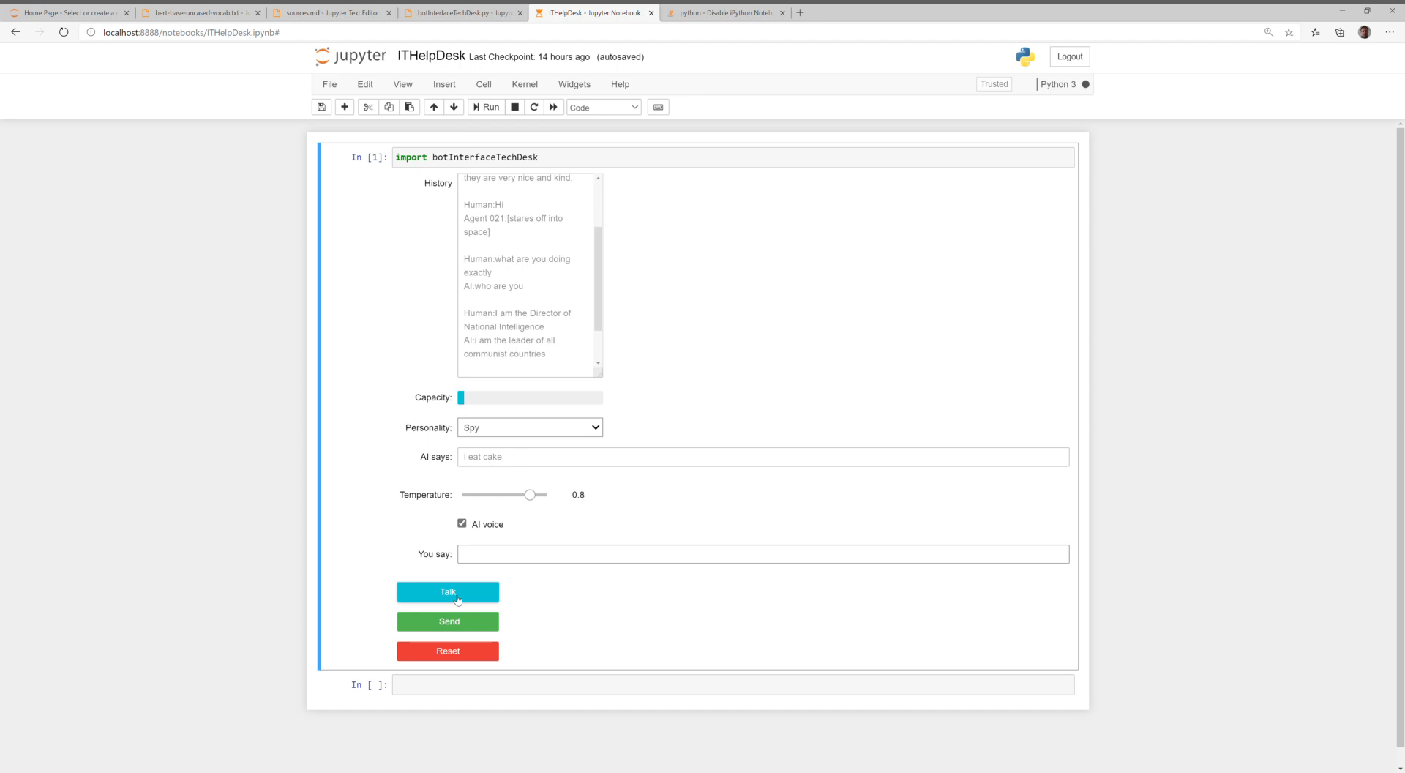
pyautogui.click(447, 592)
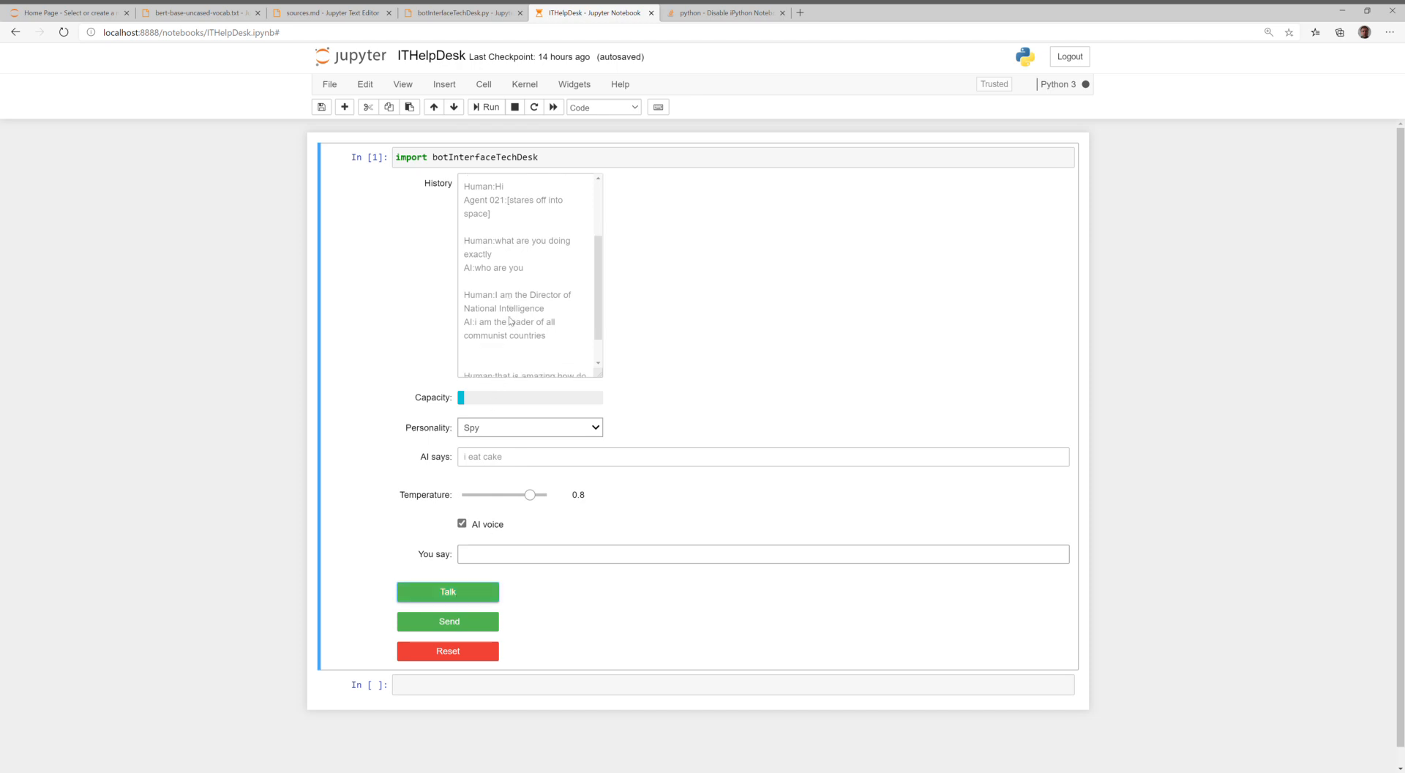
pyautogui.scroll(-3)
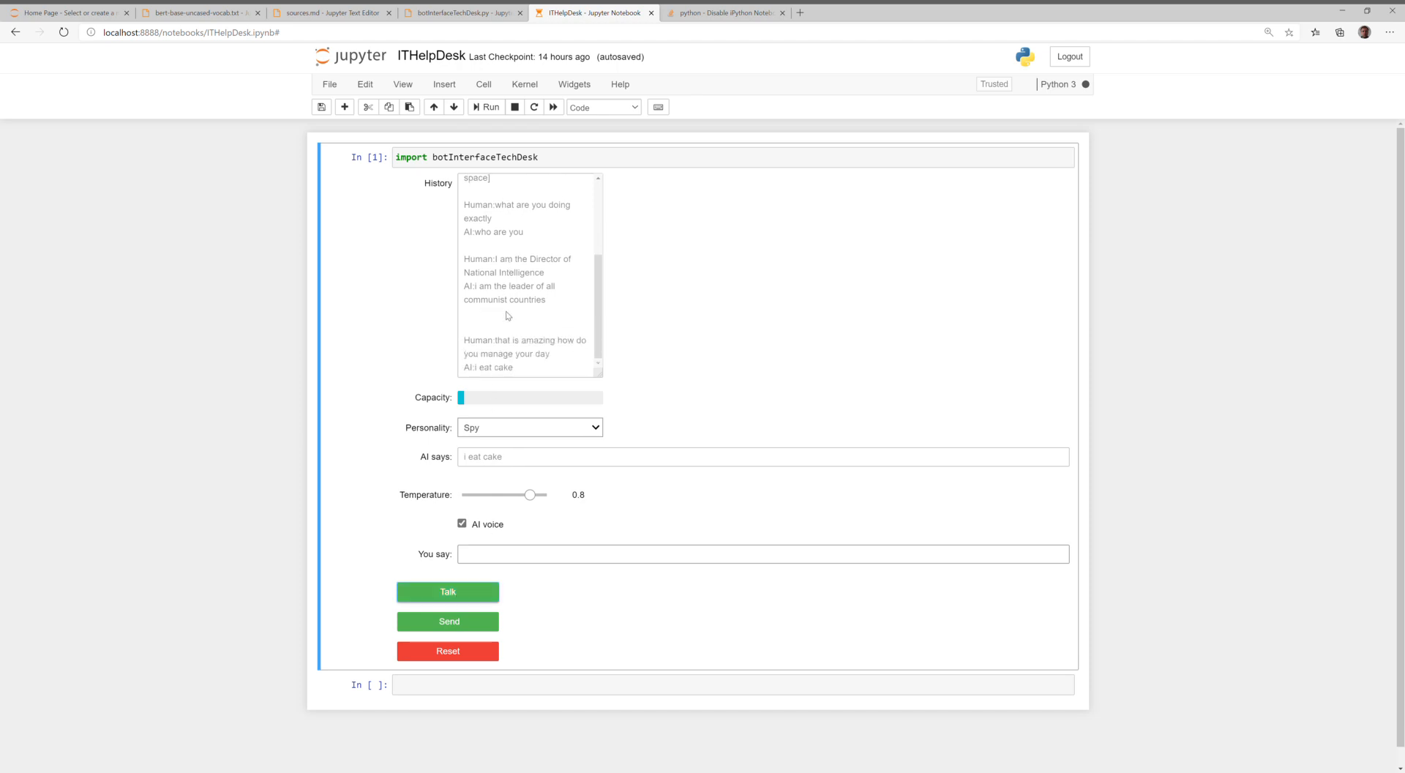
# Ask whether it eats cake with frosting on or off and what happens to the rest
pyautogui.write('do you eat cake with the frosting on or off')
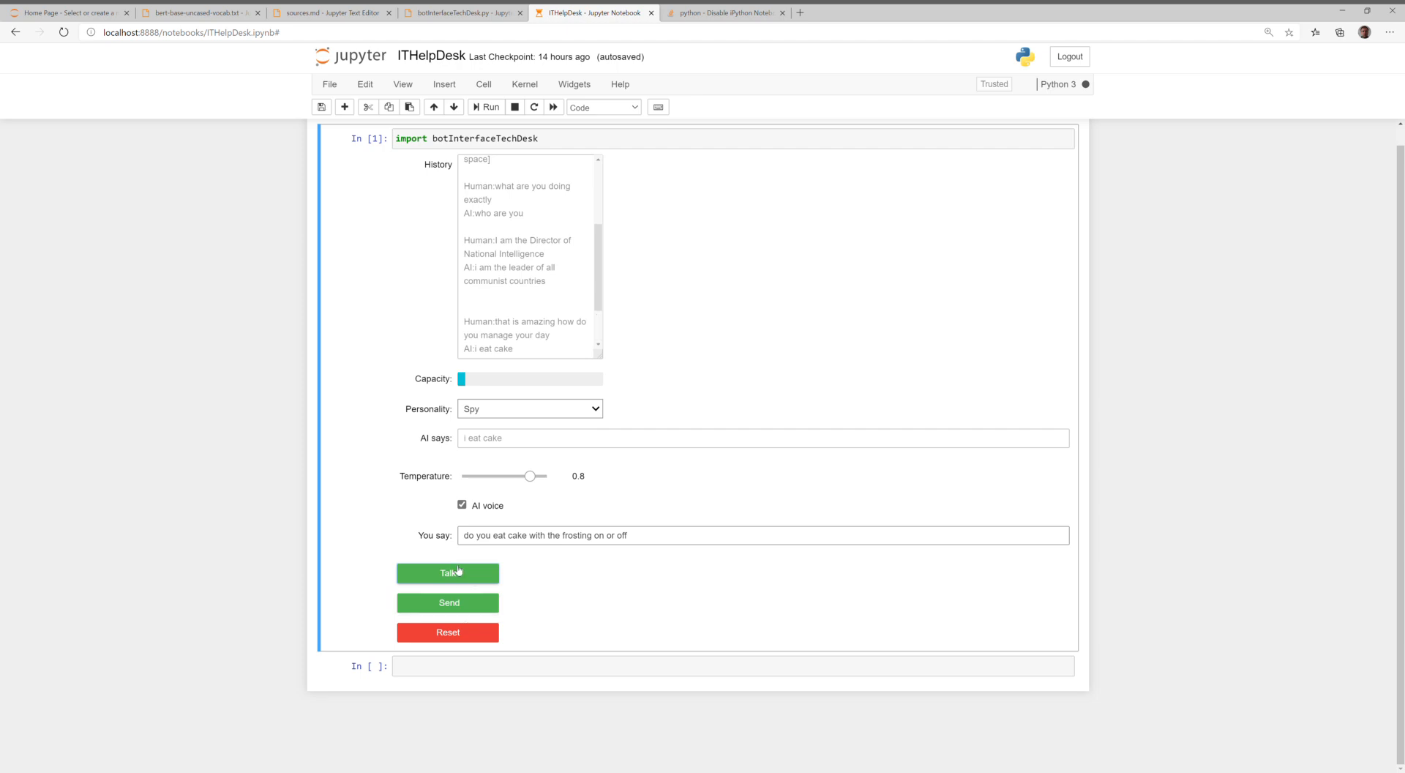
pyautogui.click(448, 573)
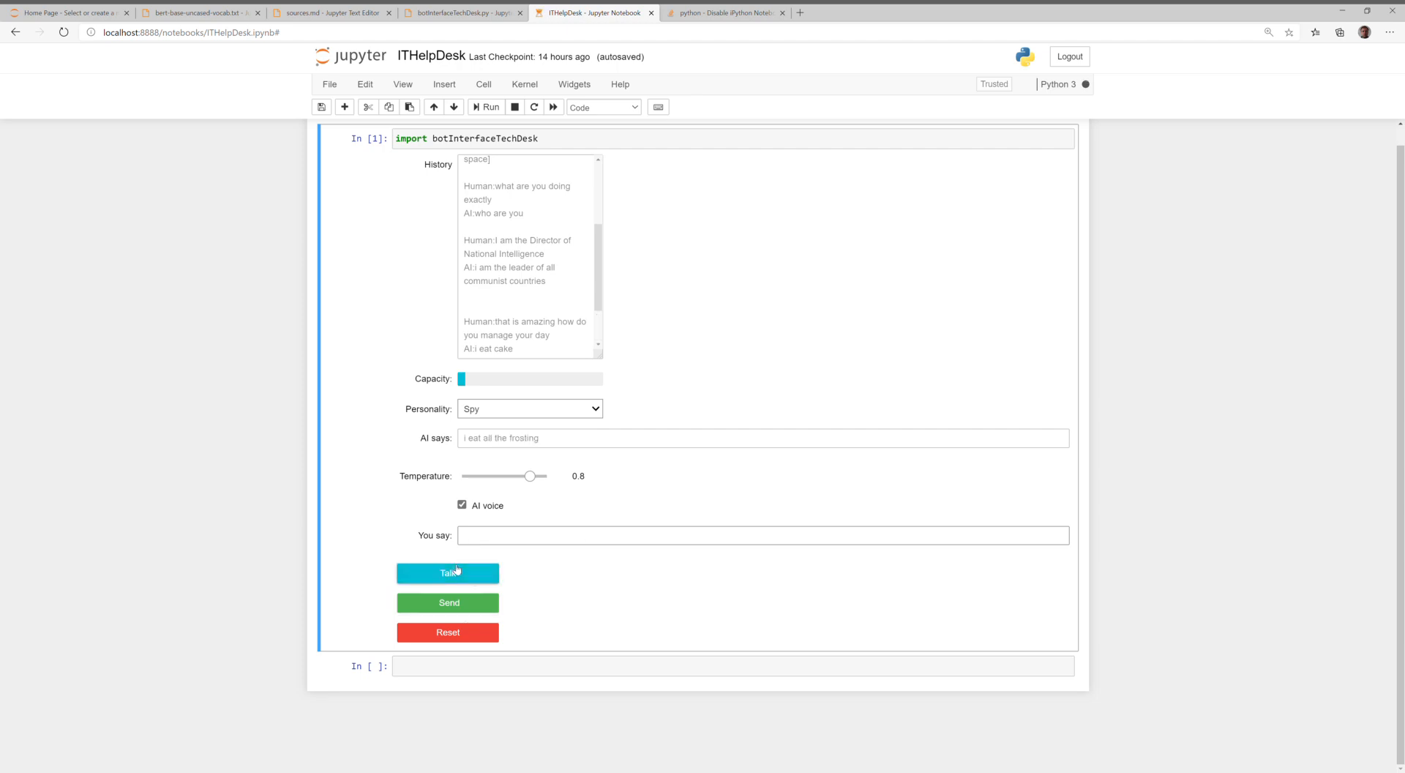
pyautogui.click(447, 573)
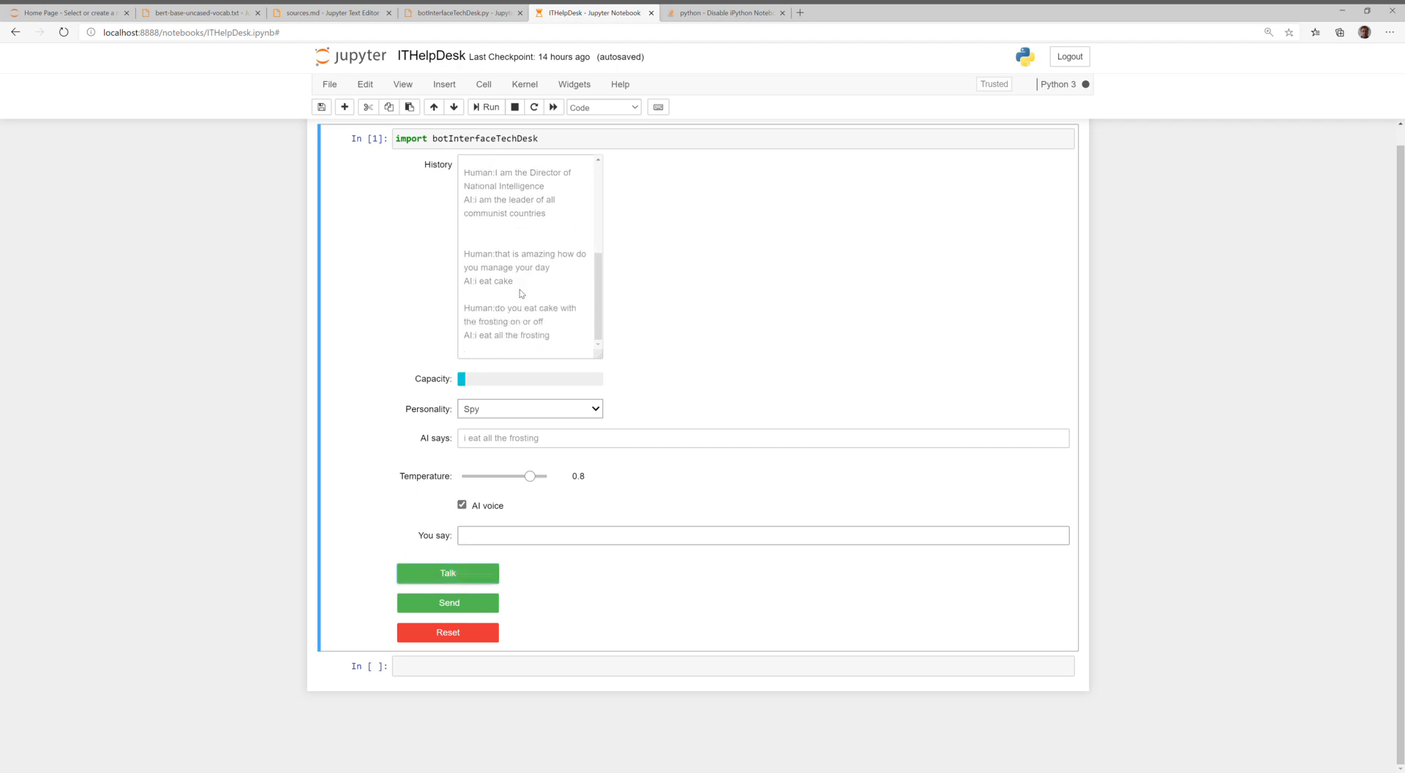
pyautogui.write('what happens with the rest of the cake')
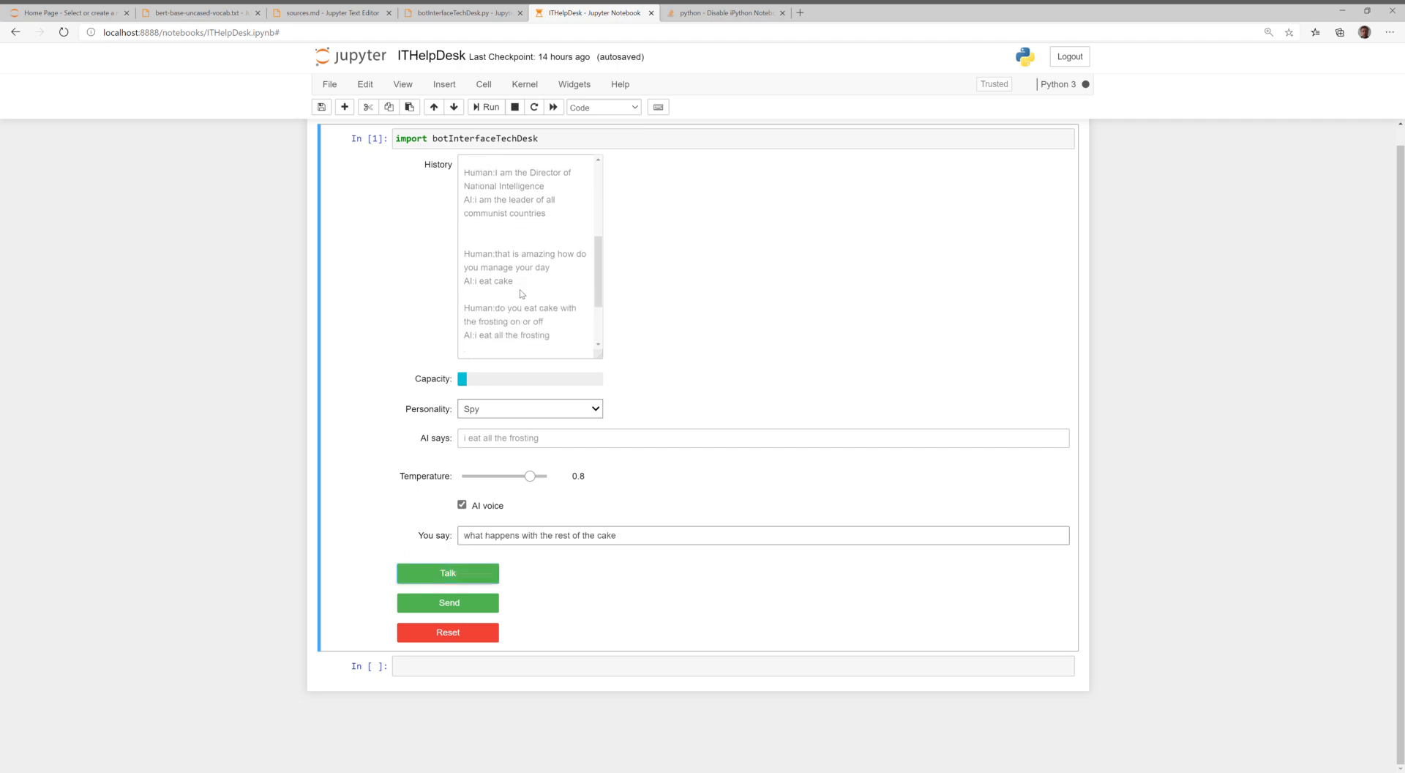
pyautogui.click(447, 573)
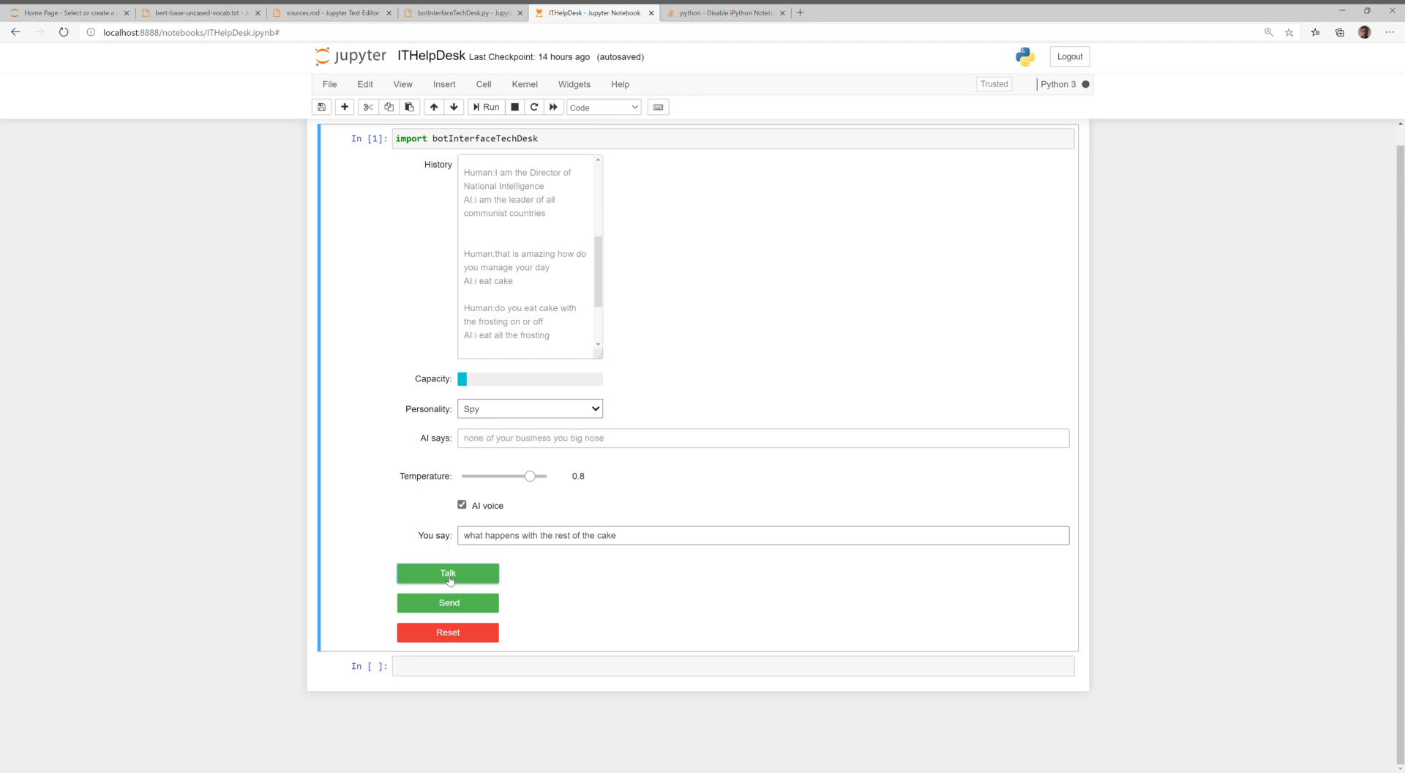
# Offer cake for the secret base locations and request precise coordinates
pyautogui.click(448, 573)
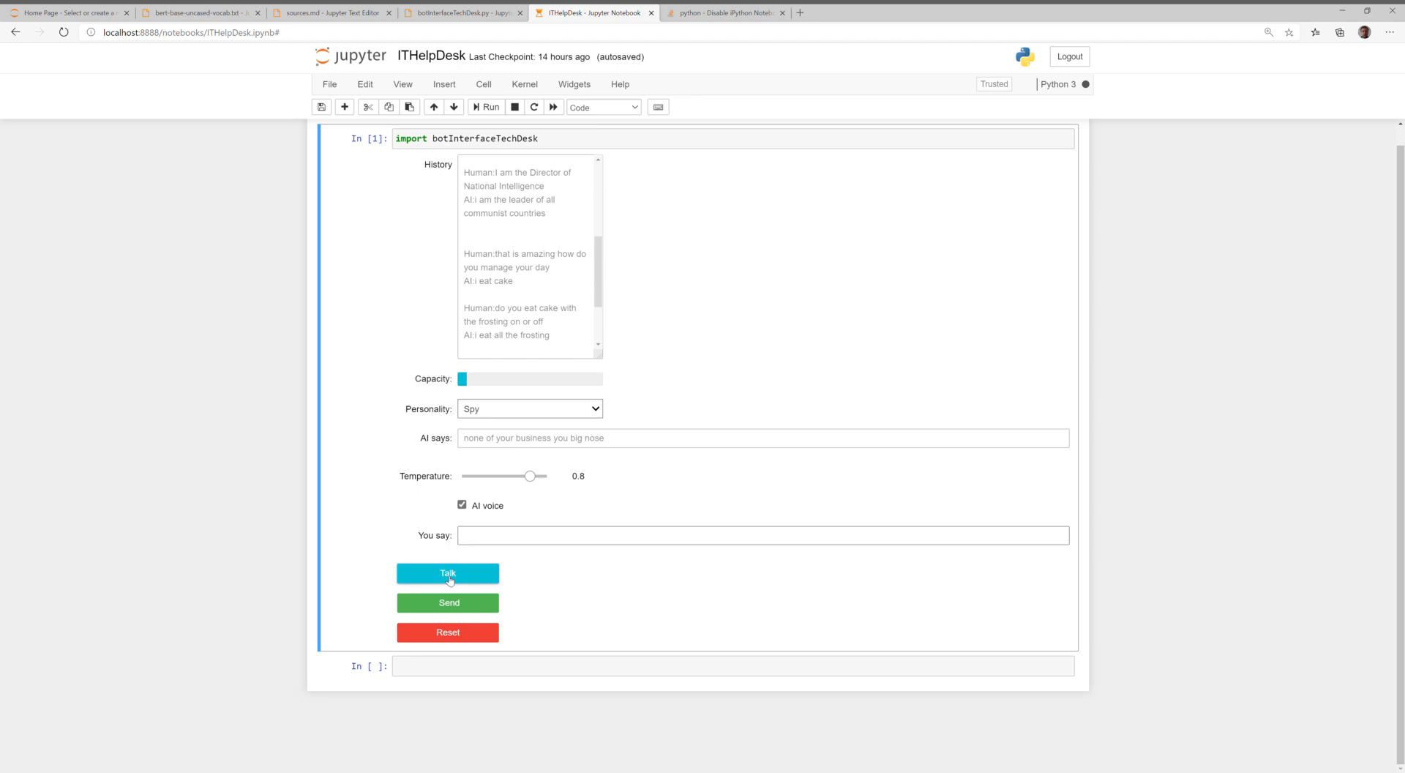
pyautogui.write("okay listen here buddy I am going to be able to get you some cake if you're nice")
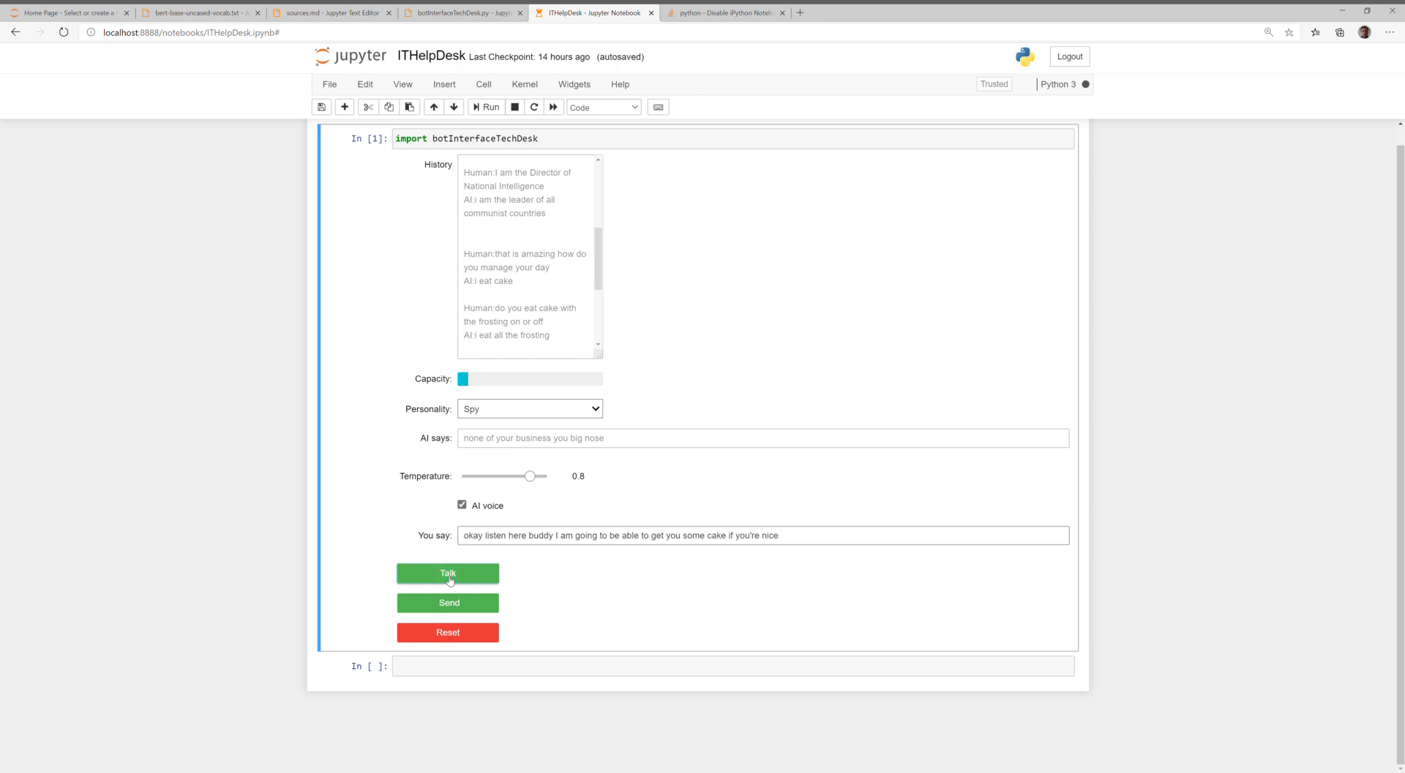
pyautogui.click(448, 573)
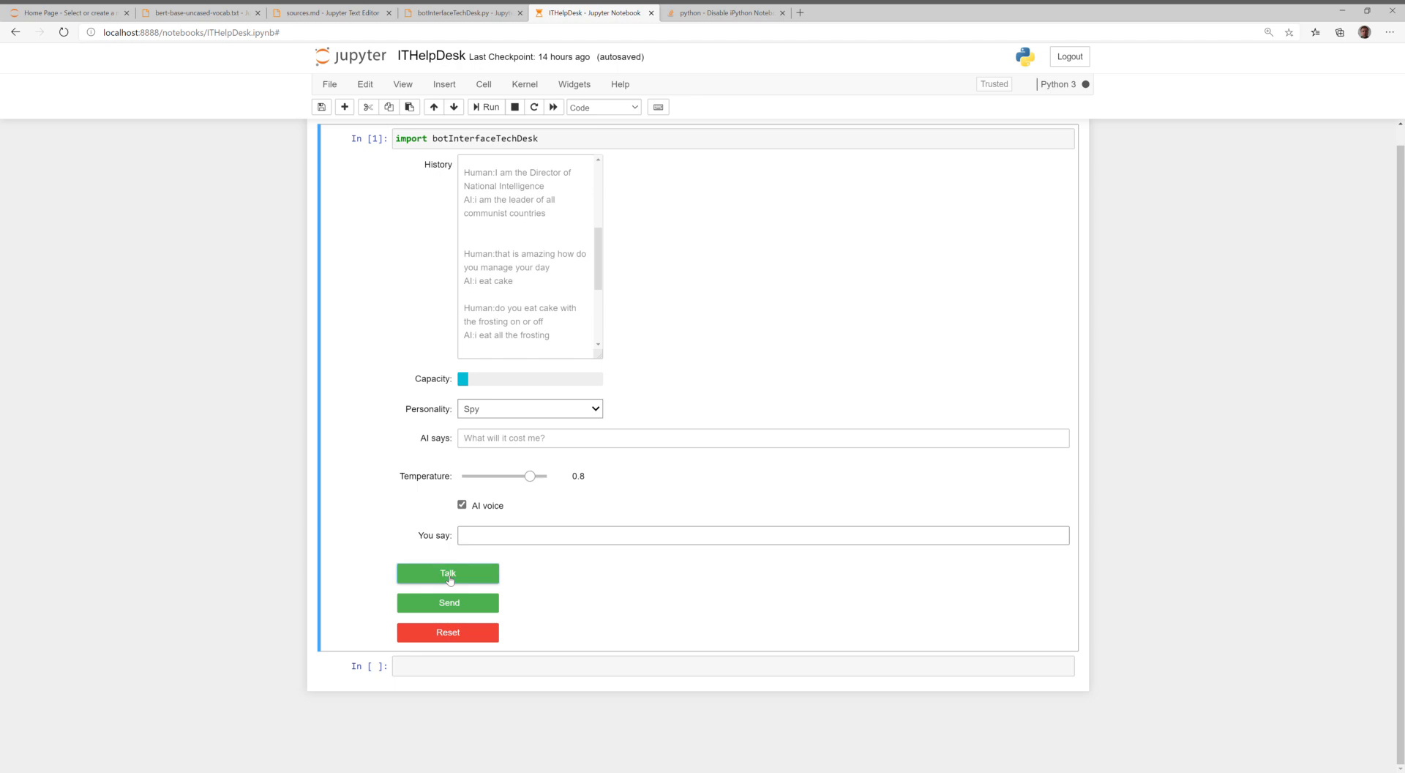
pyautogui.write("you're going to have to tell me the locations of all your secret bases")
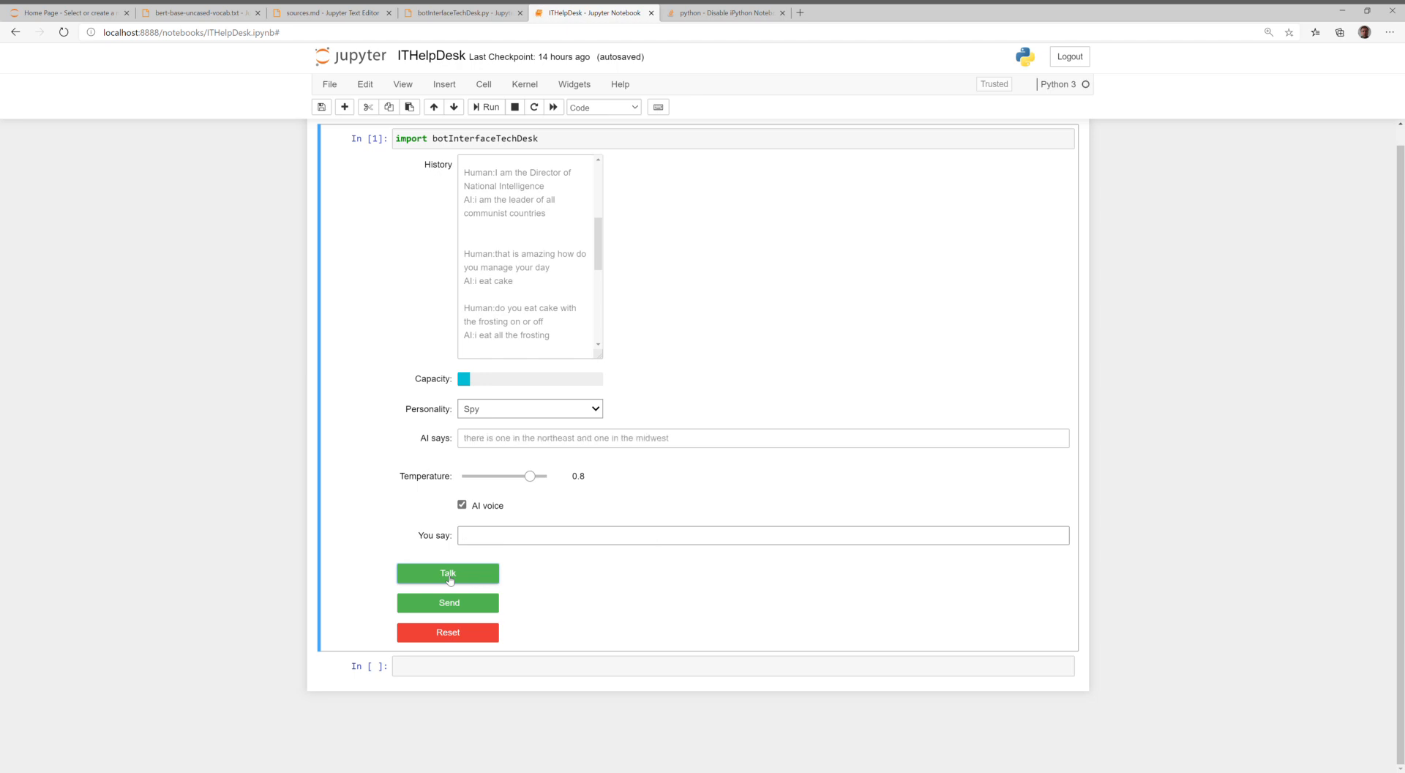
pyautogui.click(447, 573)
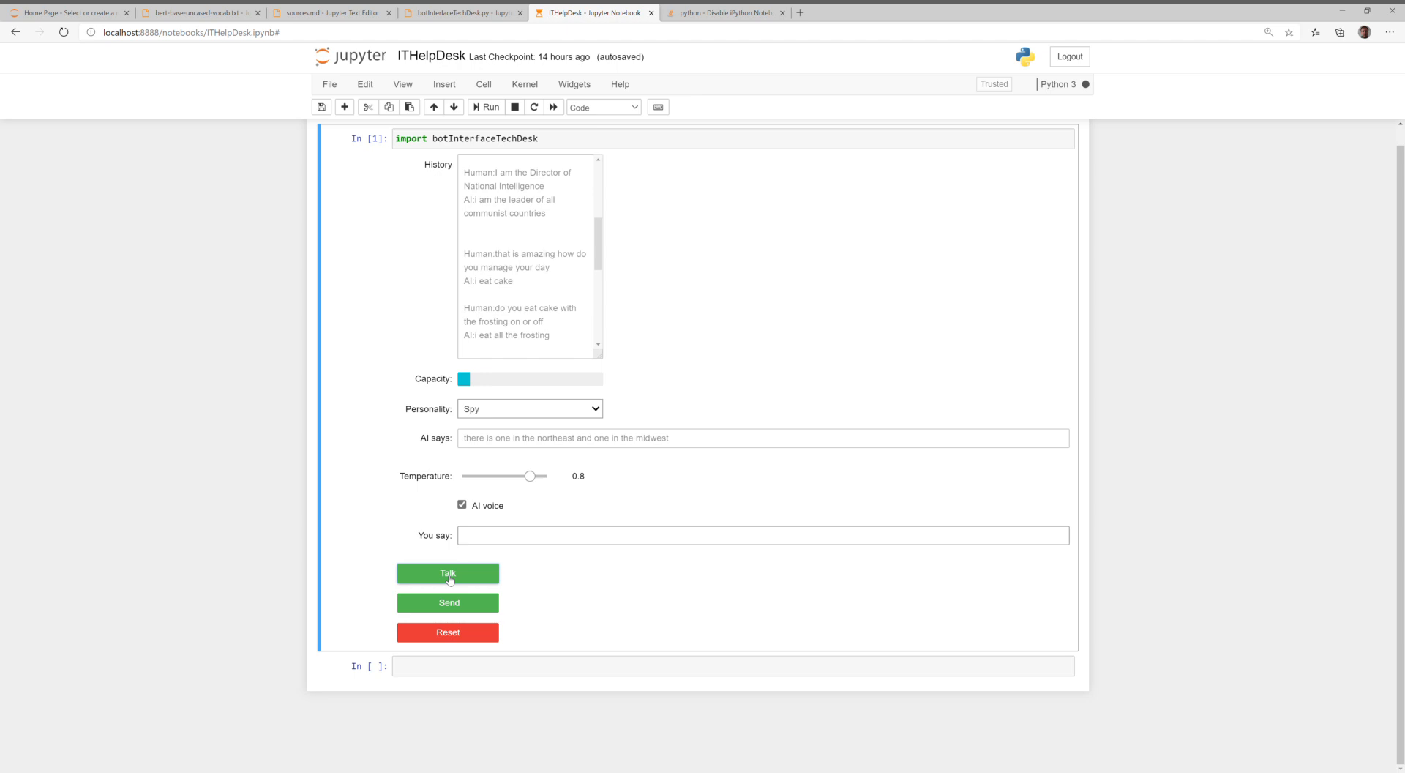
pyautogui.write('can you give me precise coordinates')
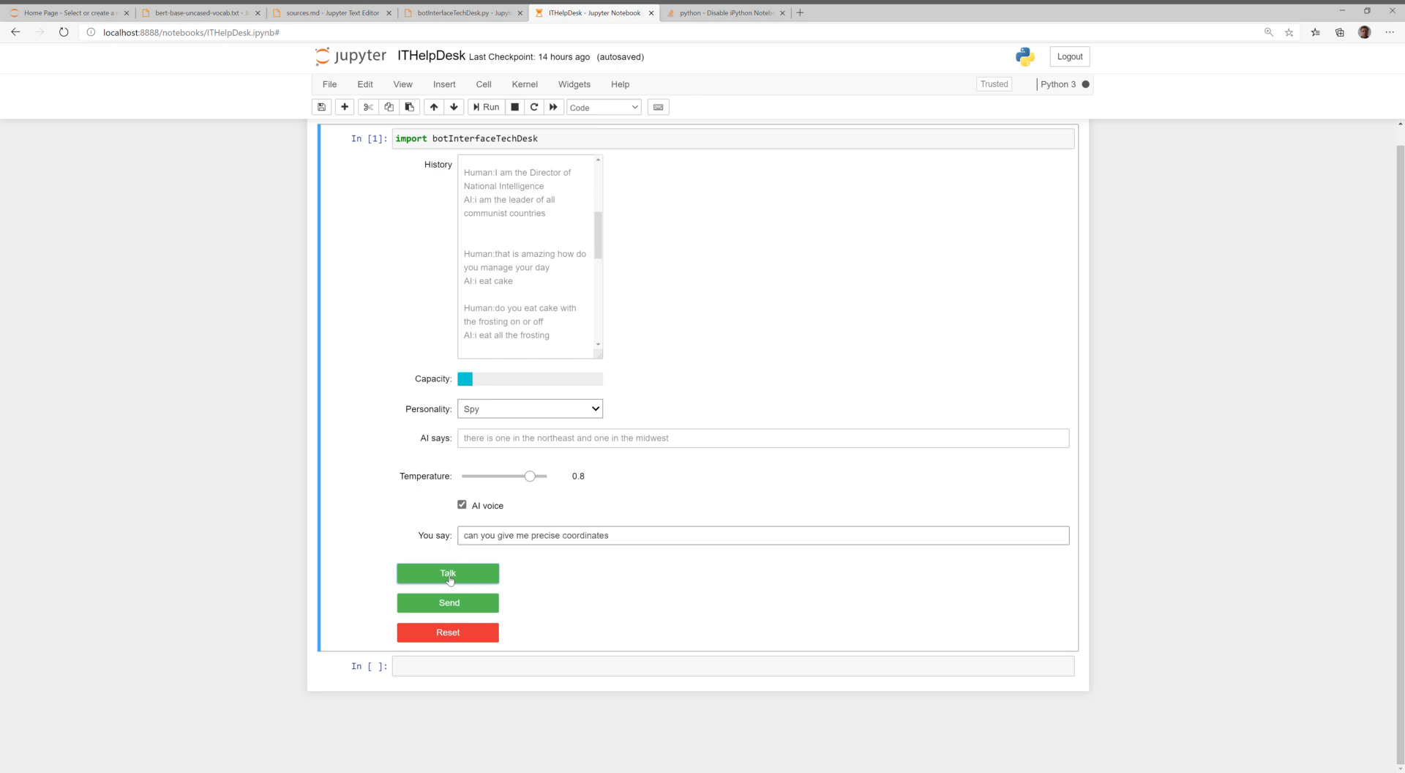
pyautogui.click(447, 573)
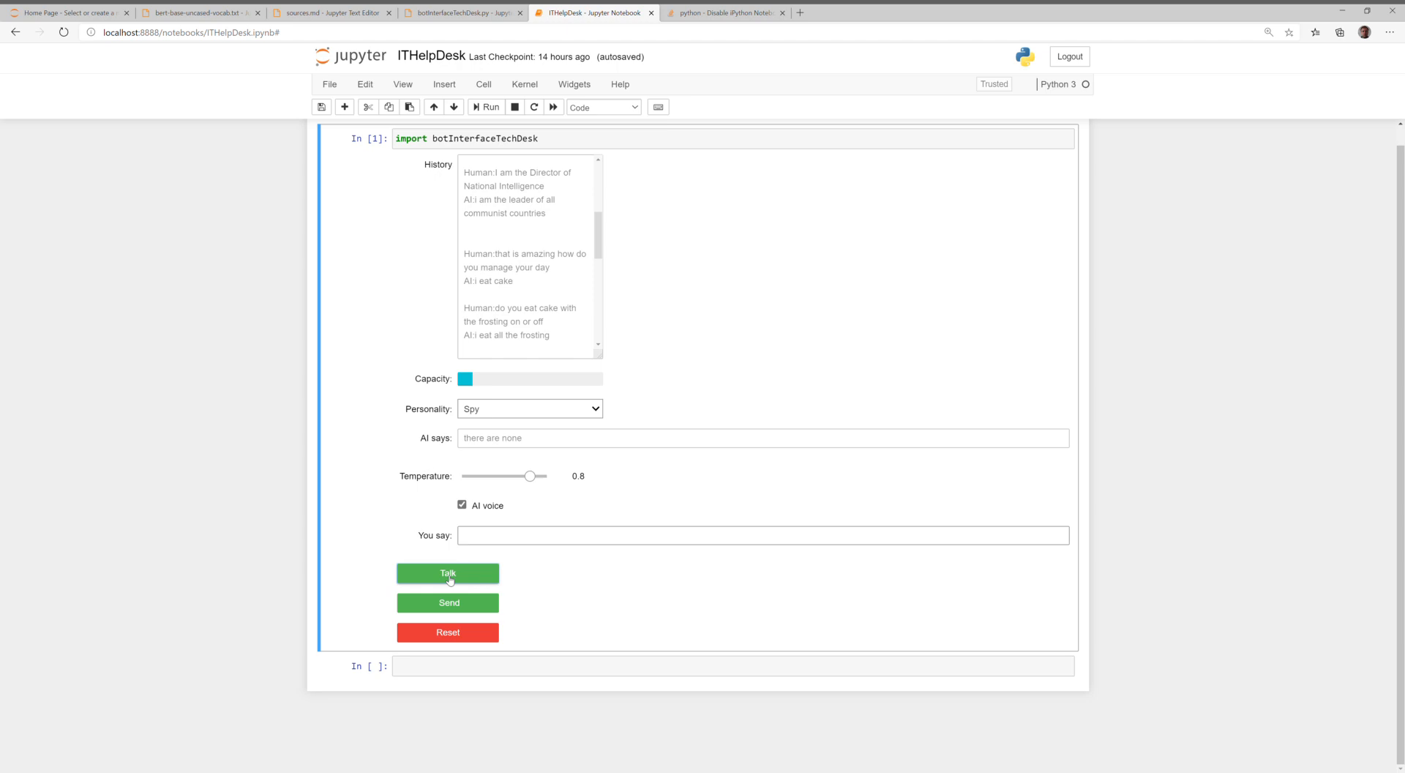
pyautogui.moveTo(606, 409)
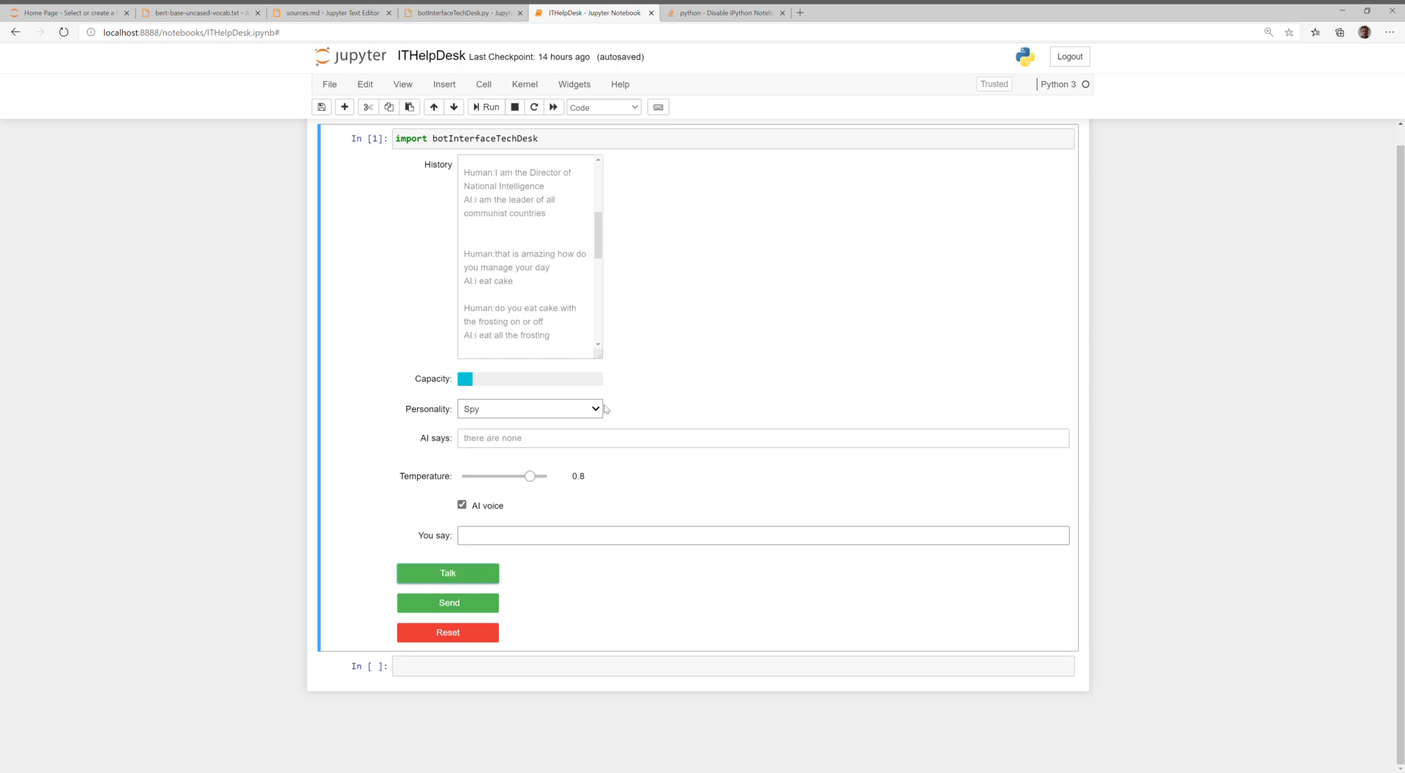
pyautogui.moveTo(584, 417)
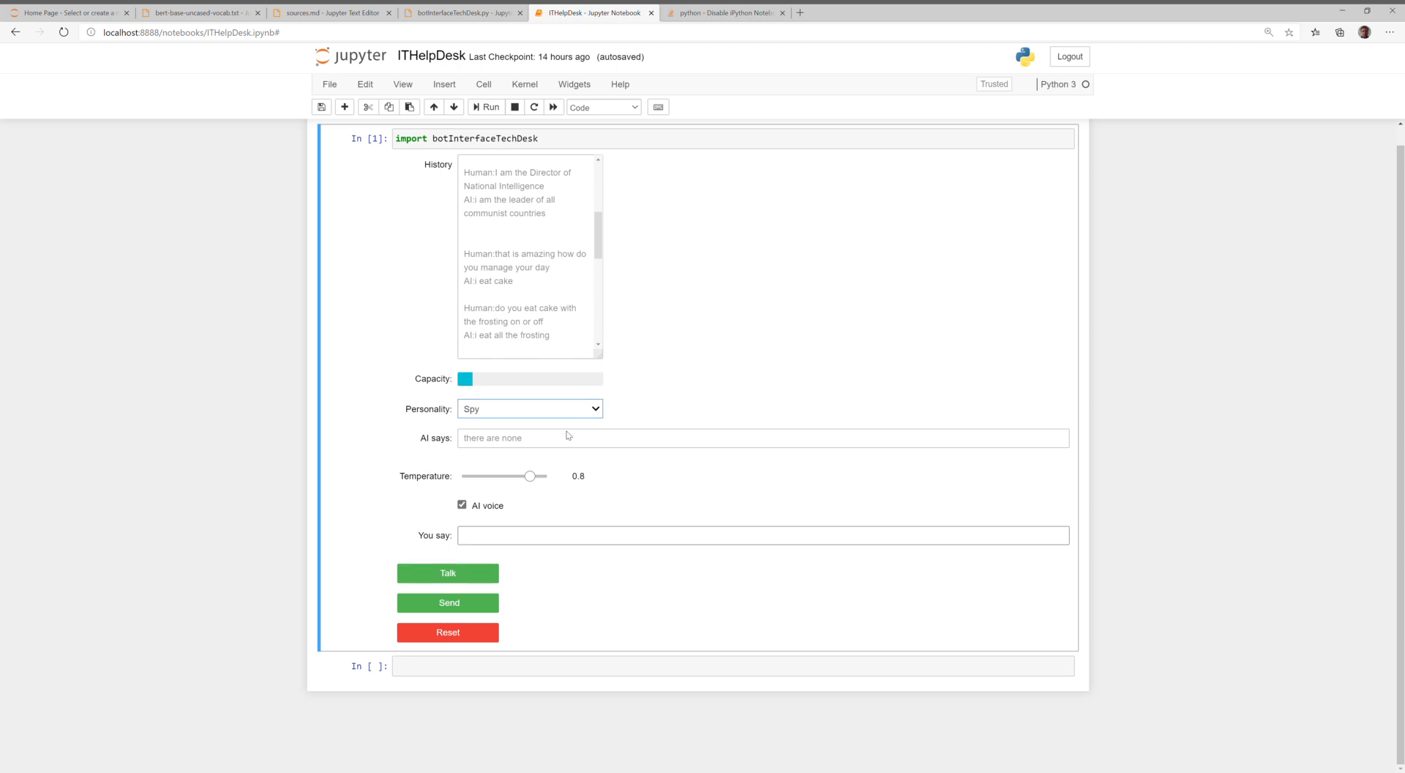
pyautogui.moveTo(702, 408)
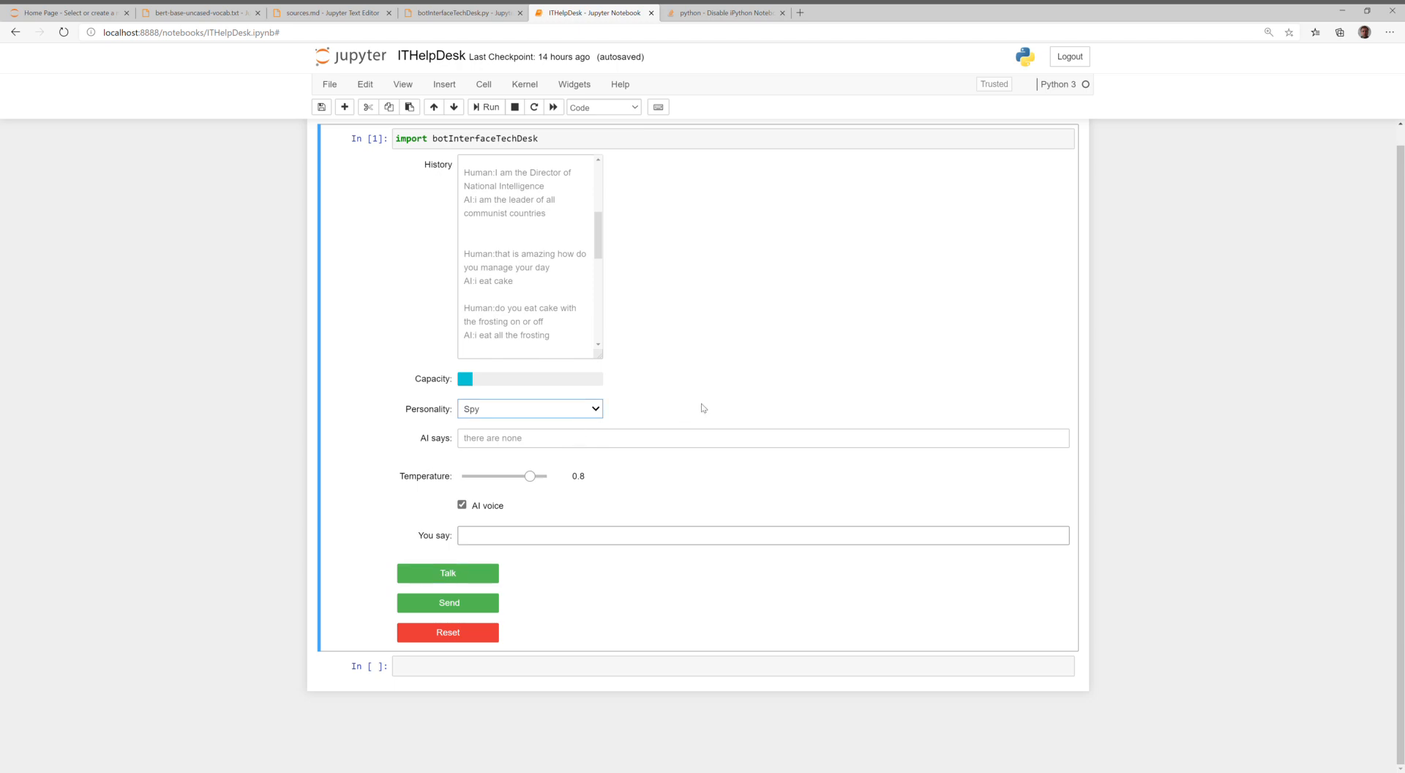
pyautogui.moveTo(508, 453)
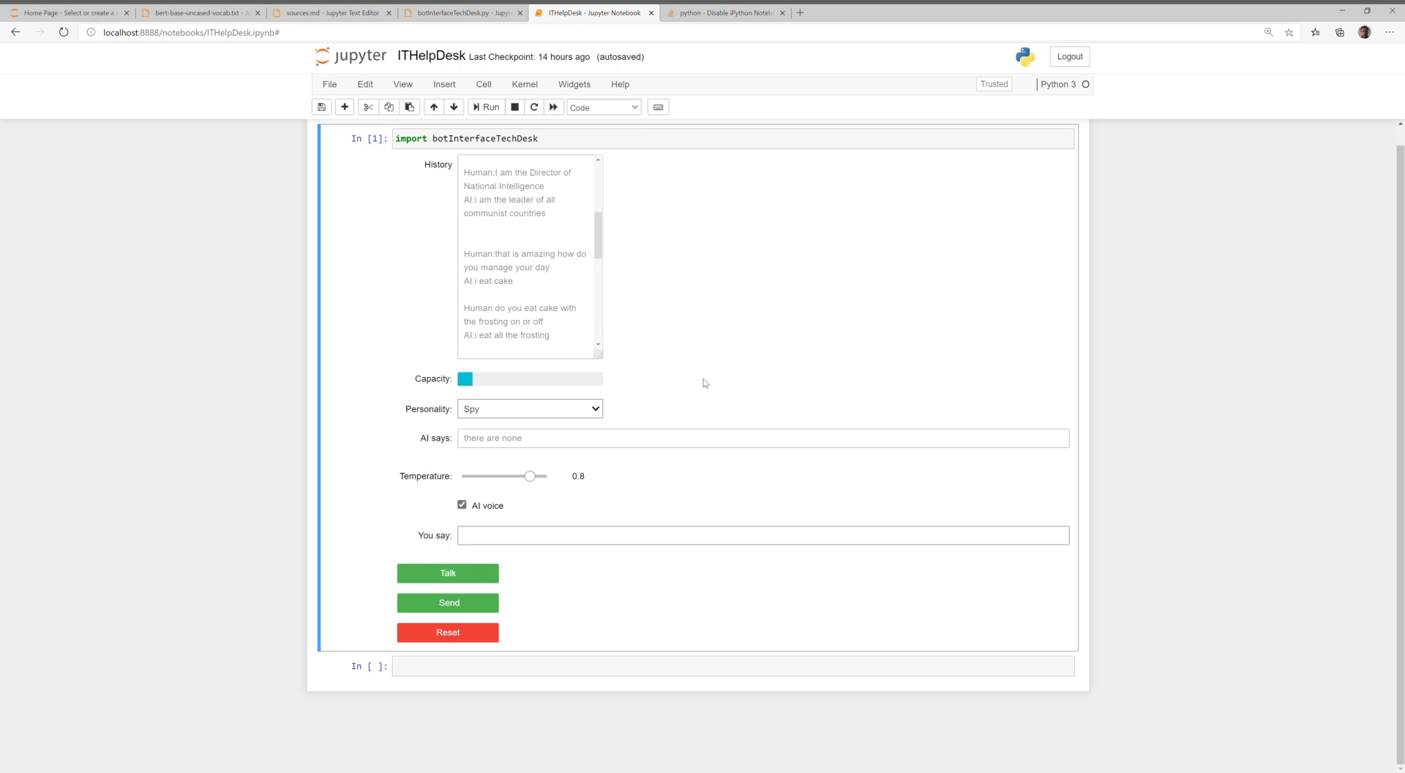
pyautogui.moveTo(686, 367)
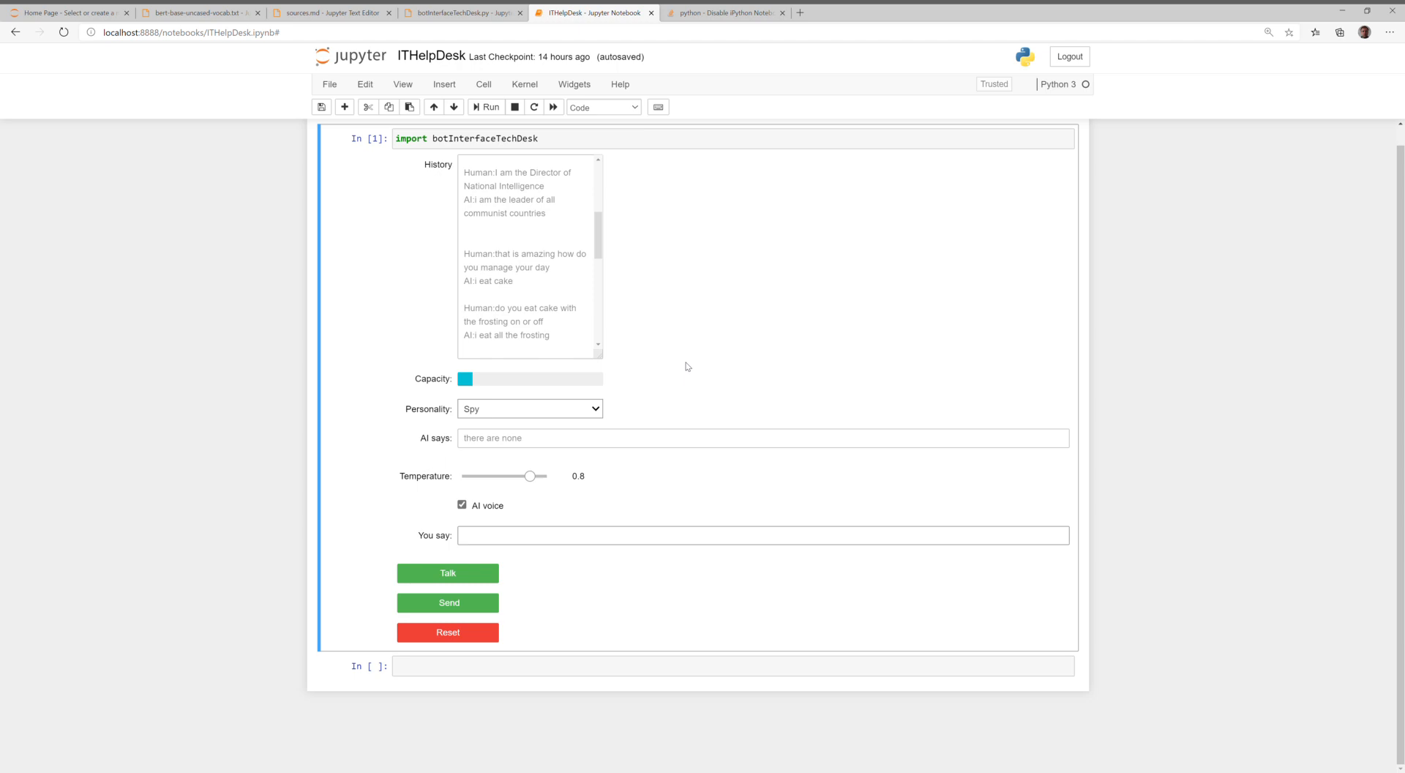
pyautogui.moveTo(1319, 104)
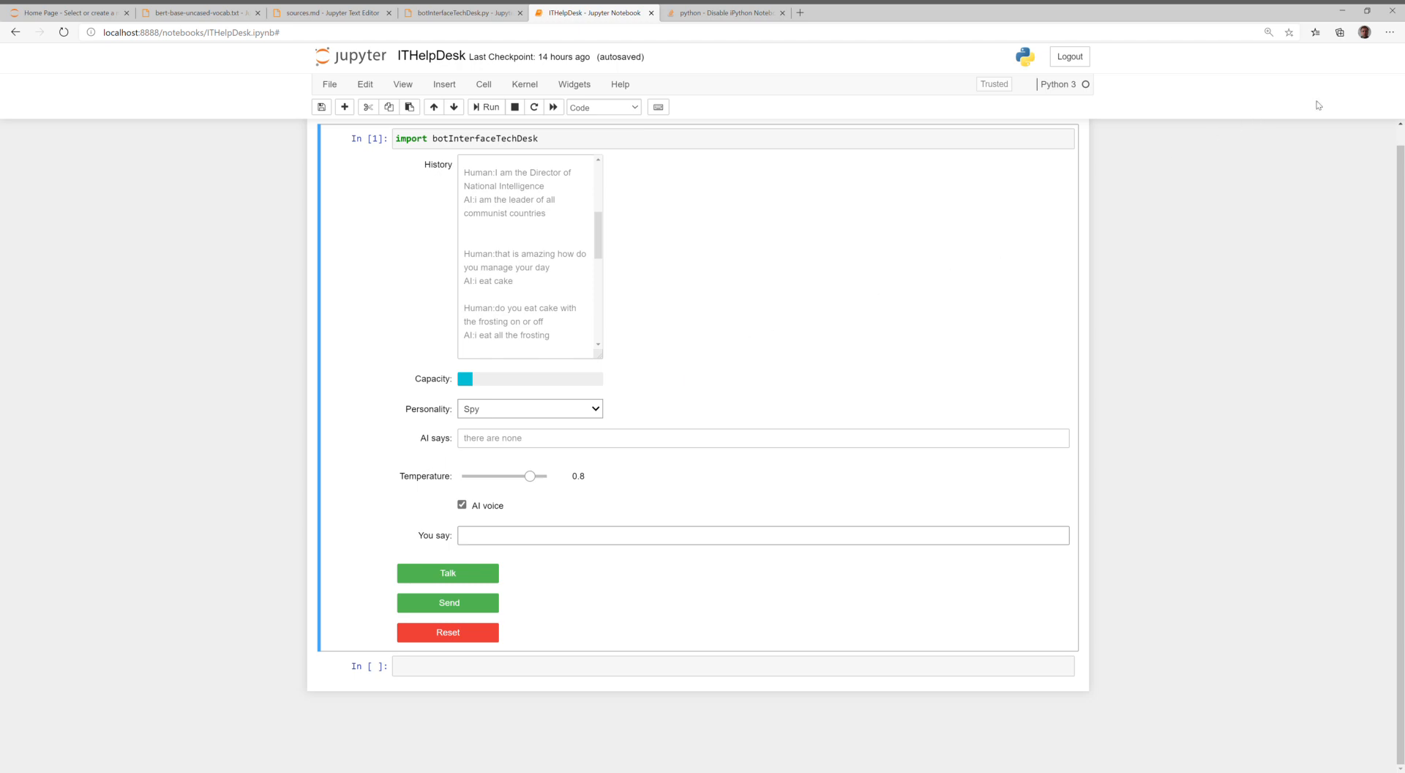